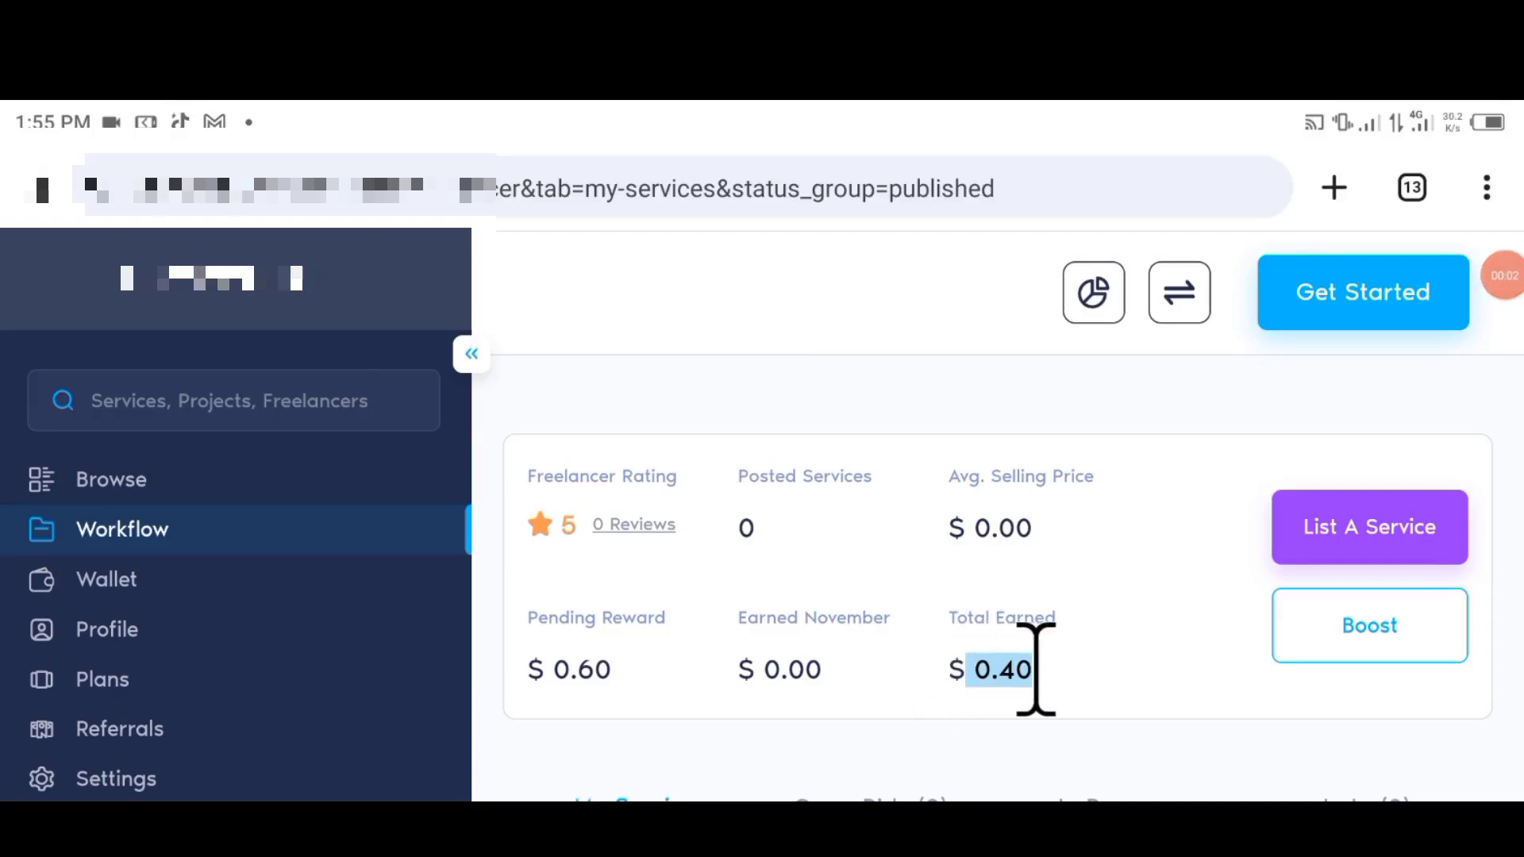
mouse_move(752, 690)
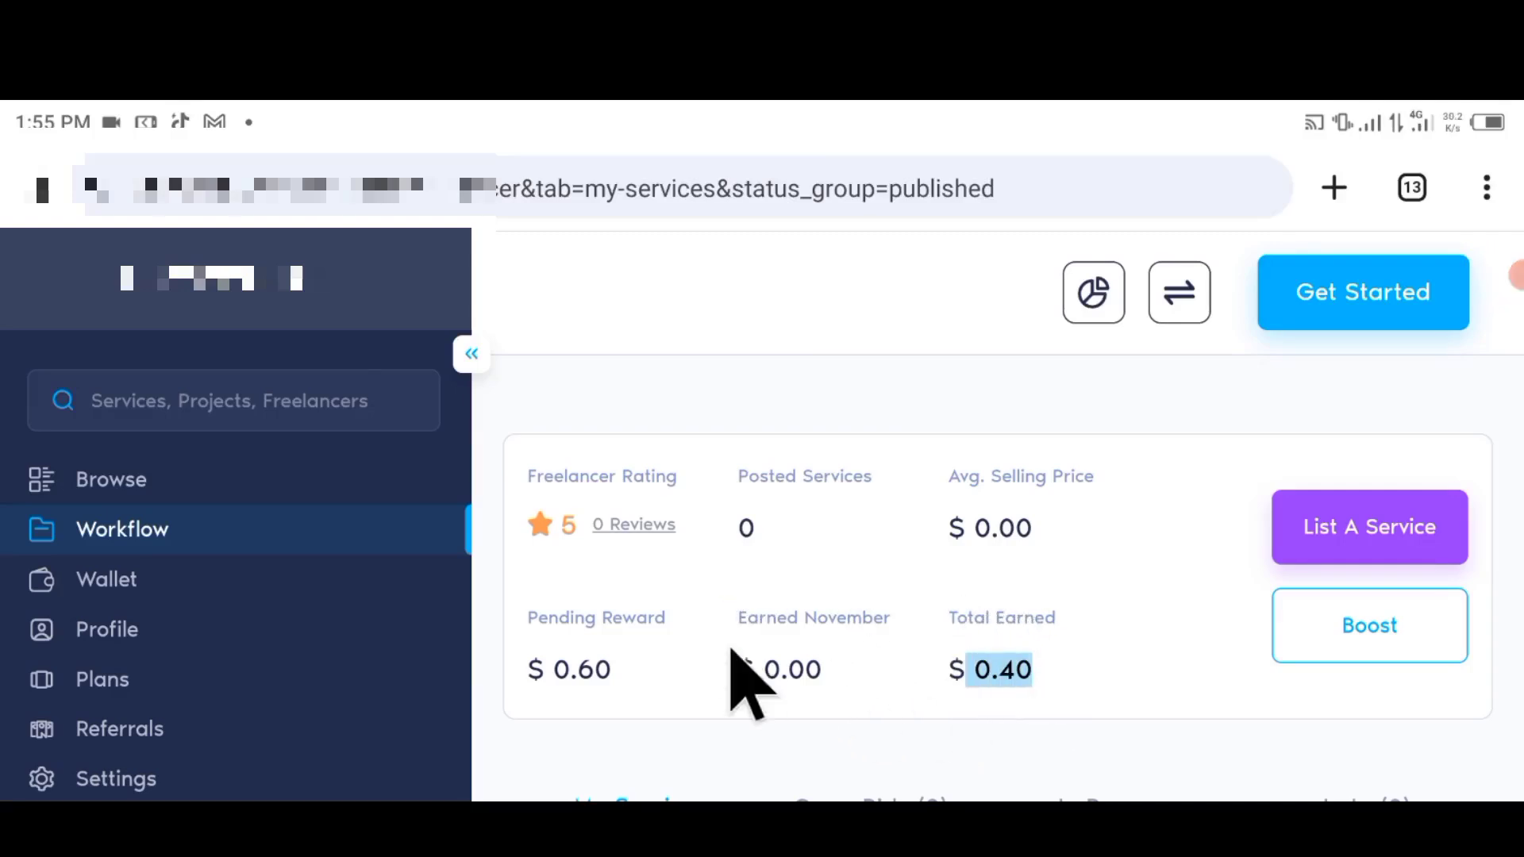
Review the My Wallet page with its ~$0.45 estimated balance across USD and BTC.
double_click(581, 670)
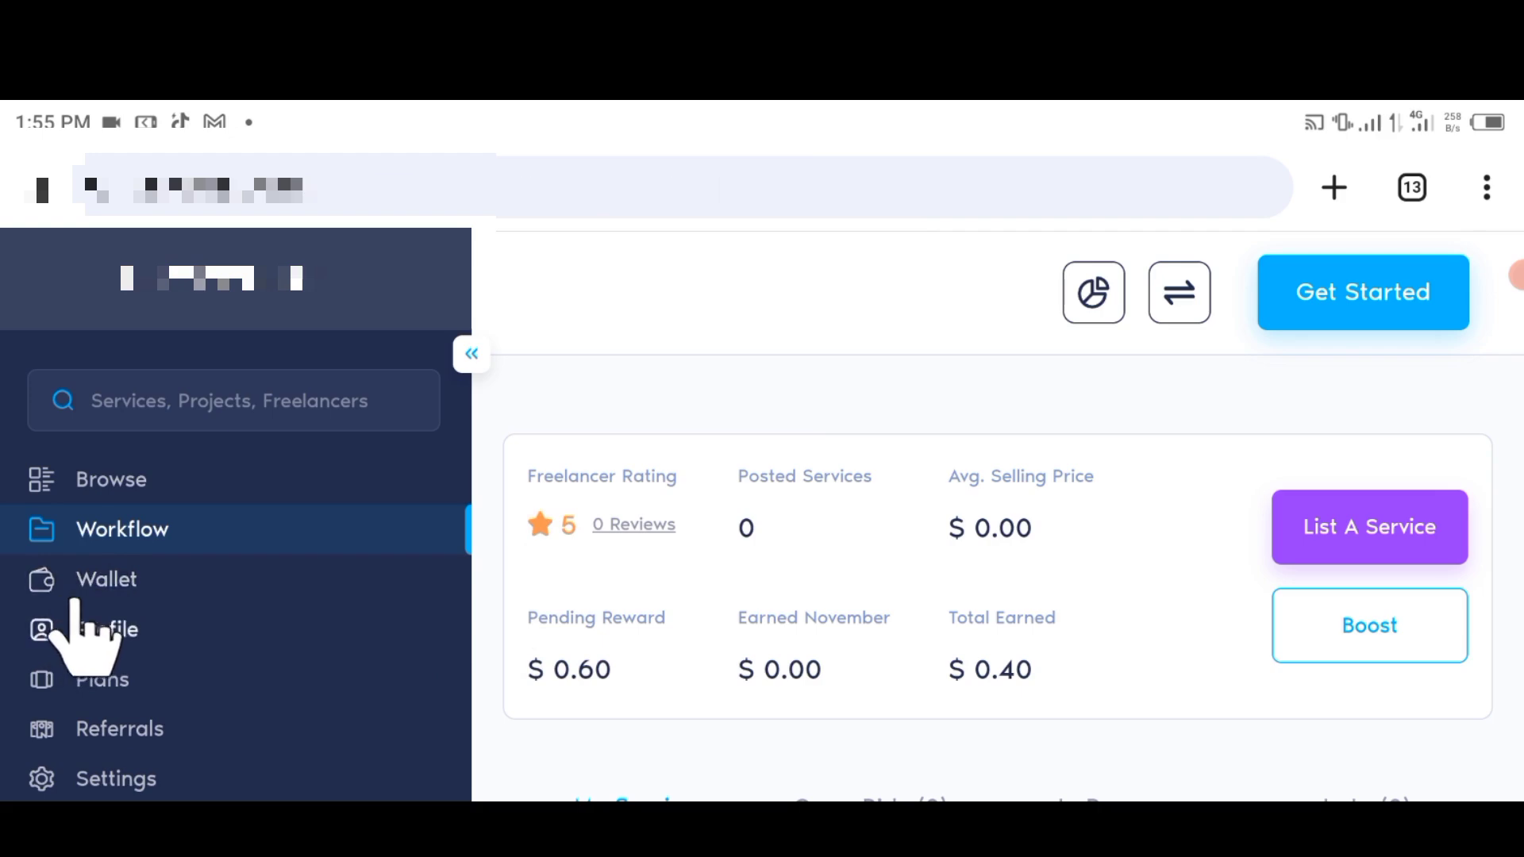
click(107, 579)
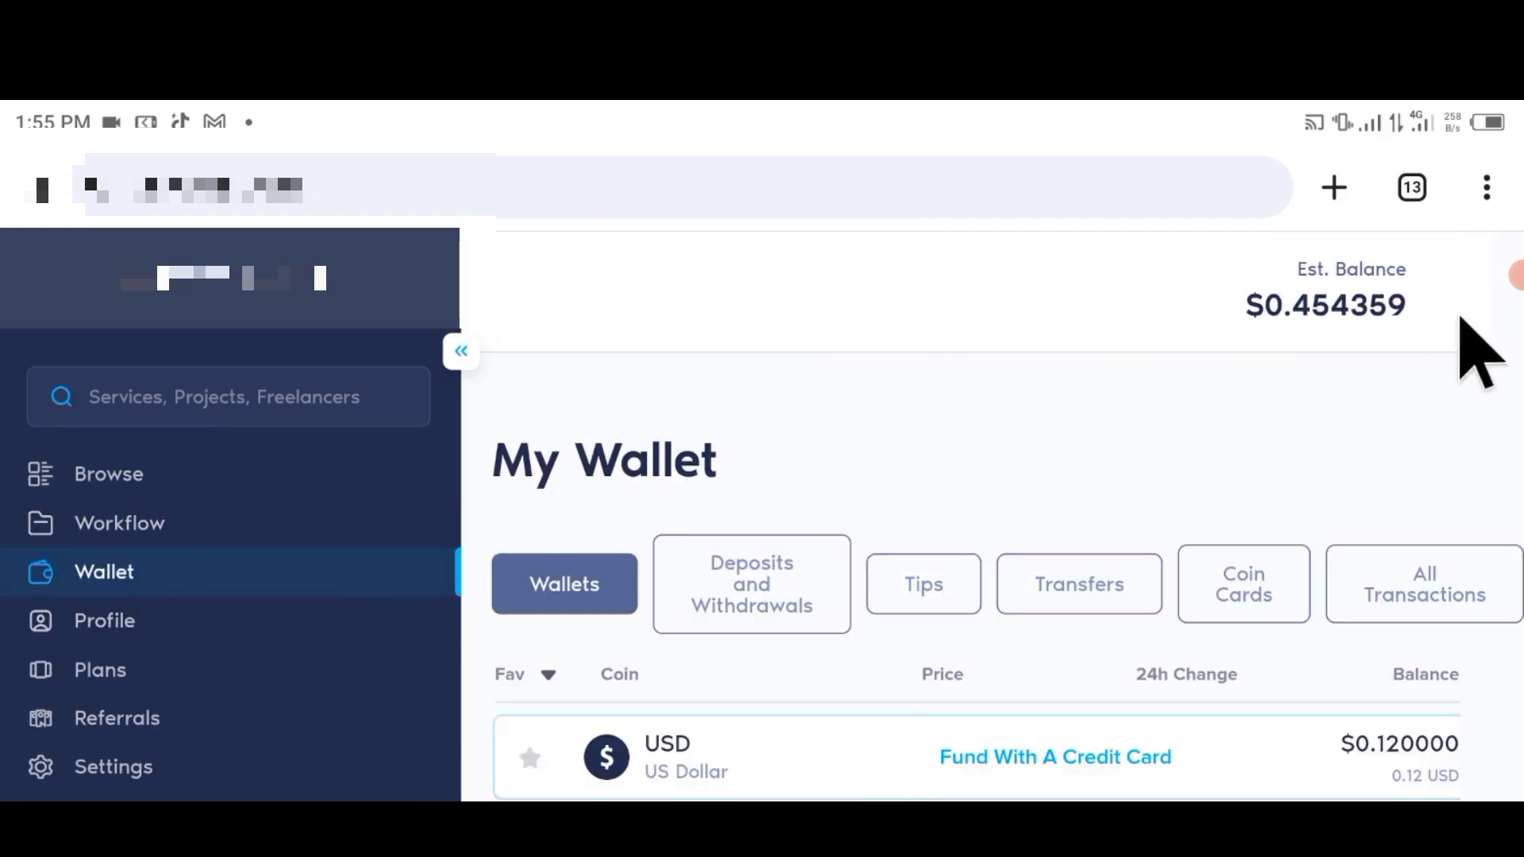
scroll(down, 3)
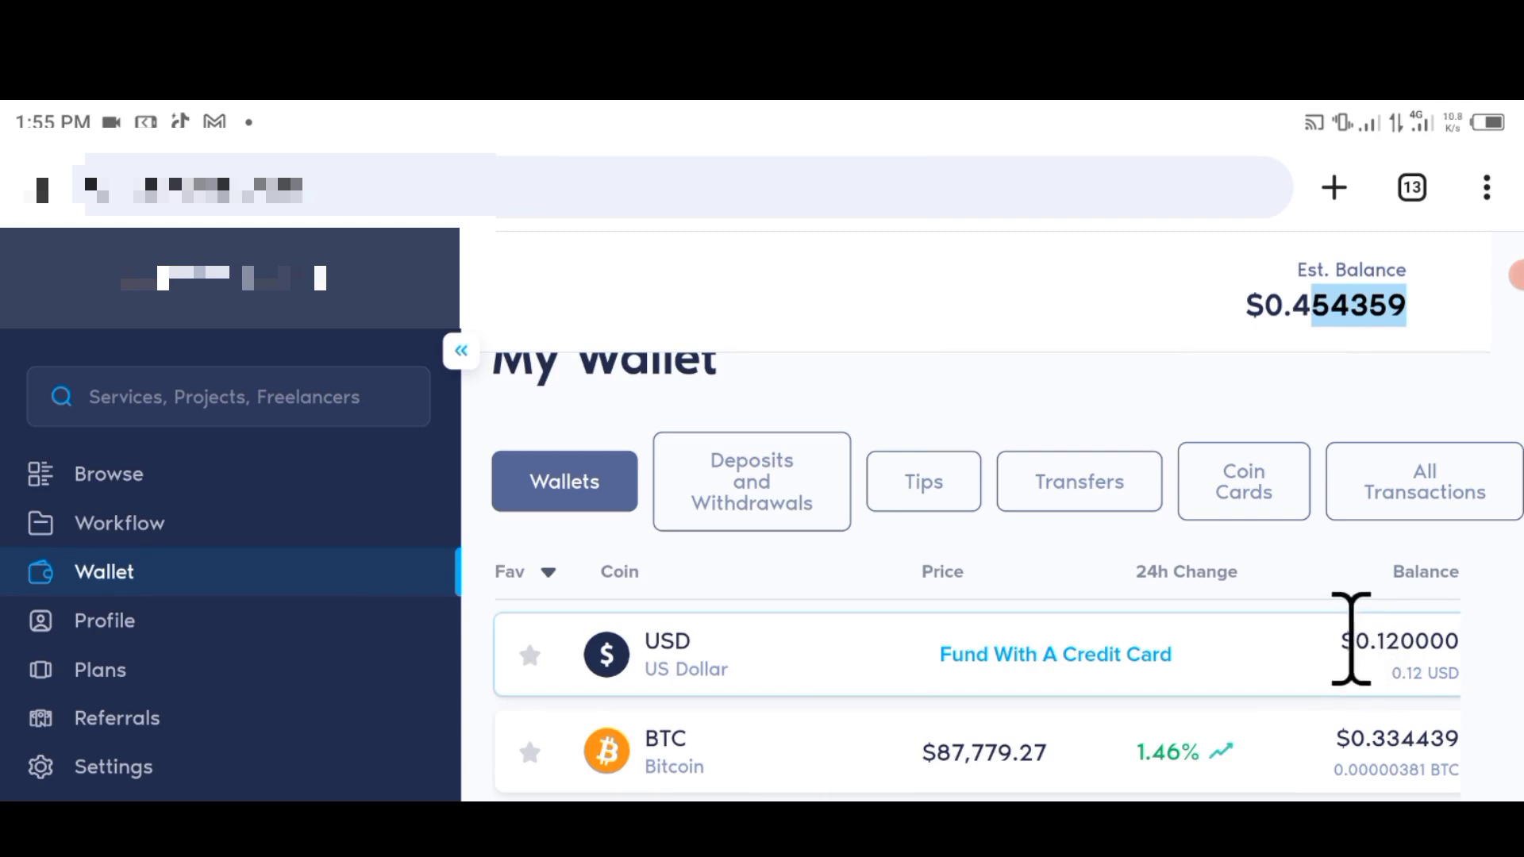
scroll(down, 3)
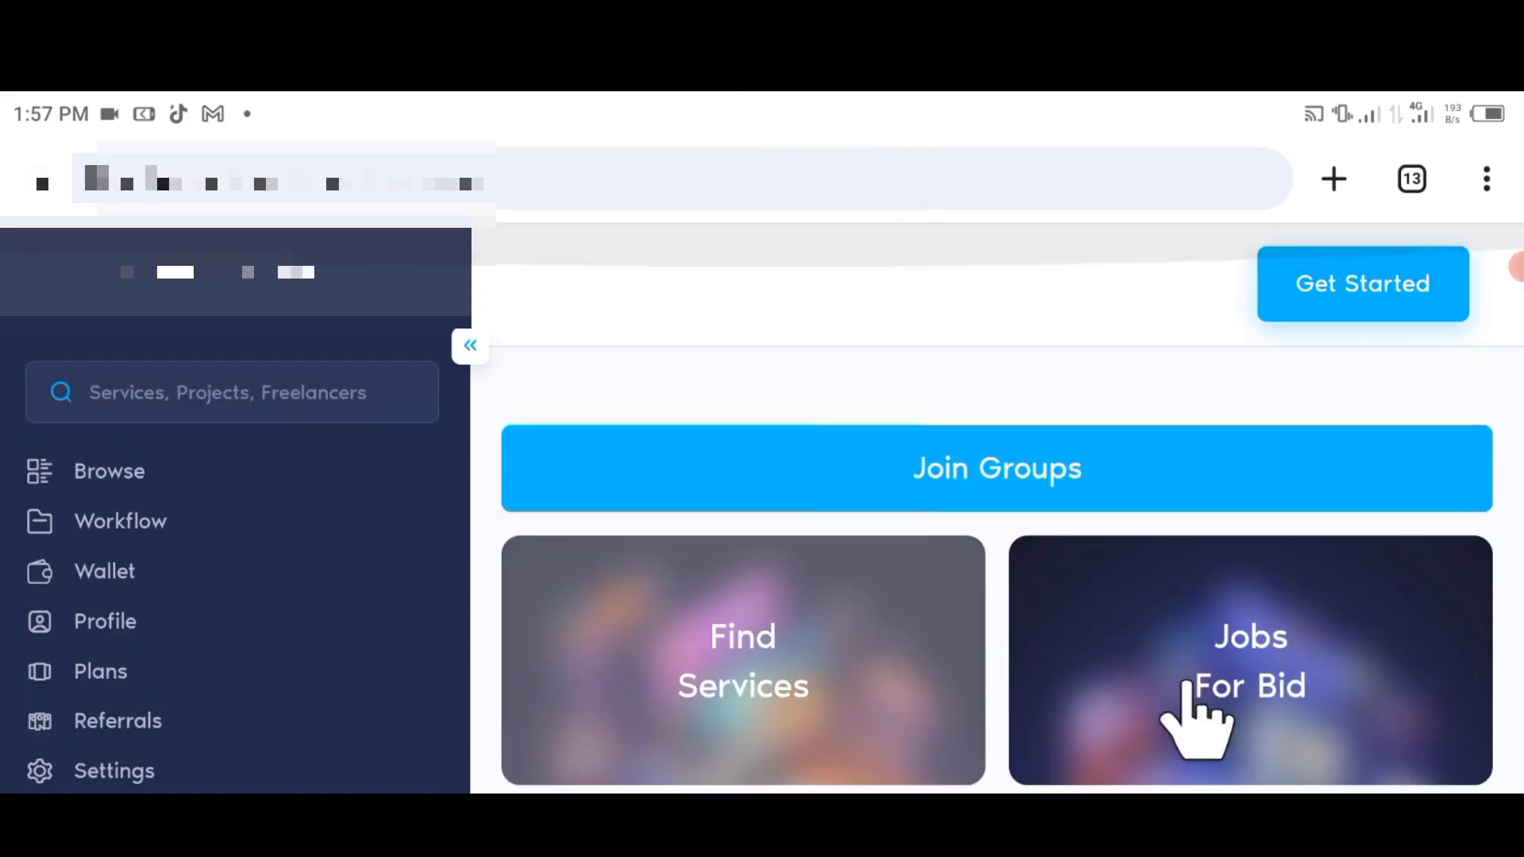
scroll(down, 3)
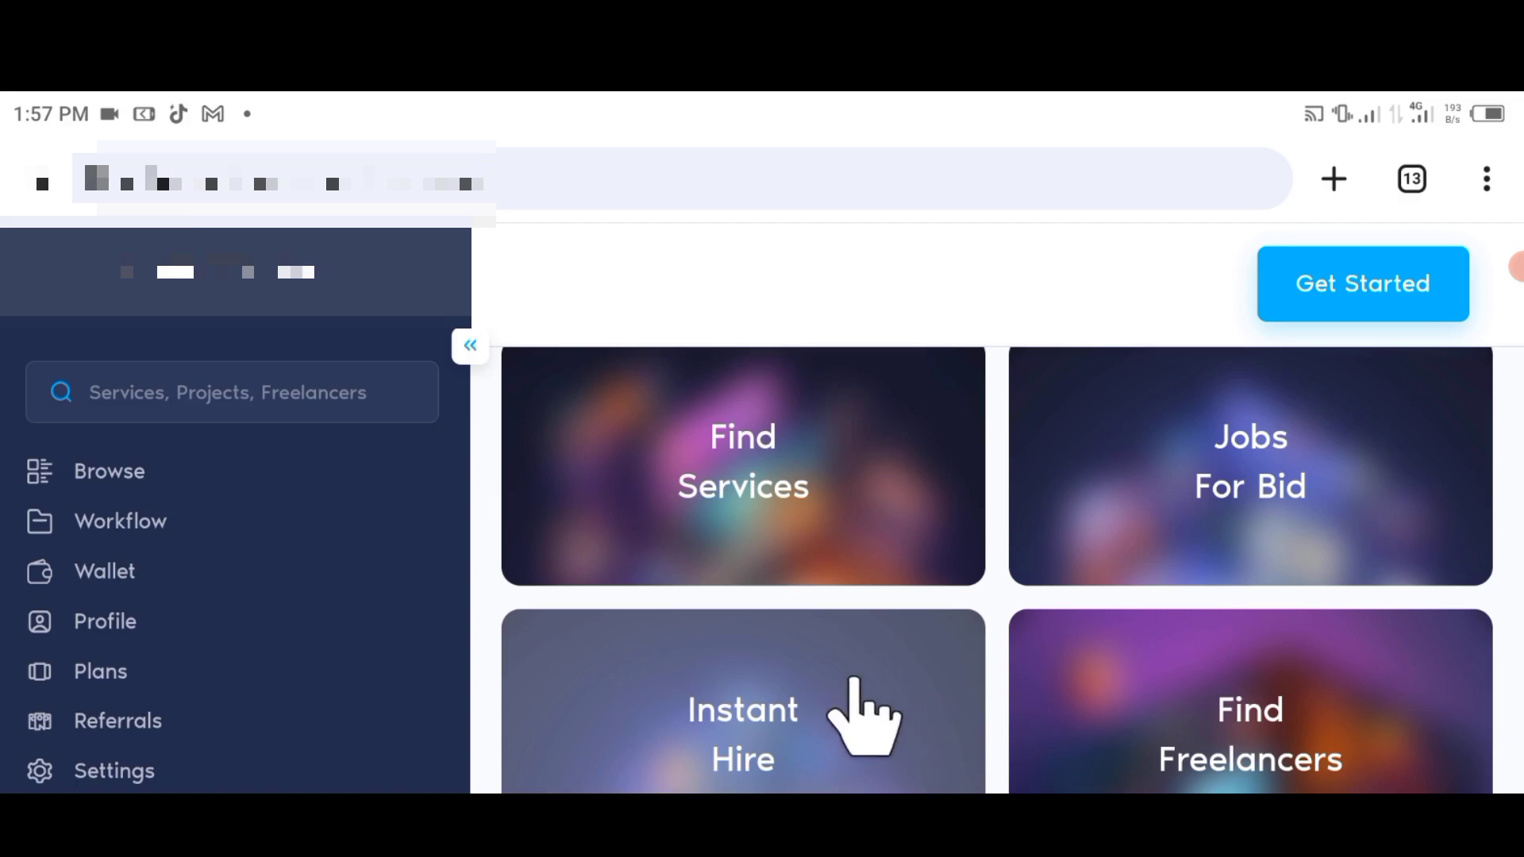
scroll(down, 3)
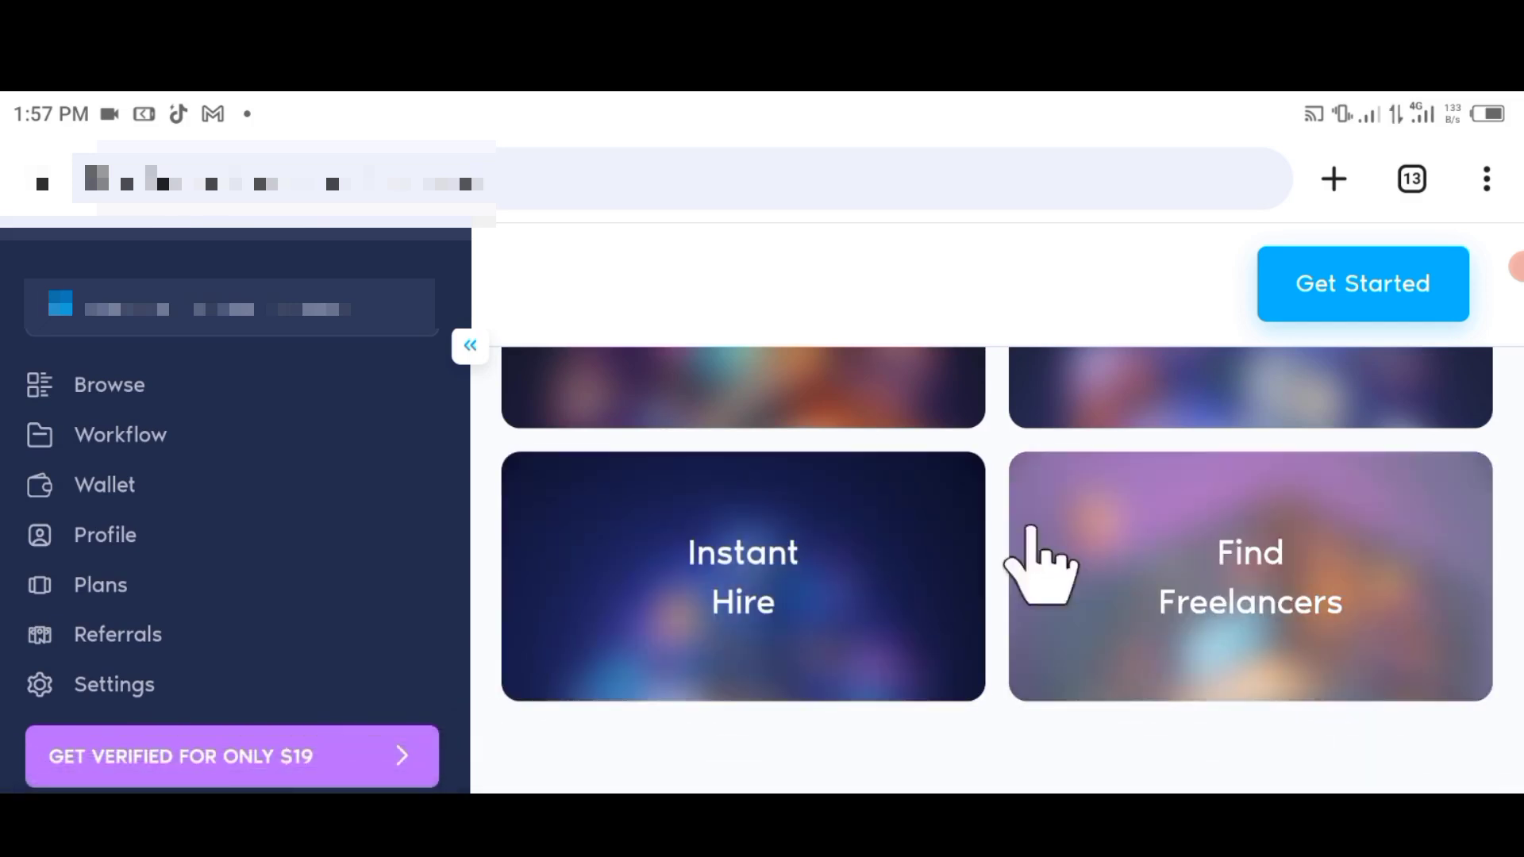
scroll(down, 3)
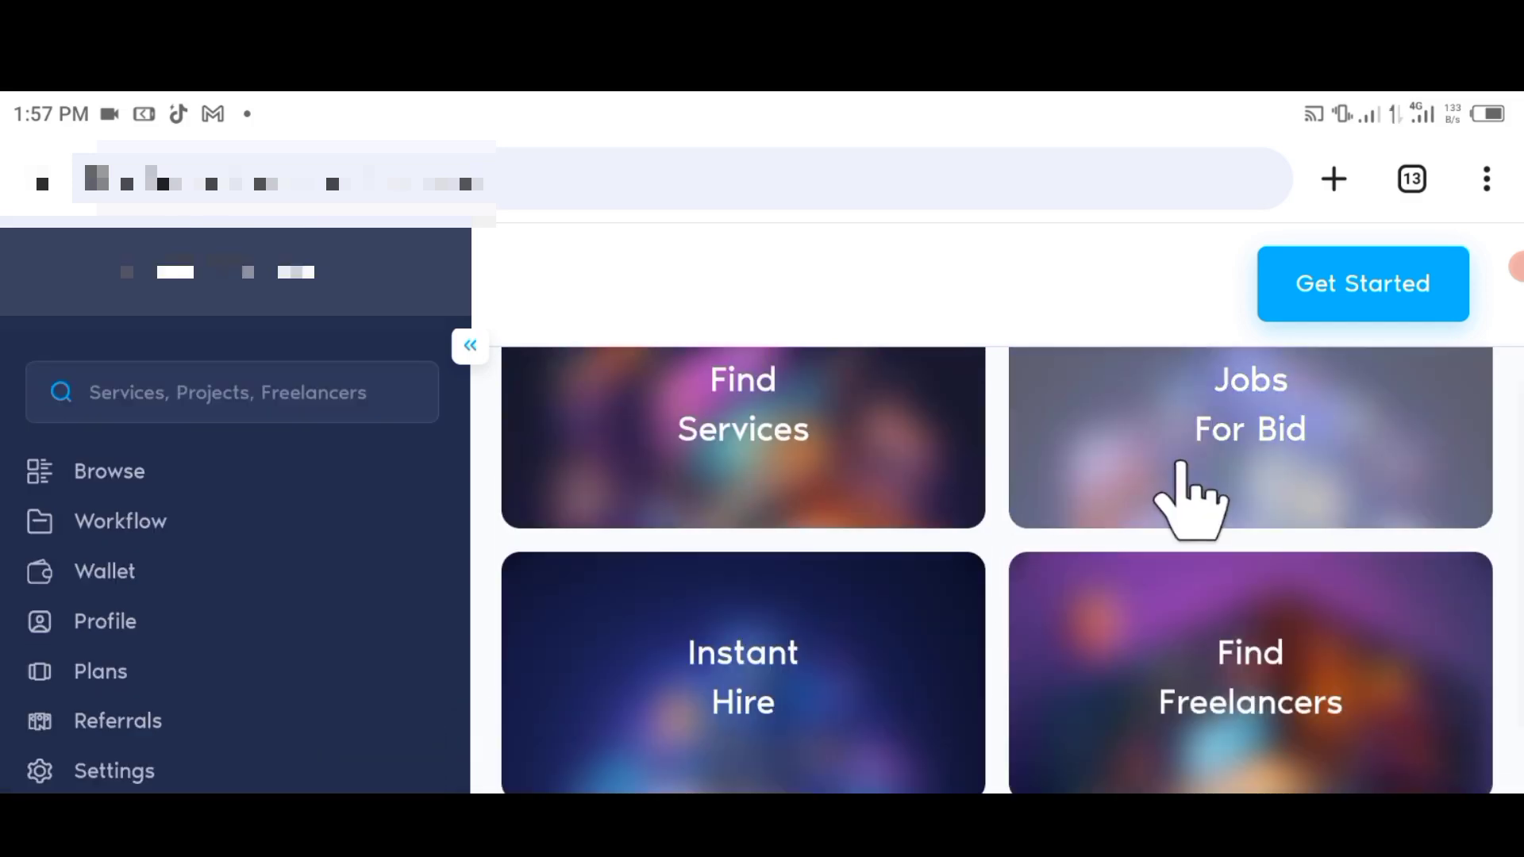
mouse_move(1049, 583)
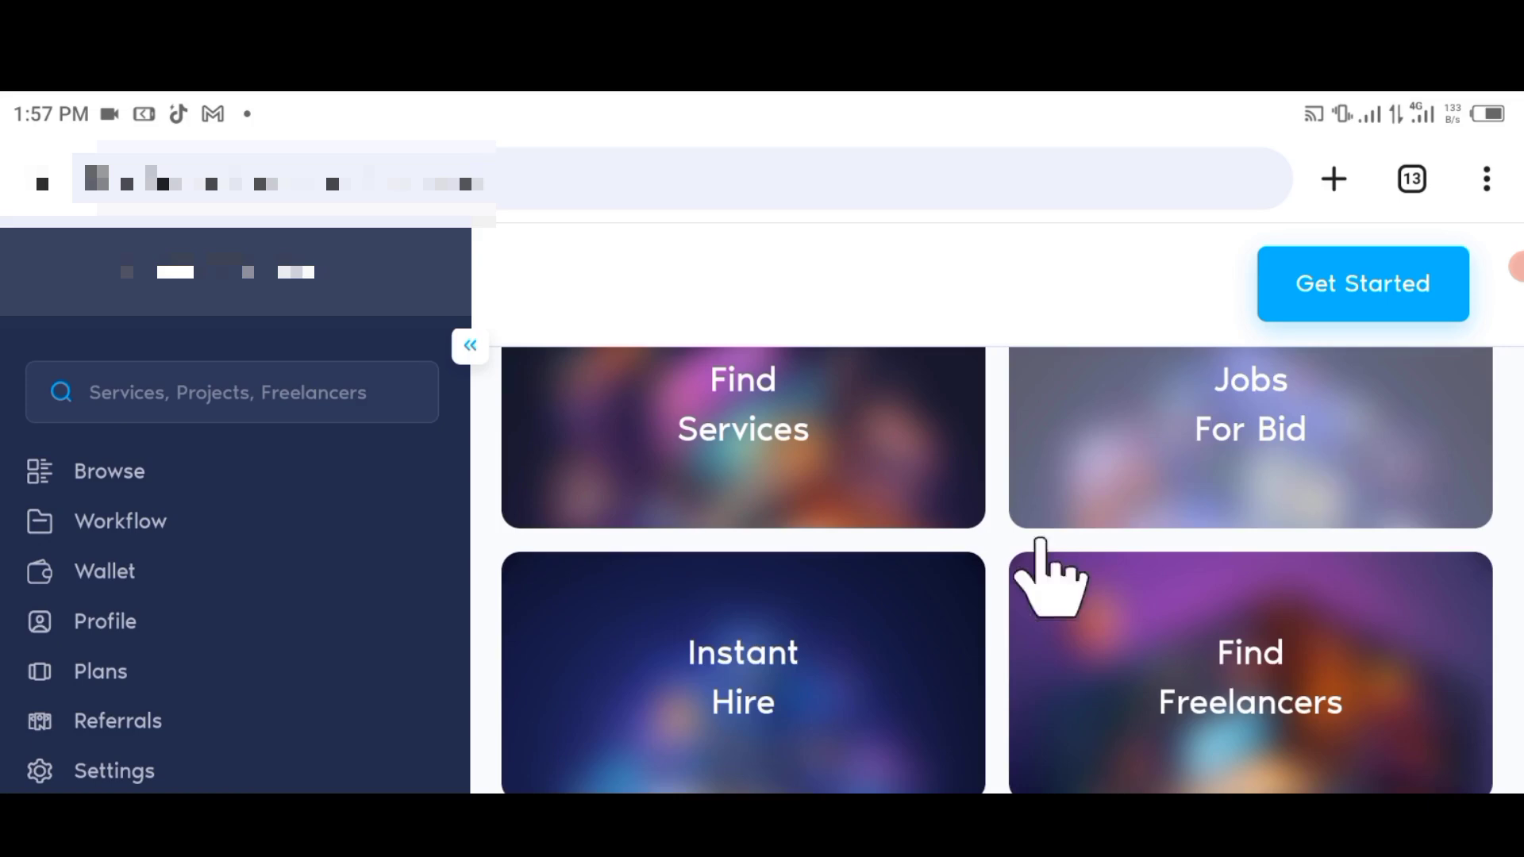
mouse_move(1240, 462)
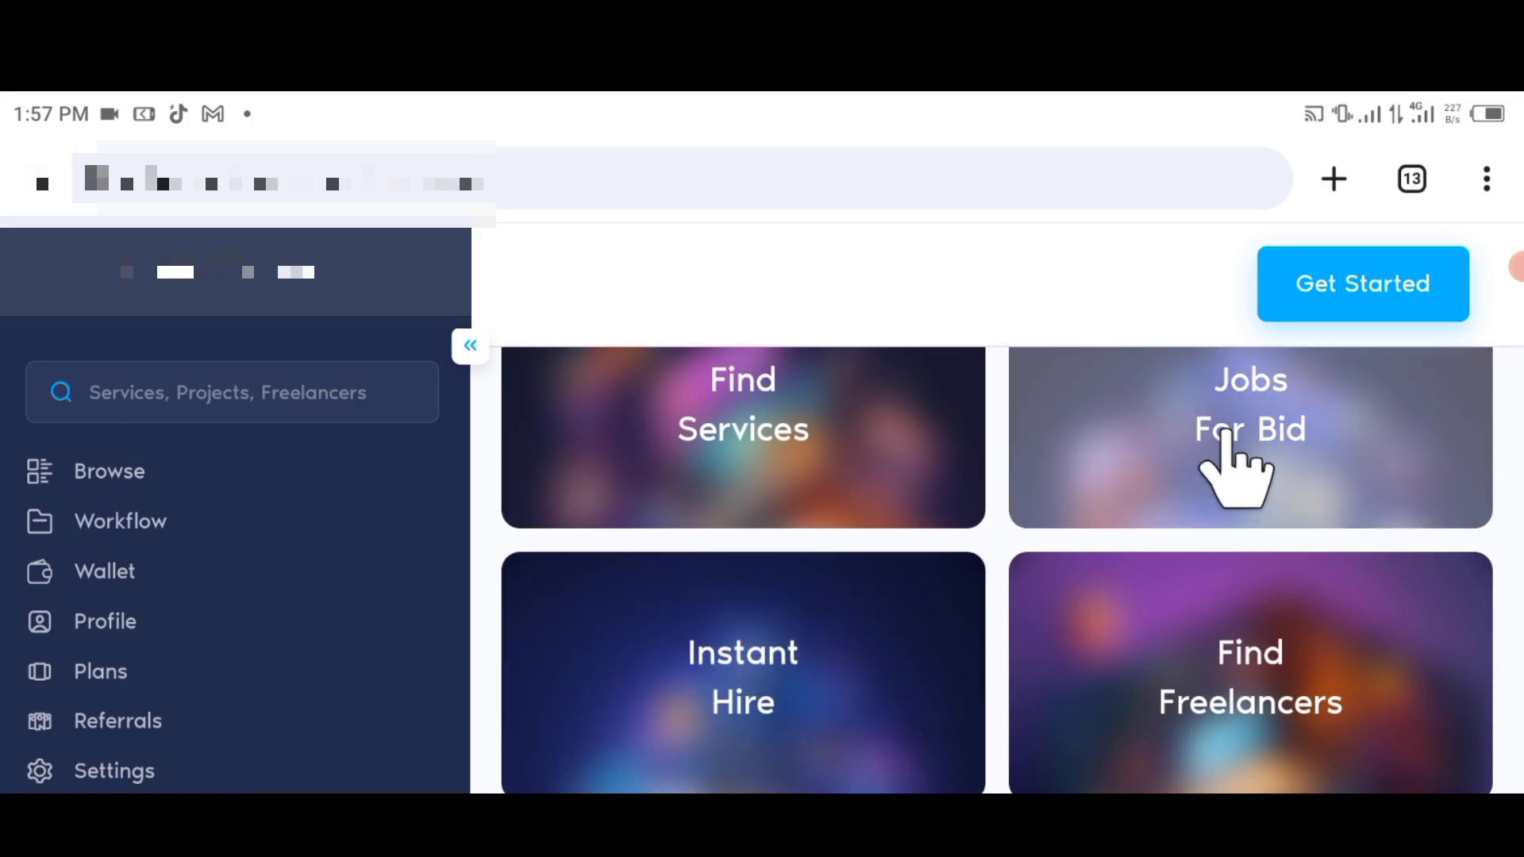
click(1249, 438)
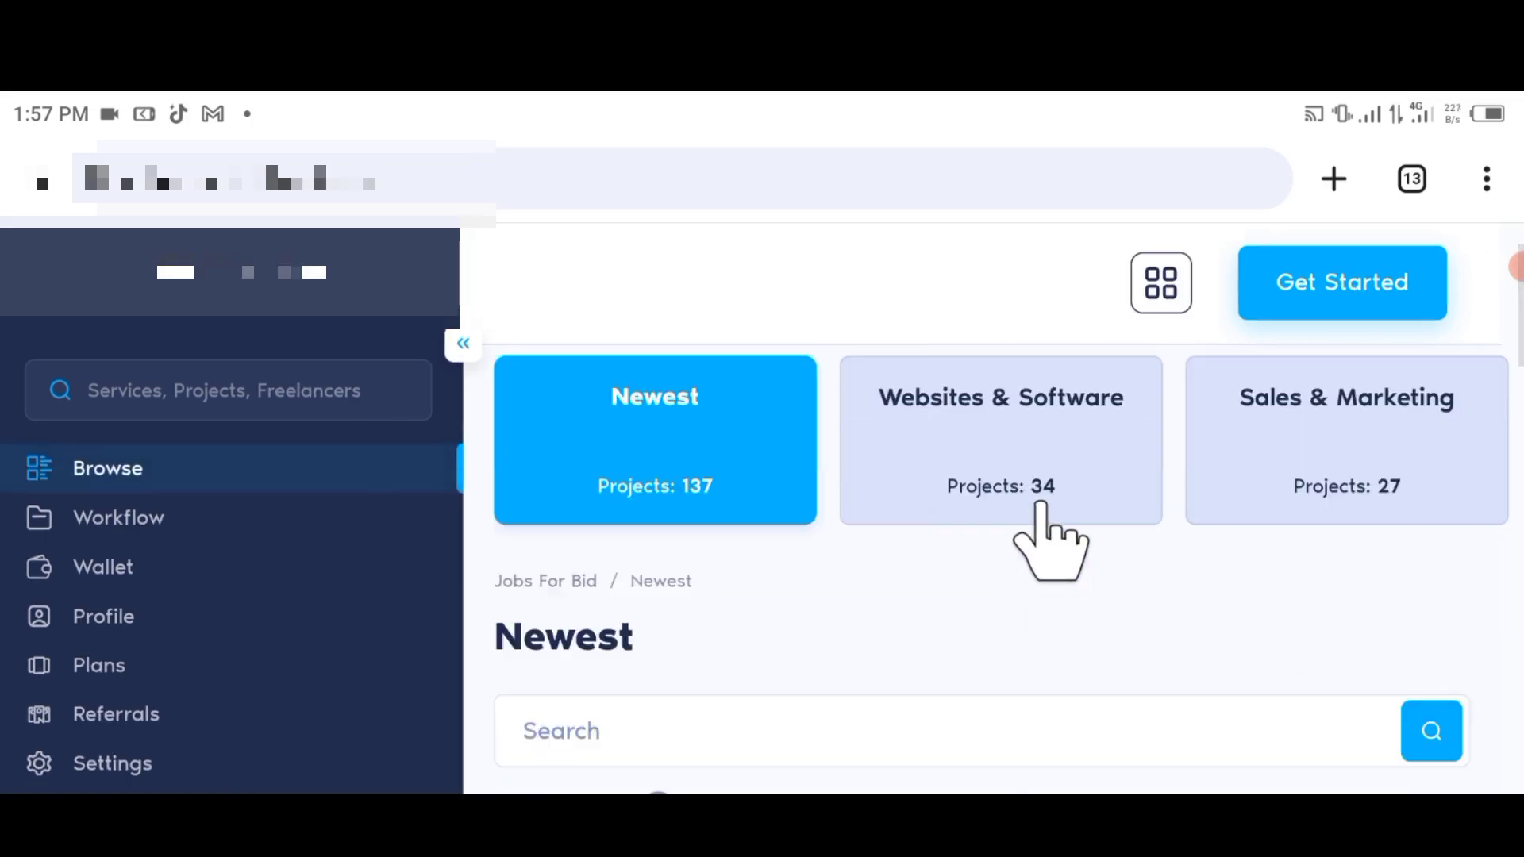
scroll(down, 3)
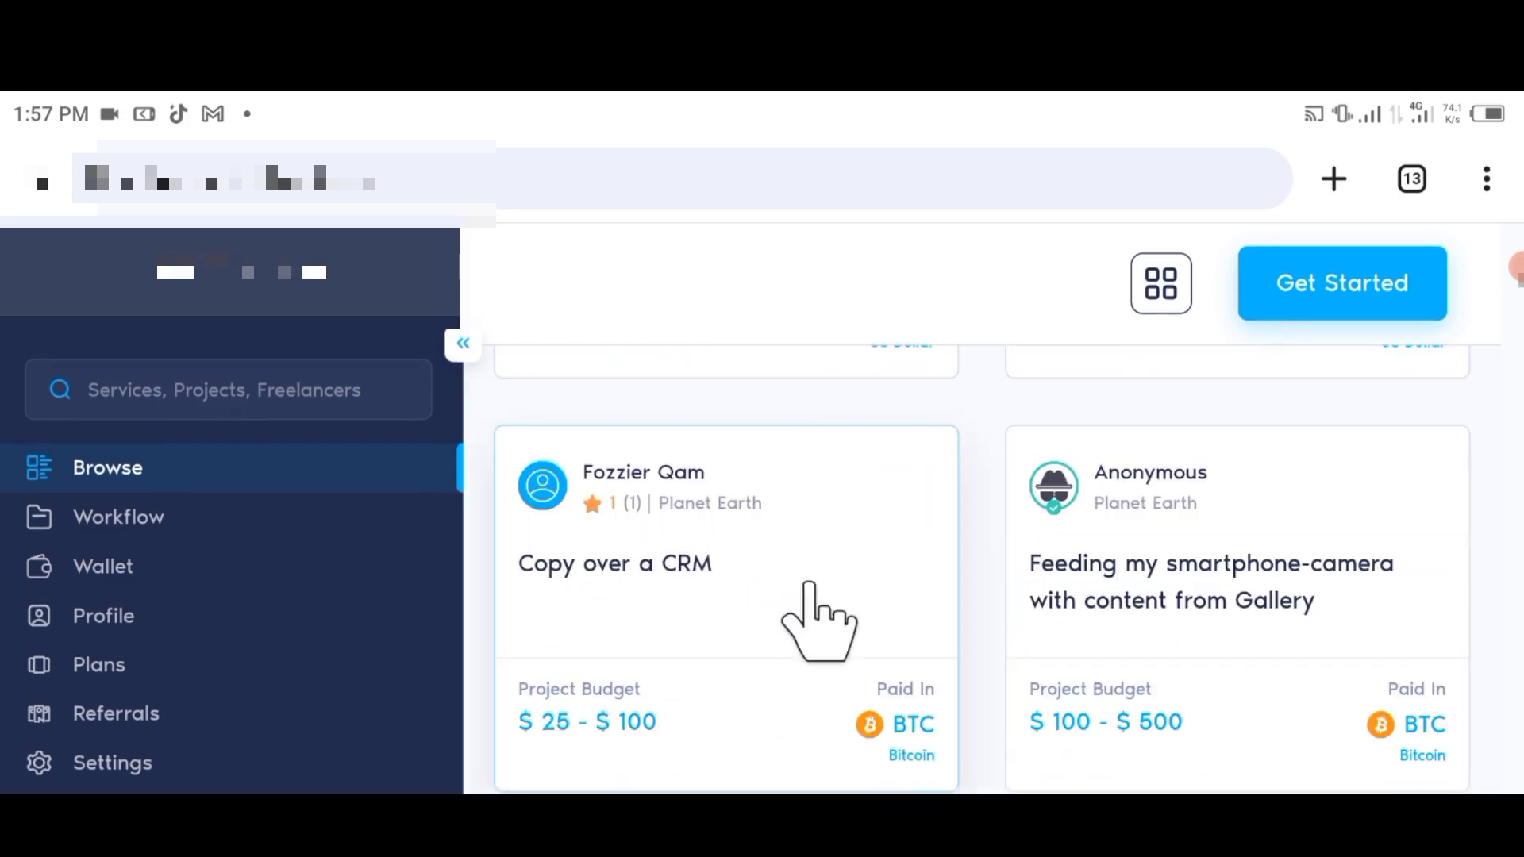
scroll(down, 3)
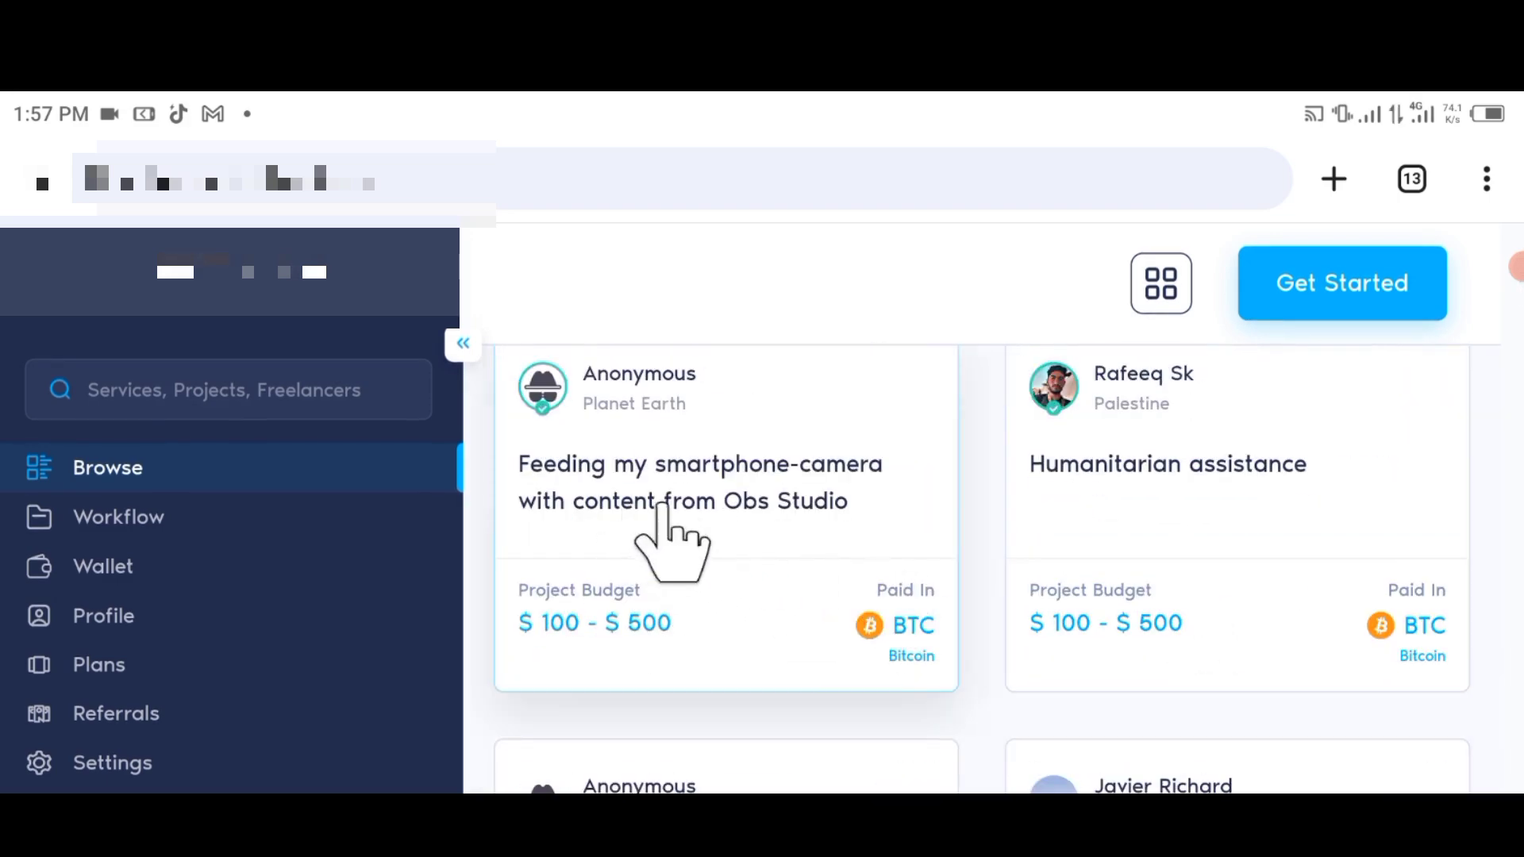
scroll(down, 3)
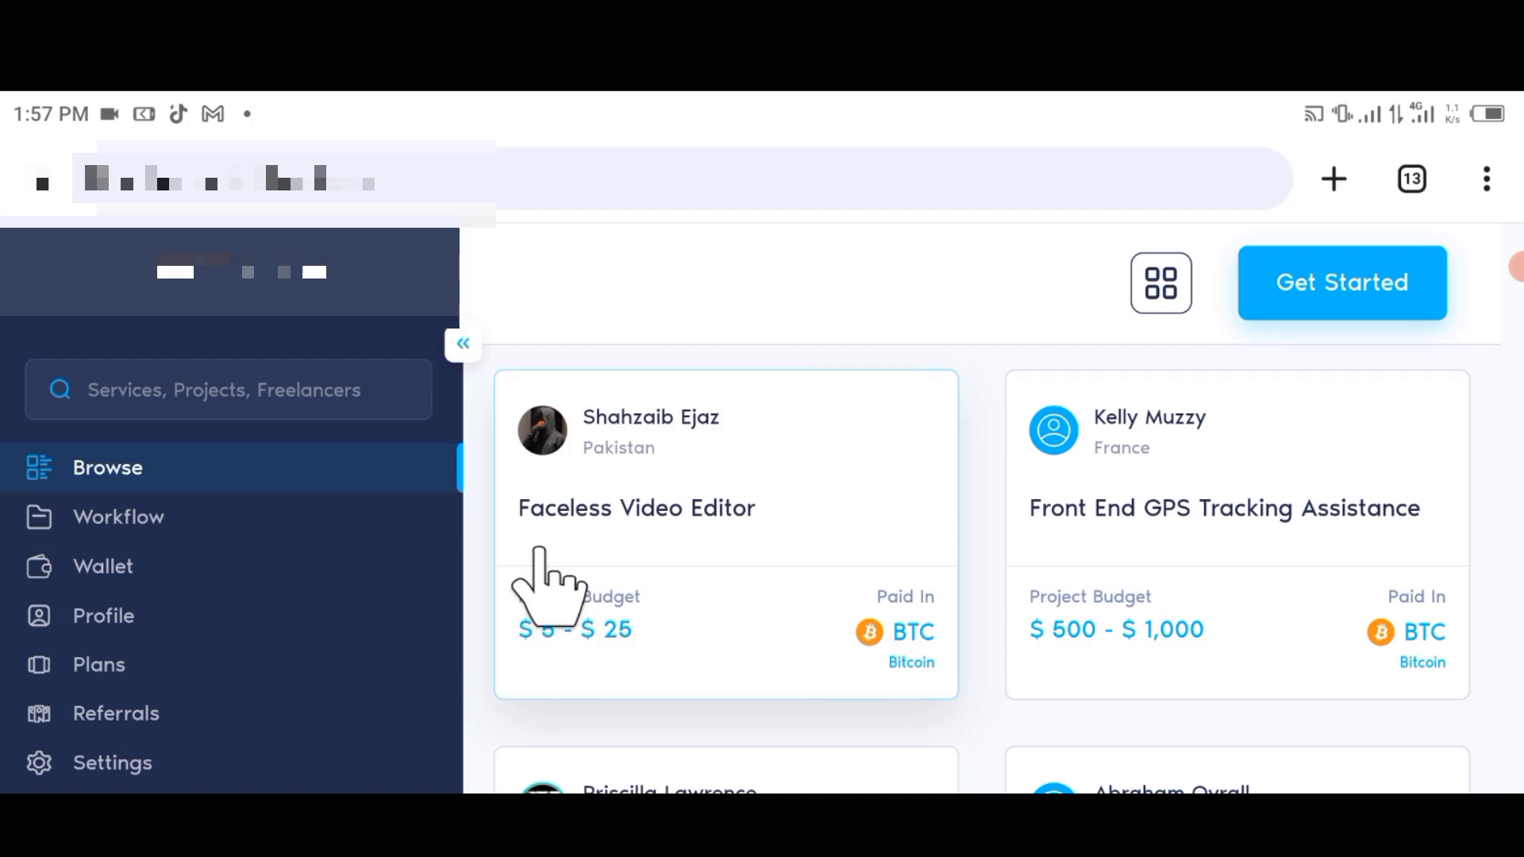
mouse_move(715, 569)
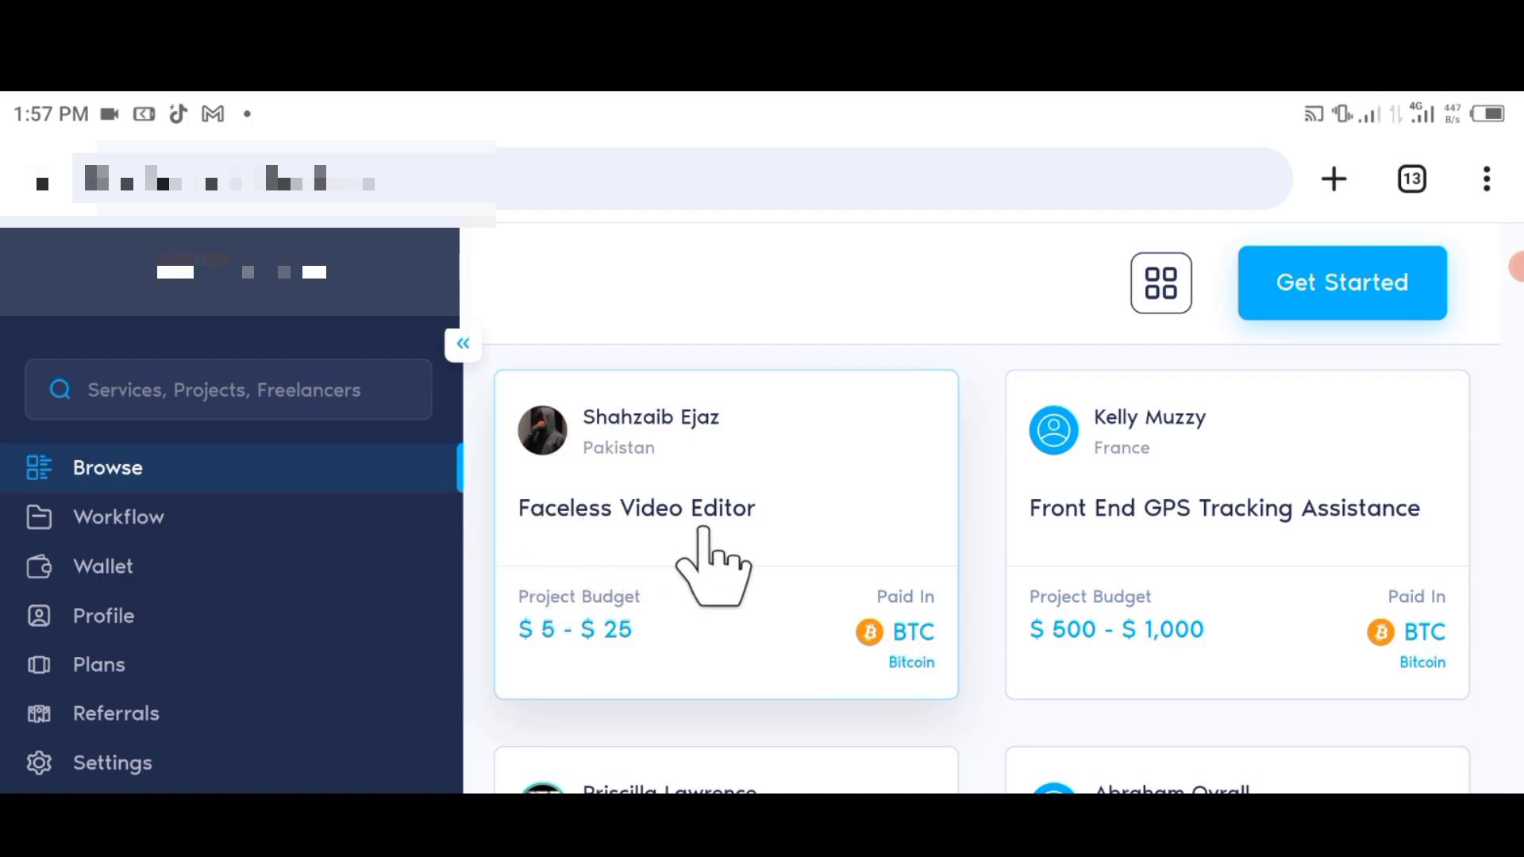
mouse_move(831, 598)
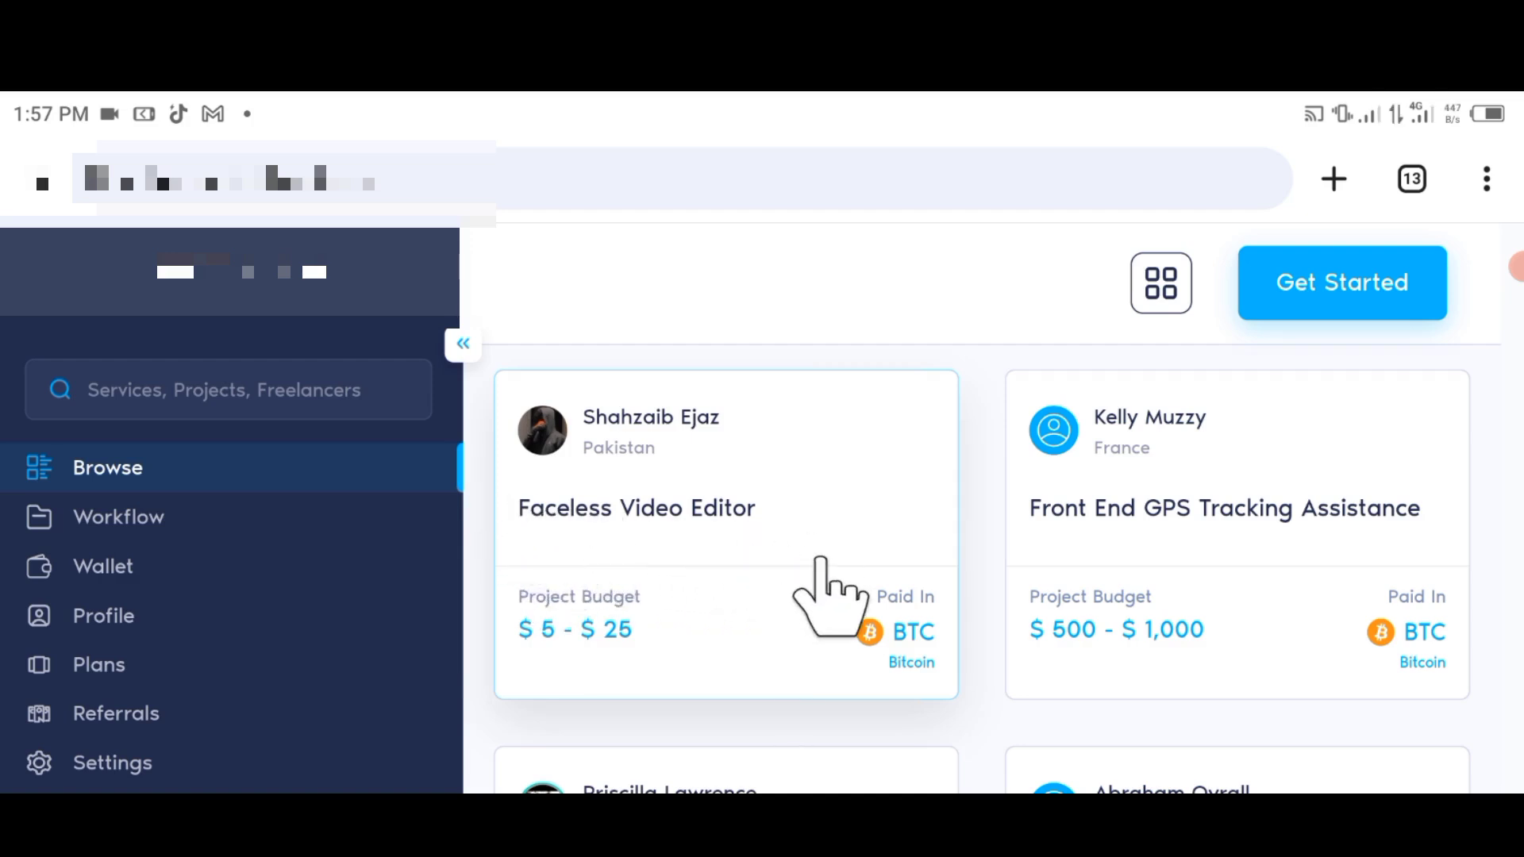
scroll(down, 3)
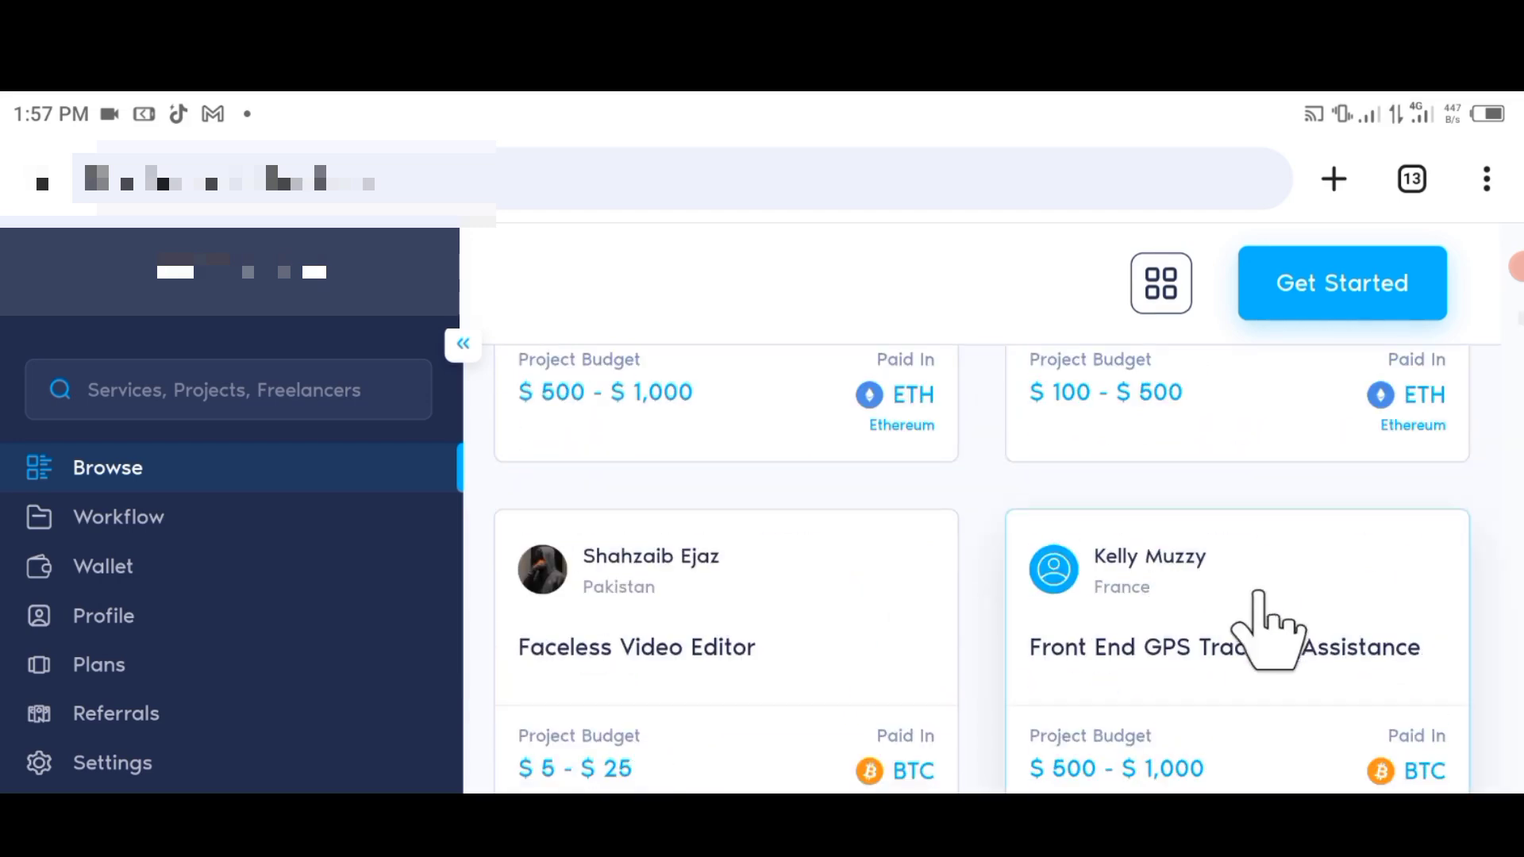
mouse_move(1366, 695)
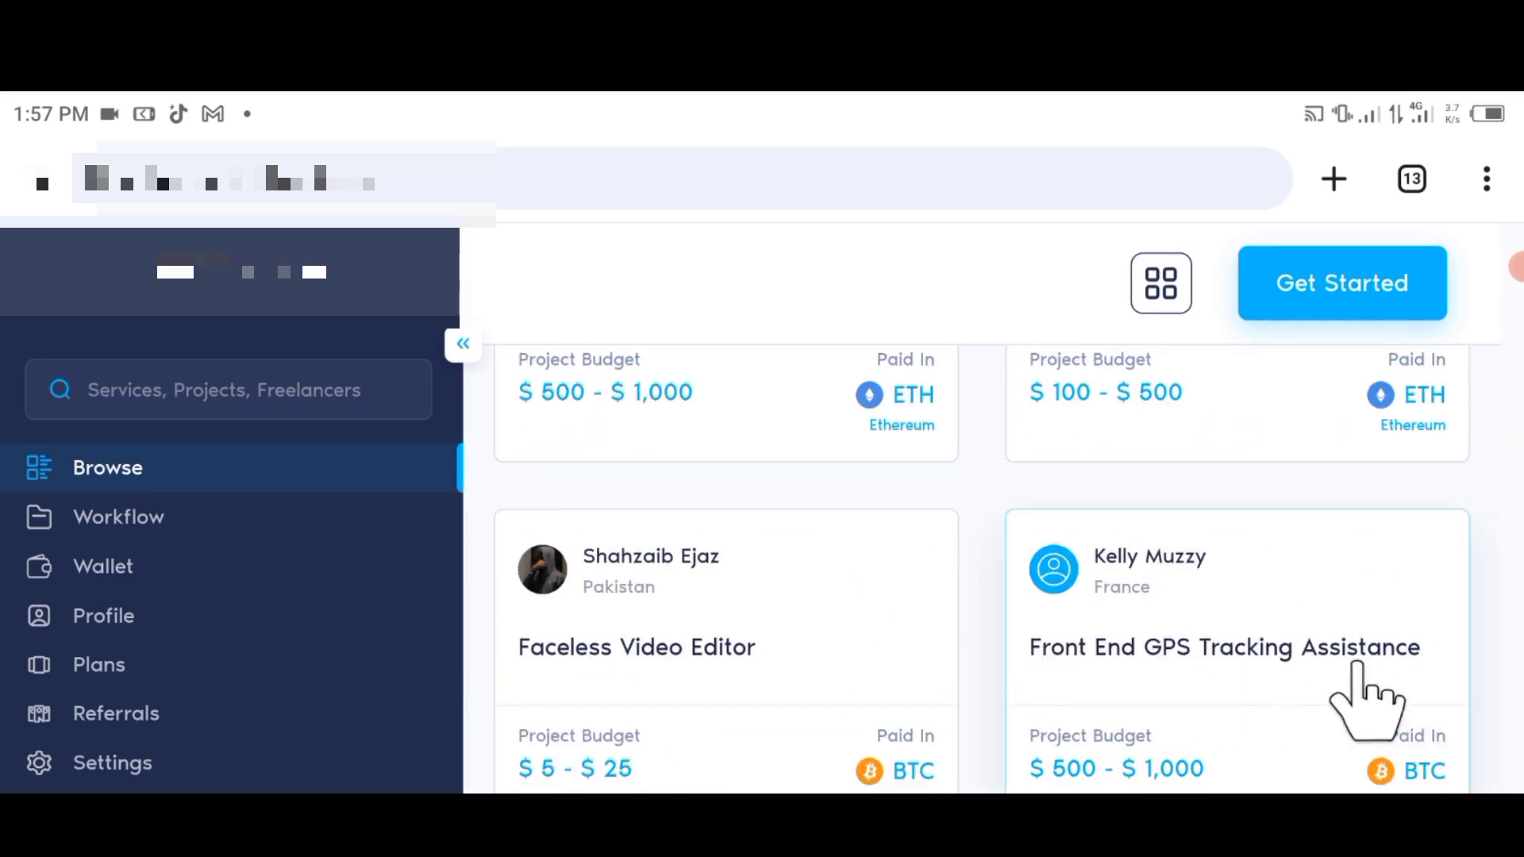
scroll(down, 3)
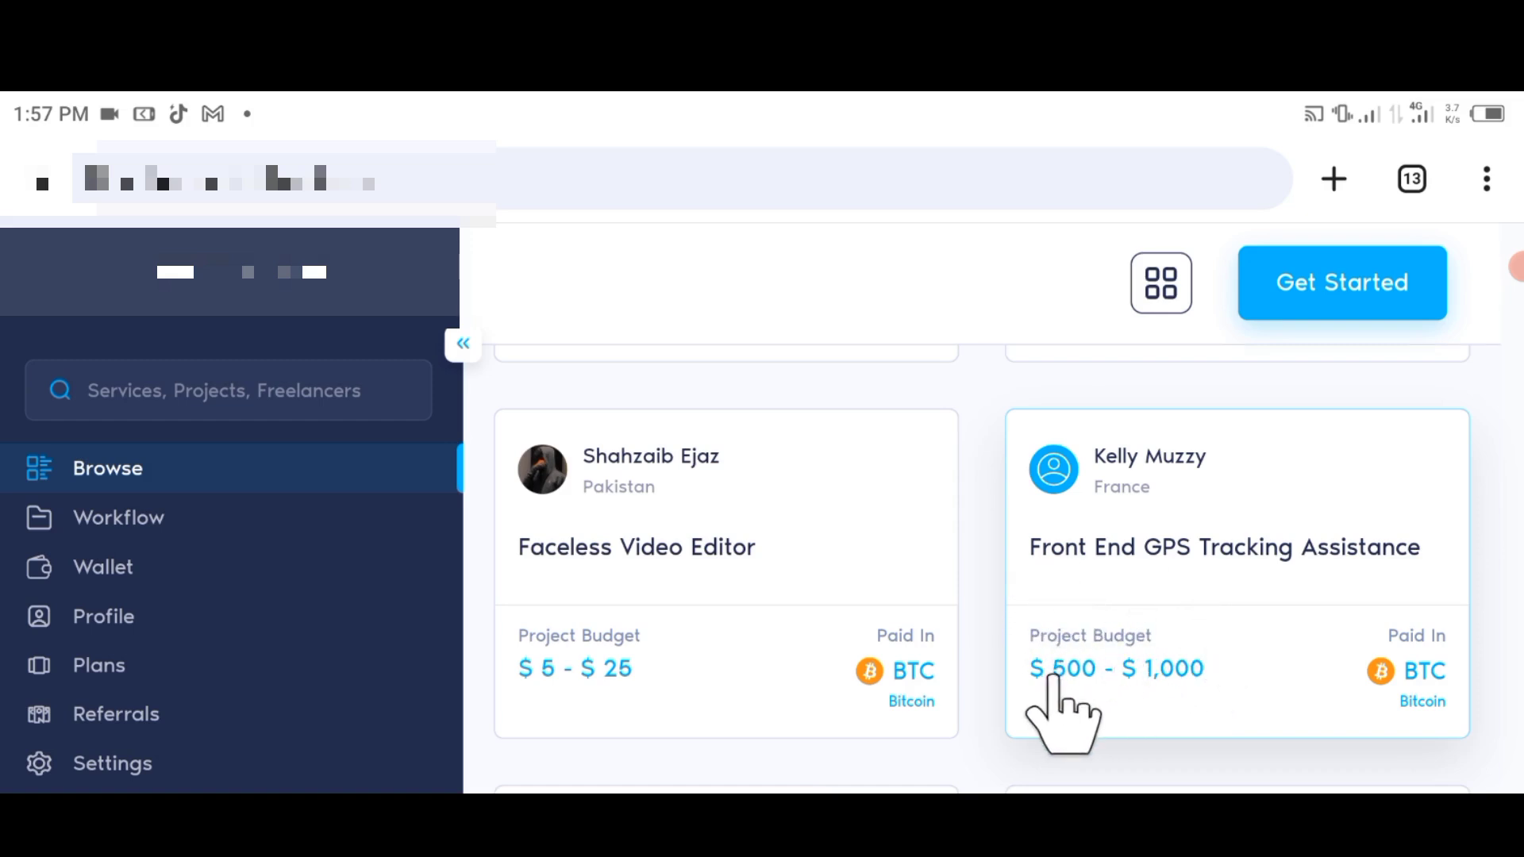
scroll(down, 3)
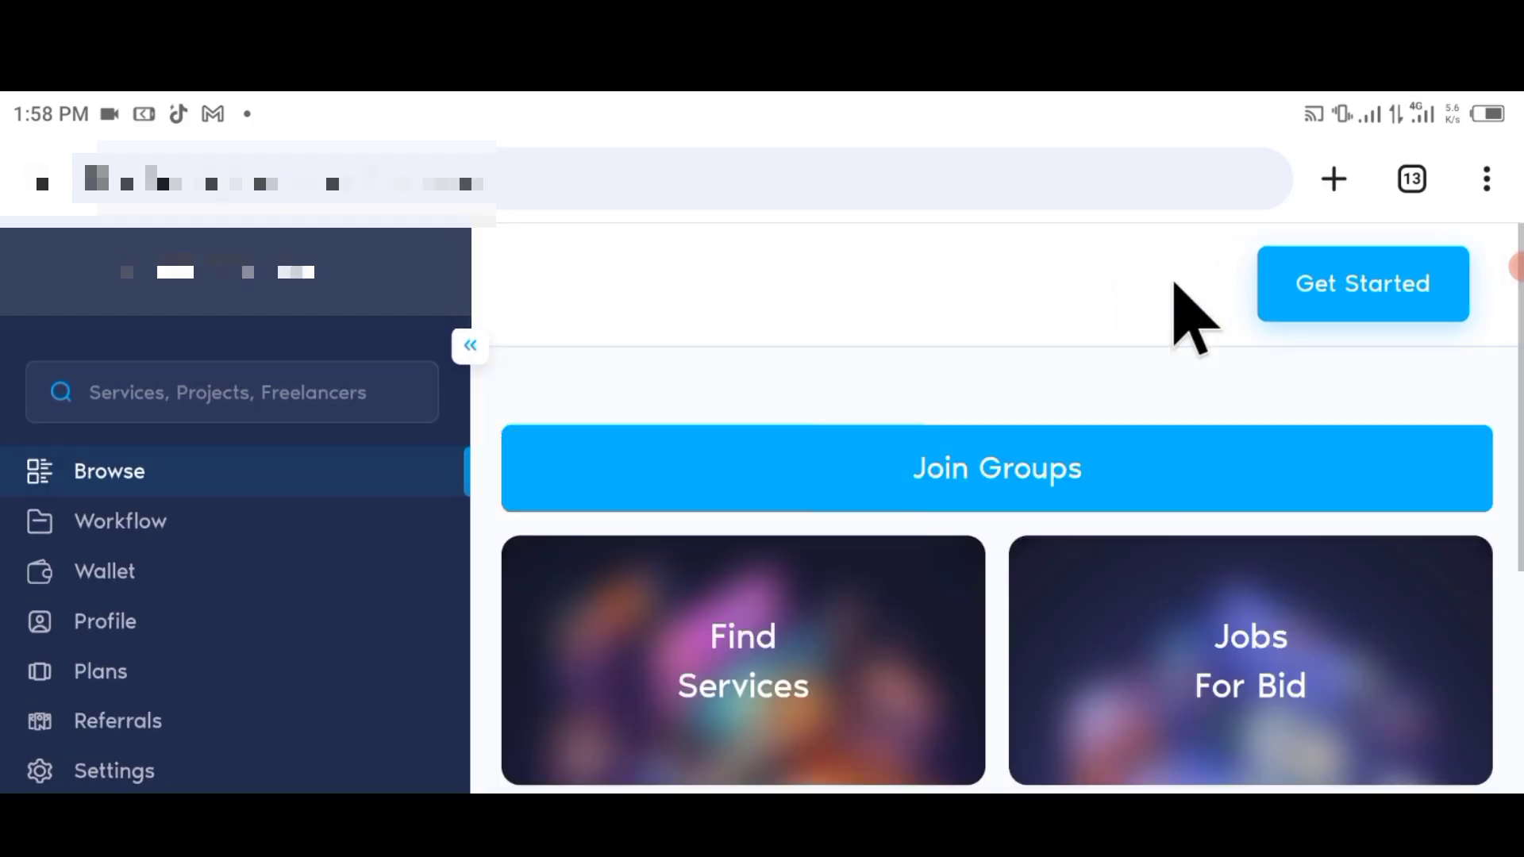
Browse the Instant Hire card's project listings with their USD and LTC rewards.
scroll(down, 3)
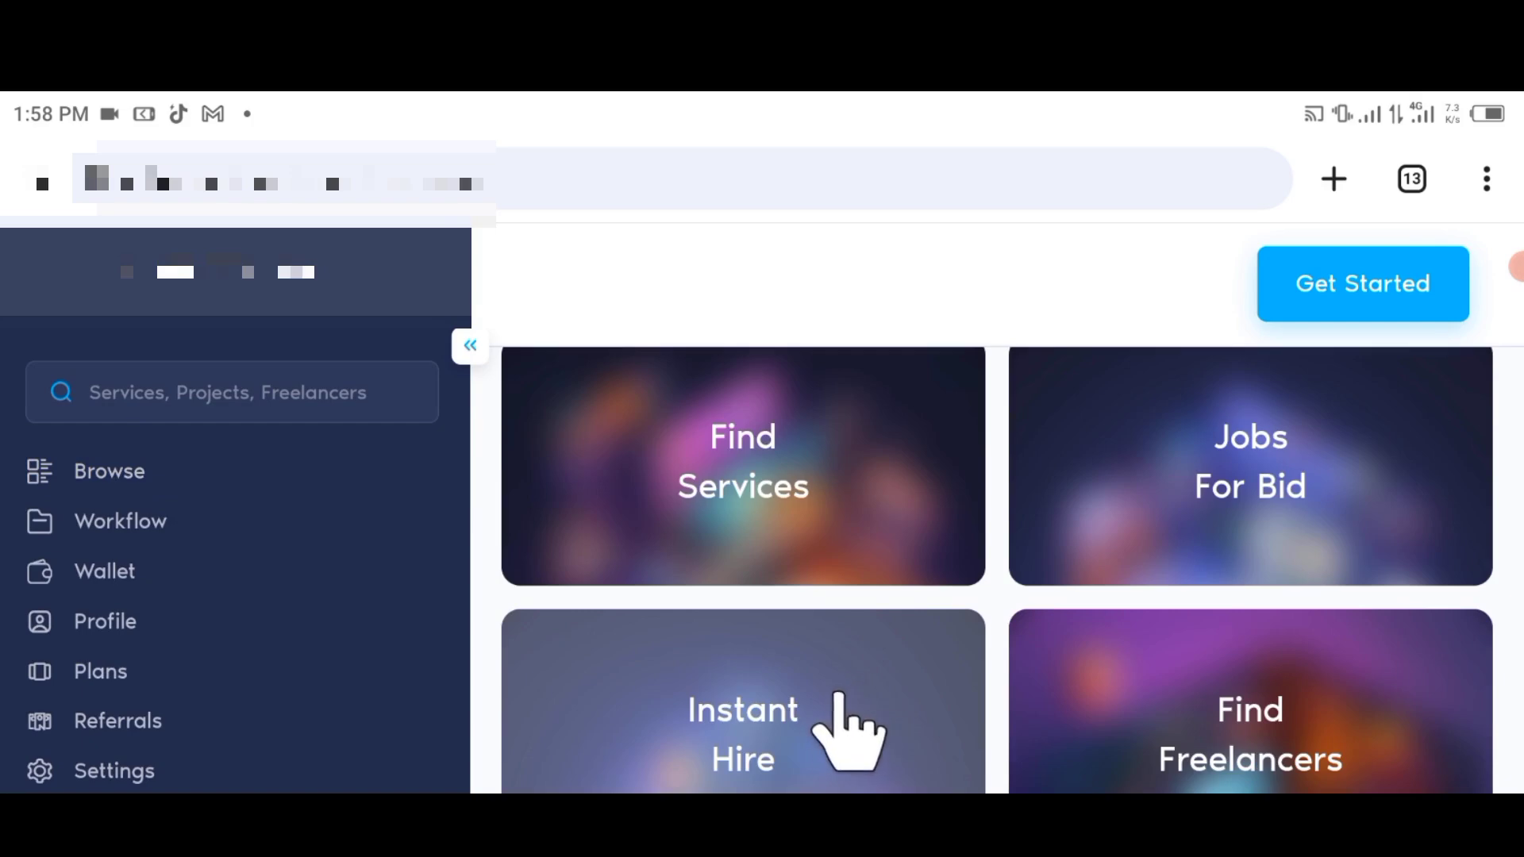
mouse_move(778, 738)
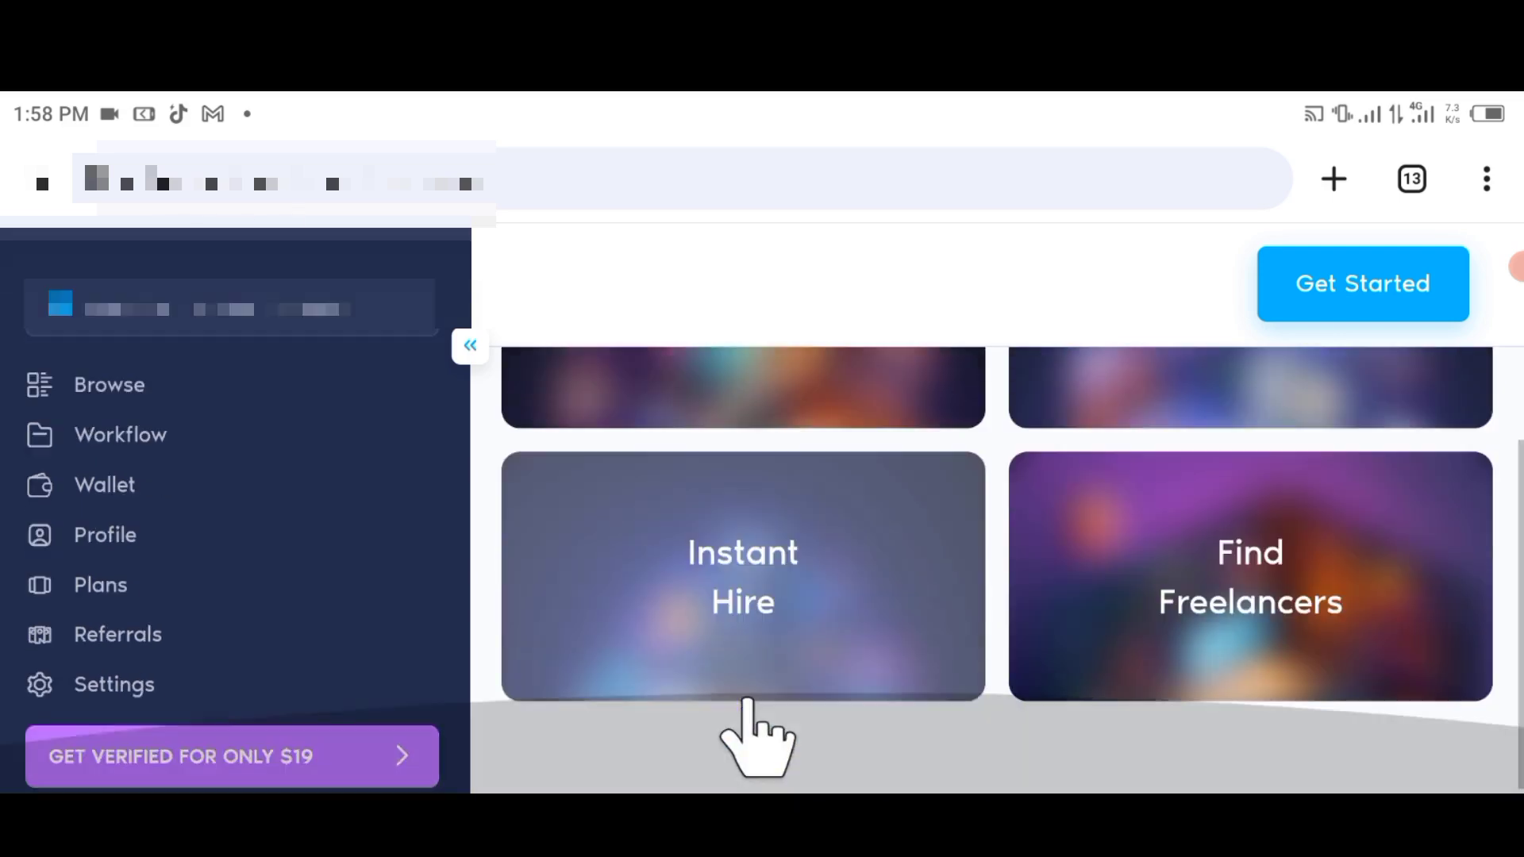
click(741, 577)
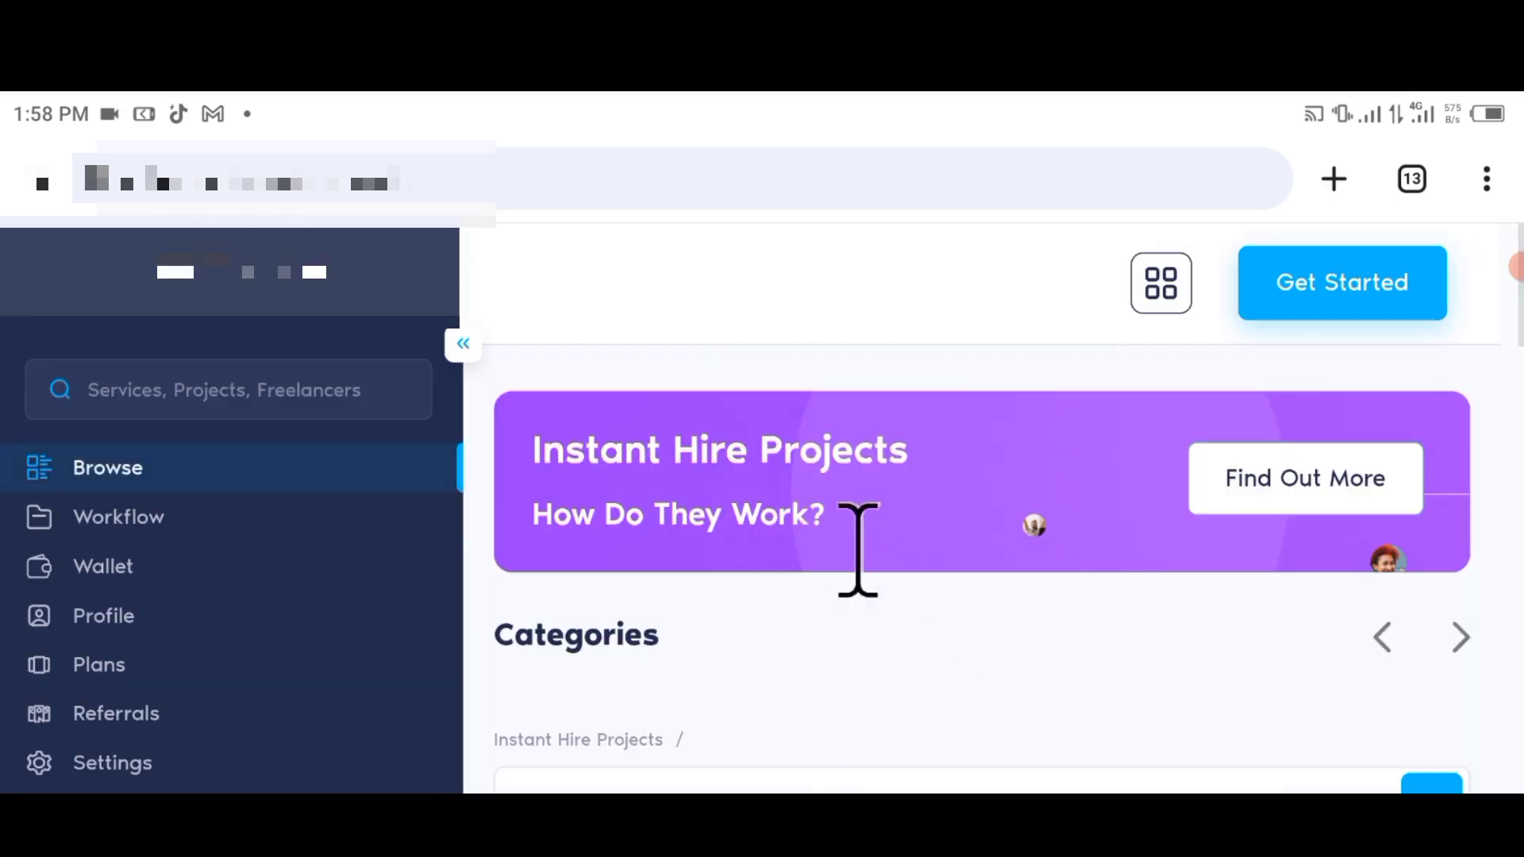
scroll(down, 3)
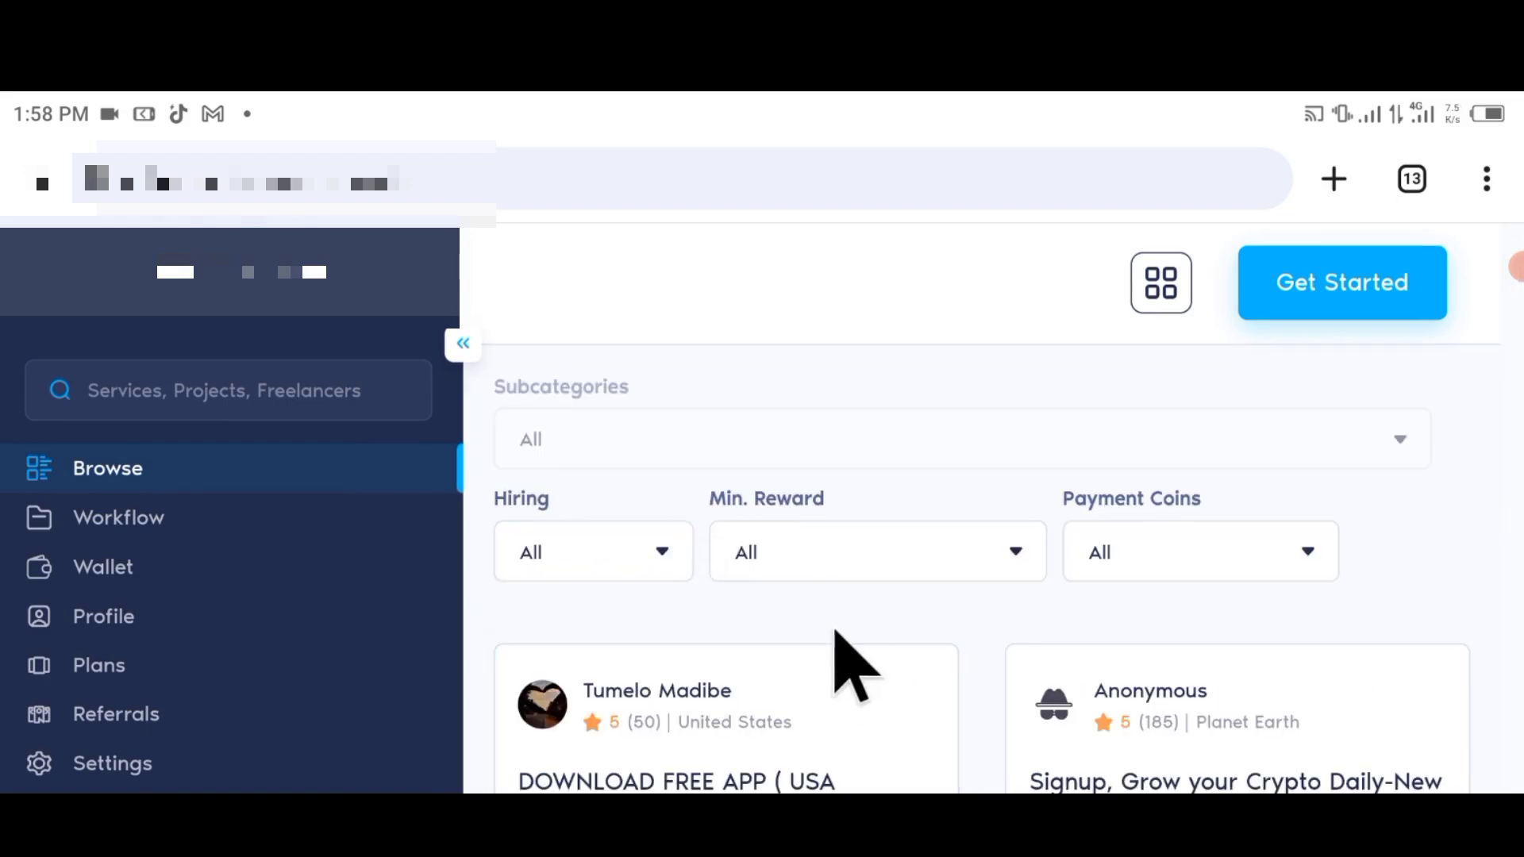
scroll(down, 3)
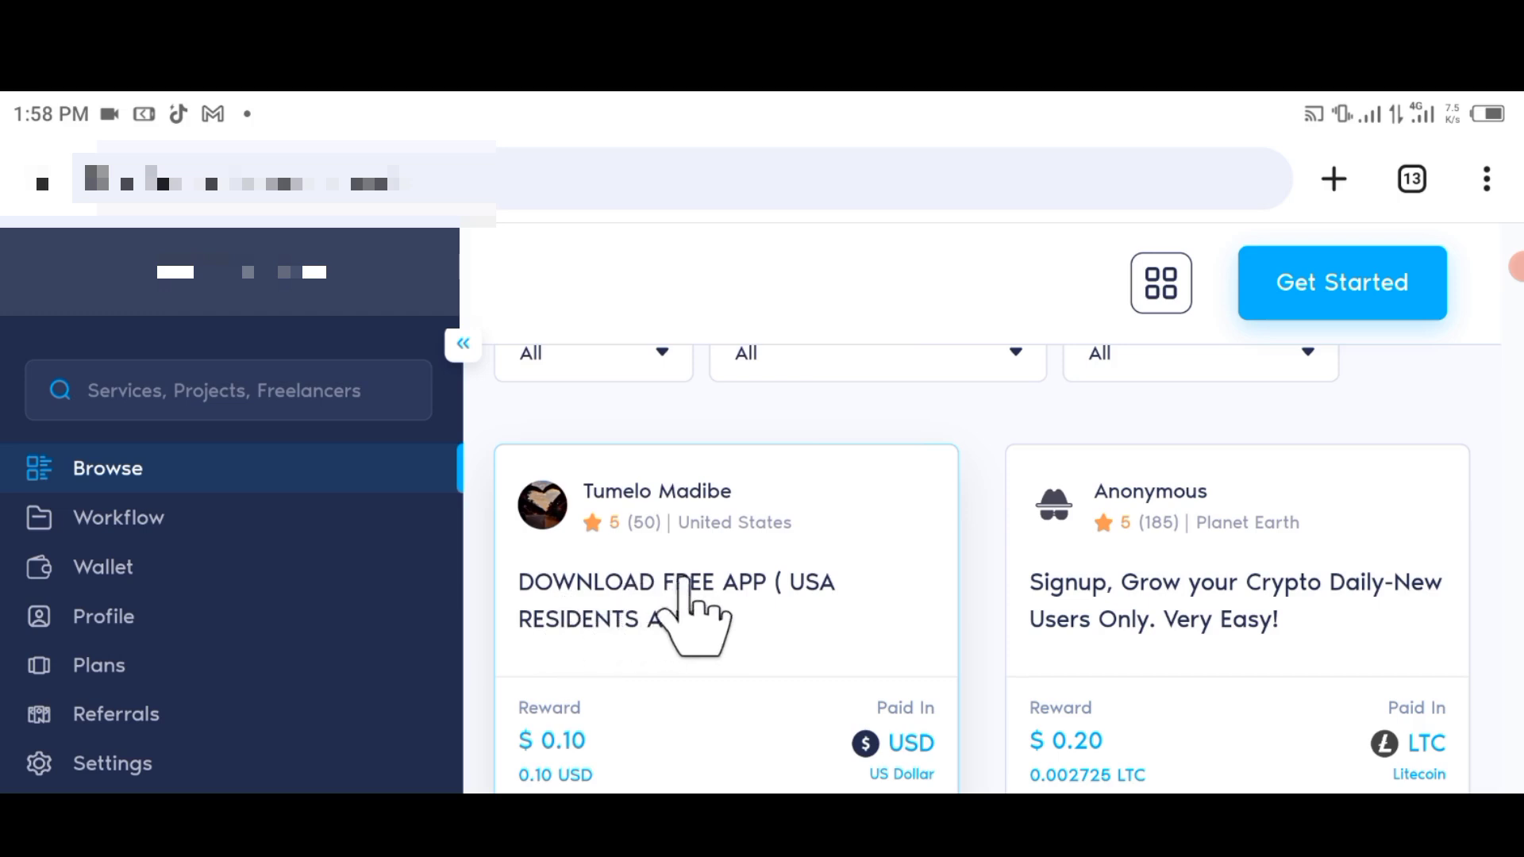
mouse_move(540, 670)
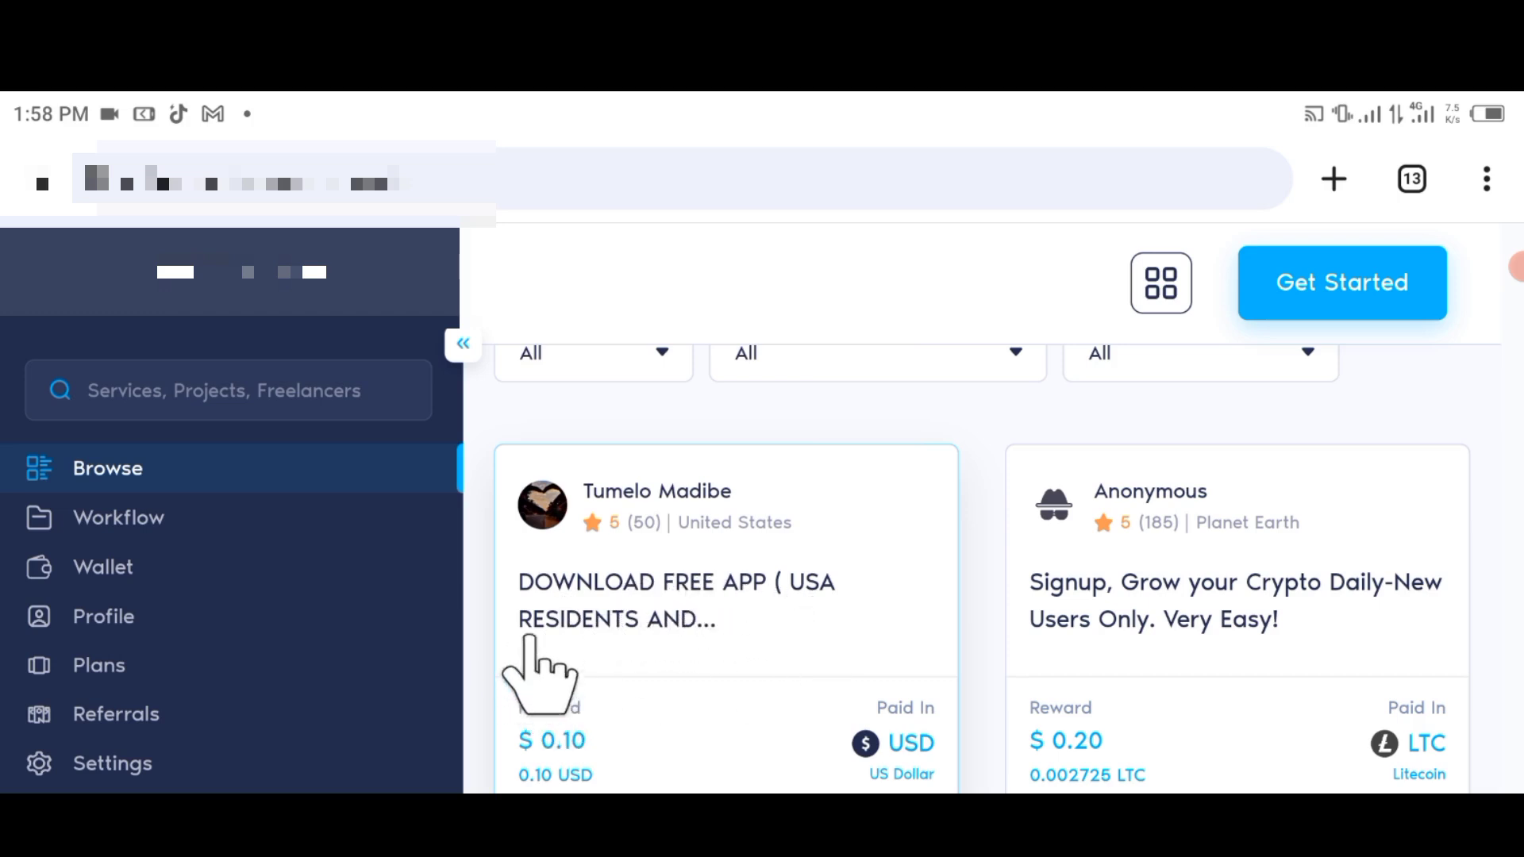
scroll(down, 3)
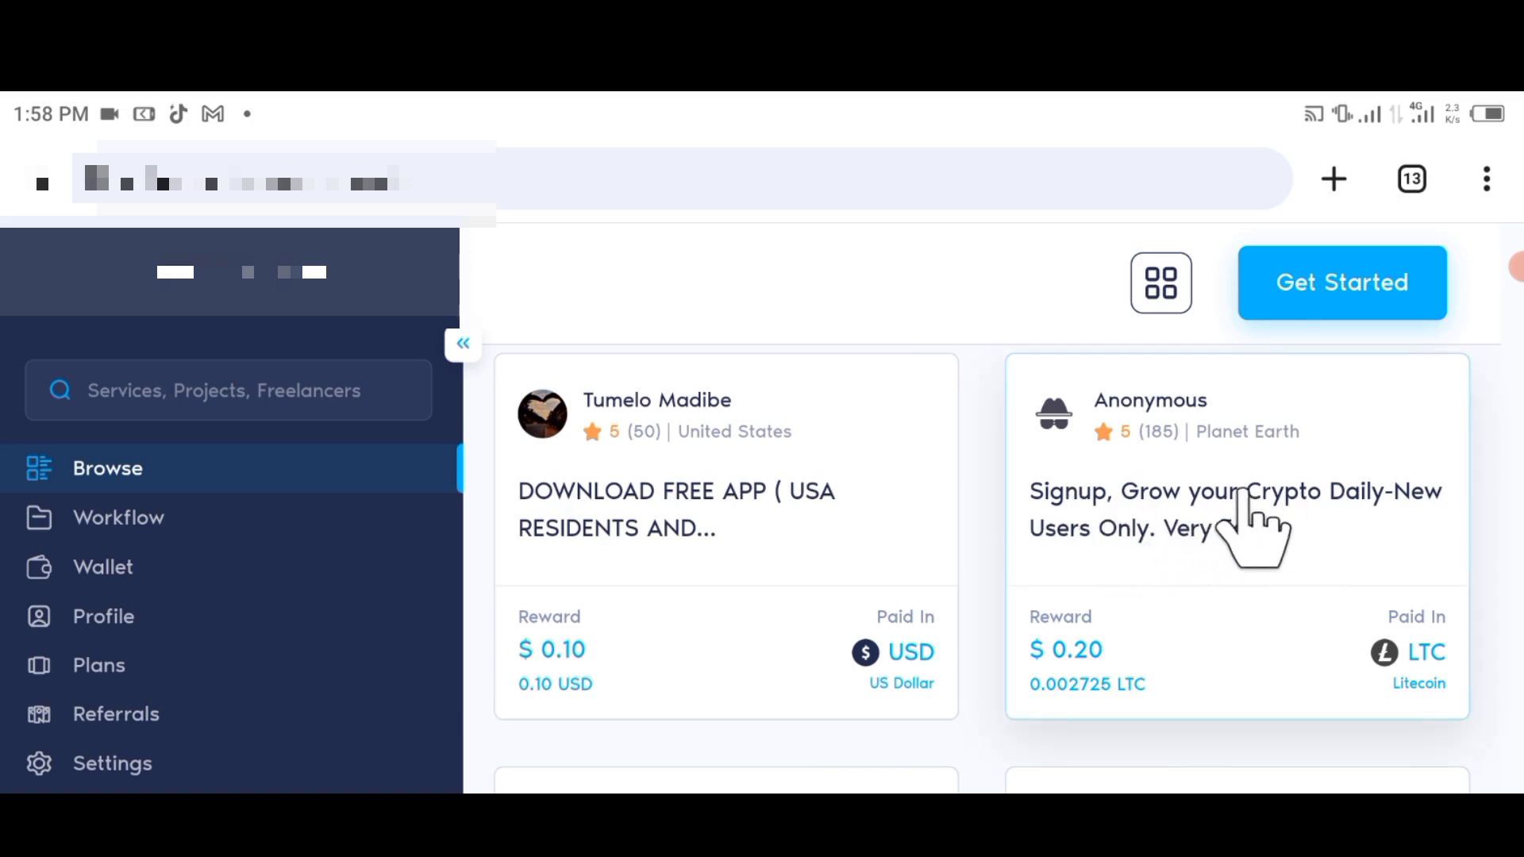
mouse_move(1152, 540)
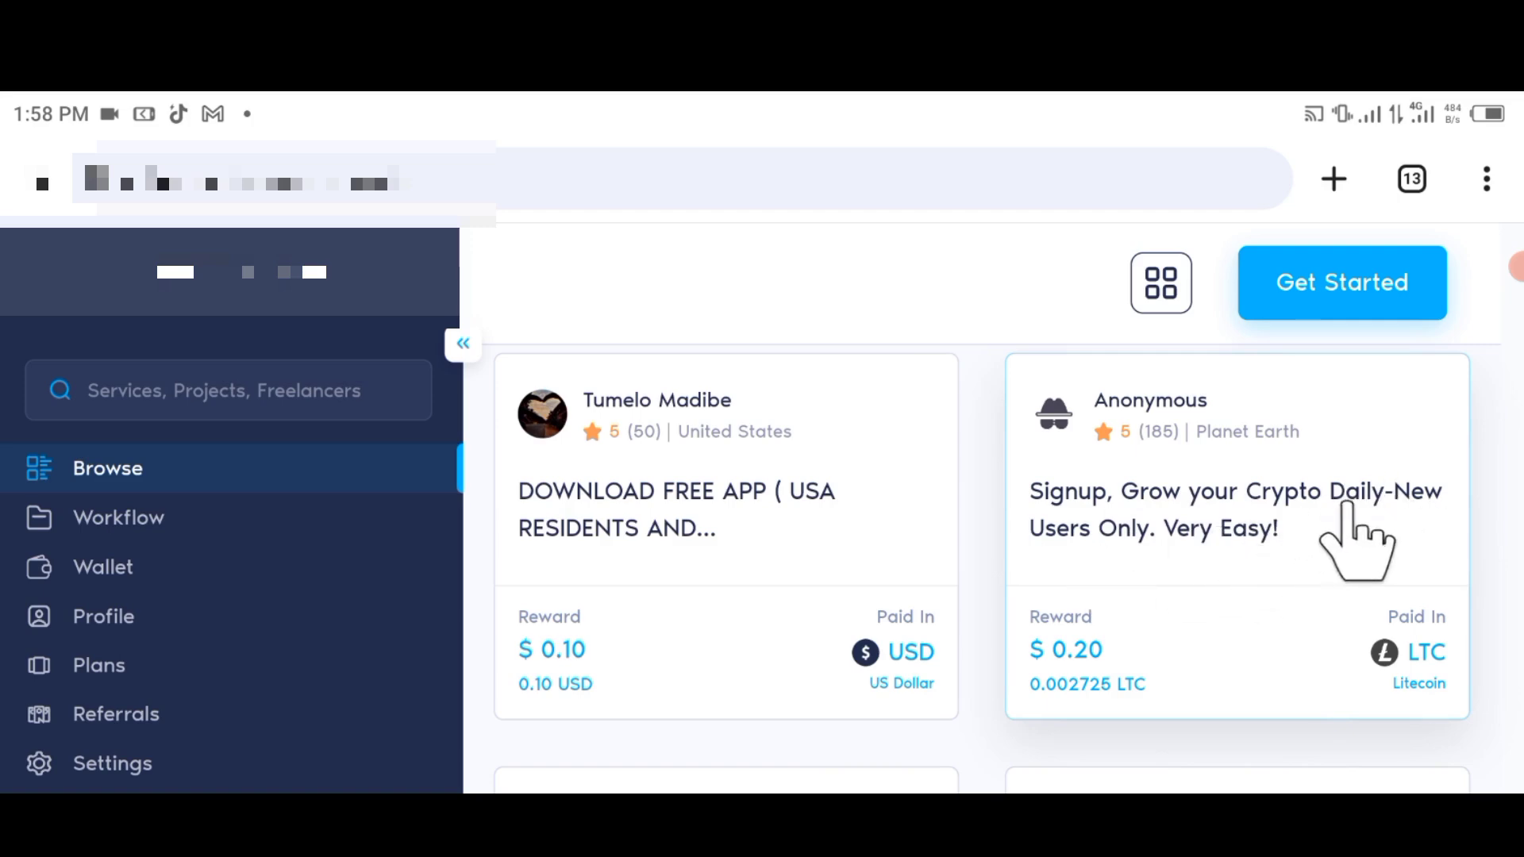
mouse_move(1167, 636)
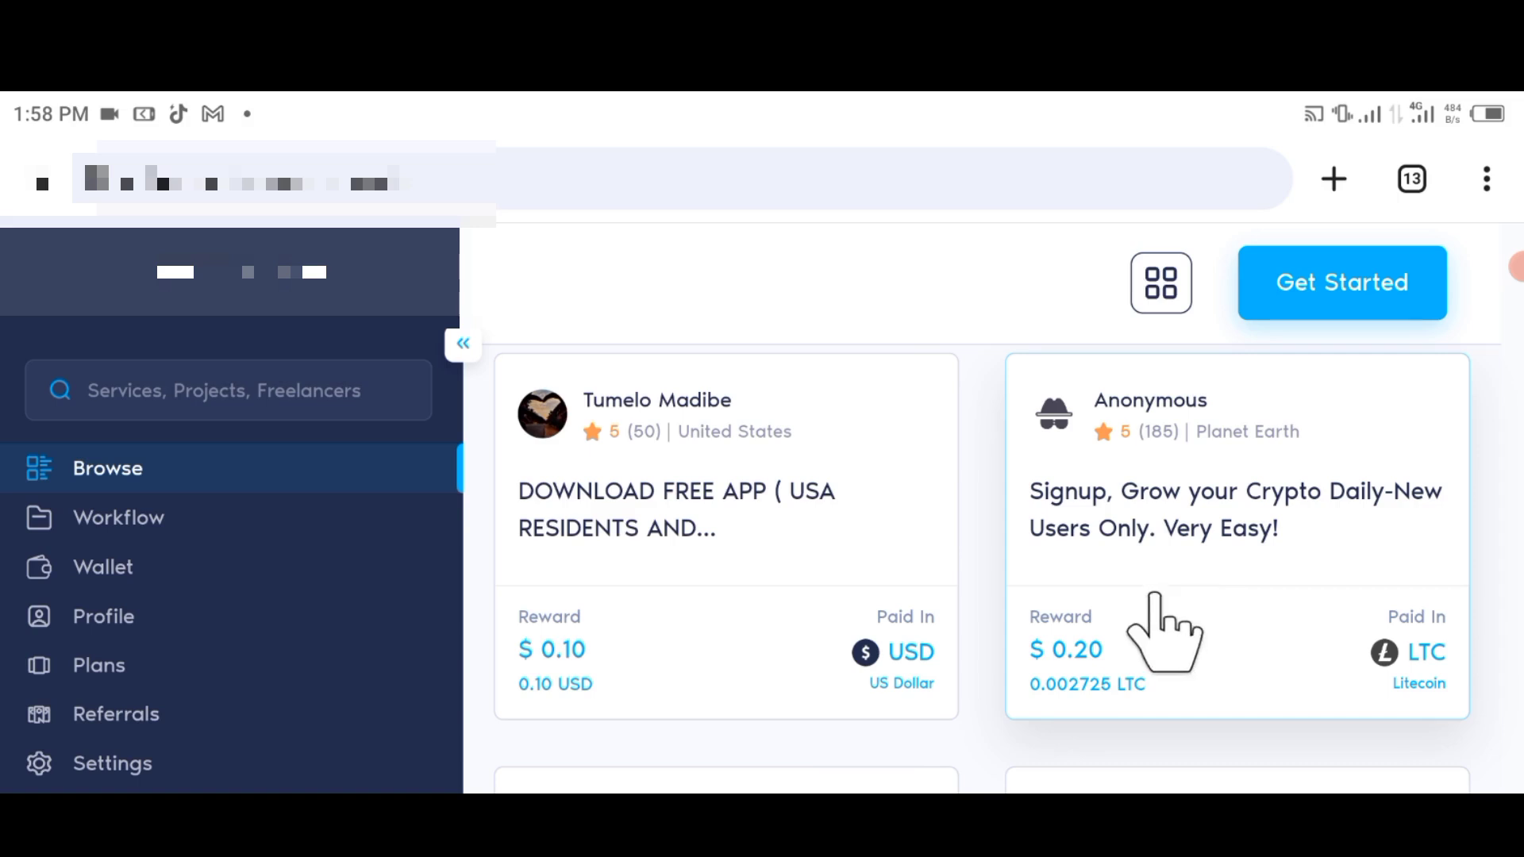
mouse_move(1219, 592)
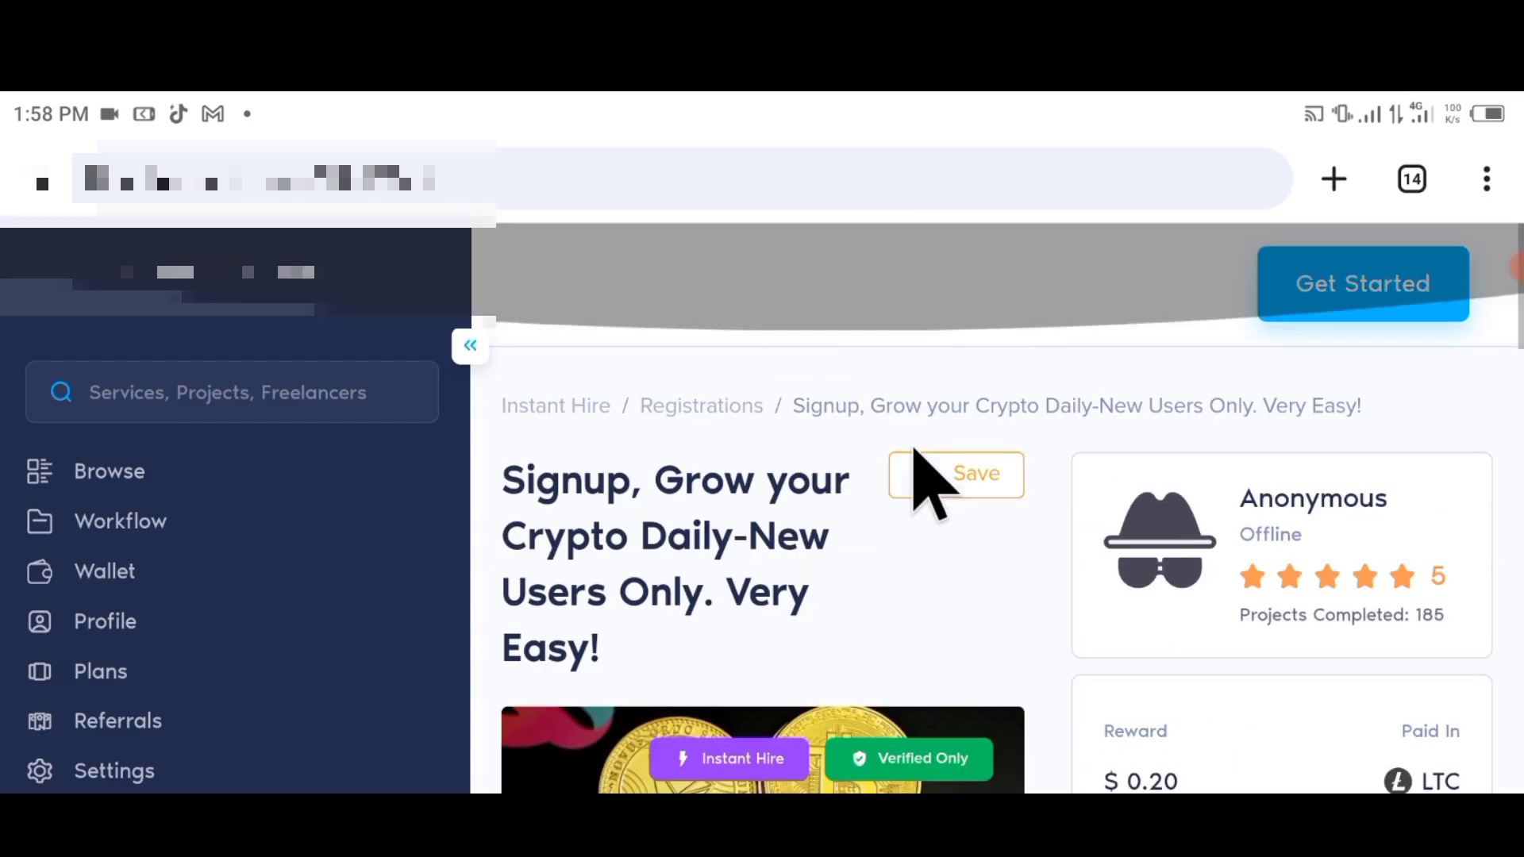
scroll(down, 3)
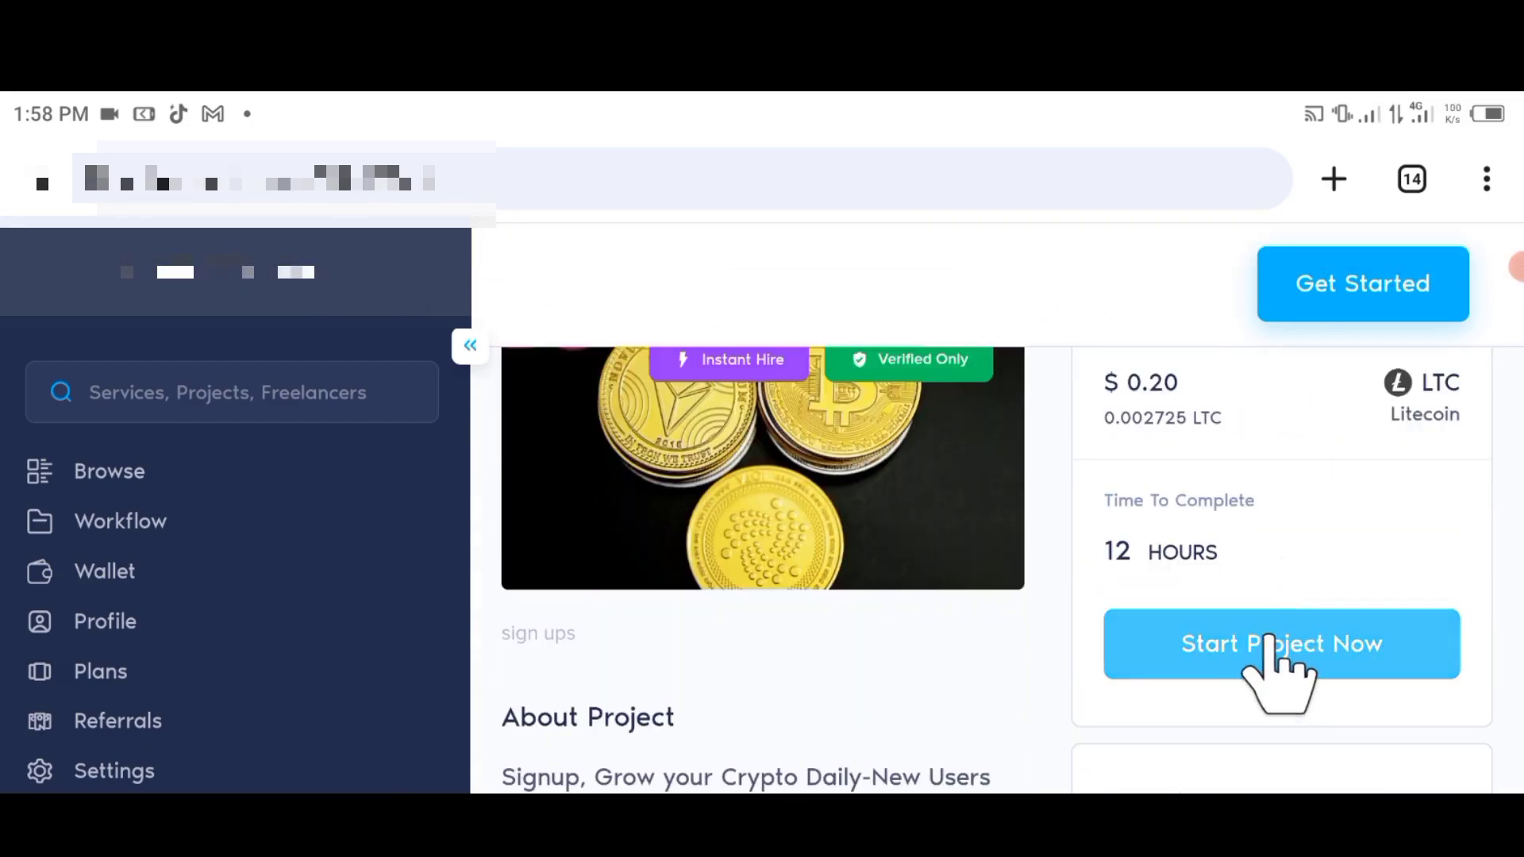
scroll(down, 3)
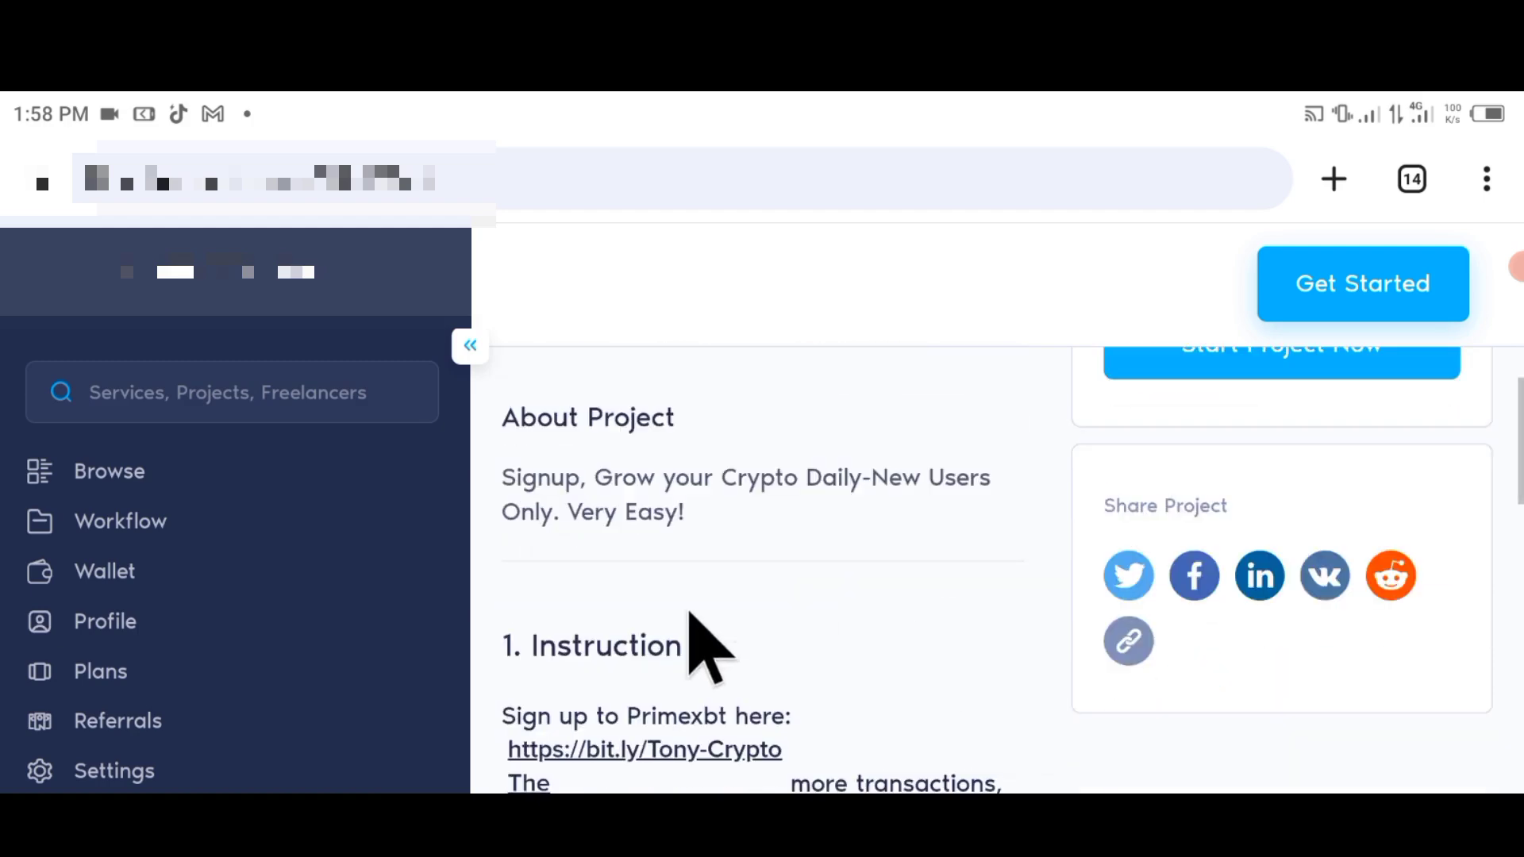
scroll(down, 3)
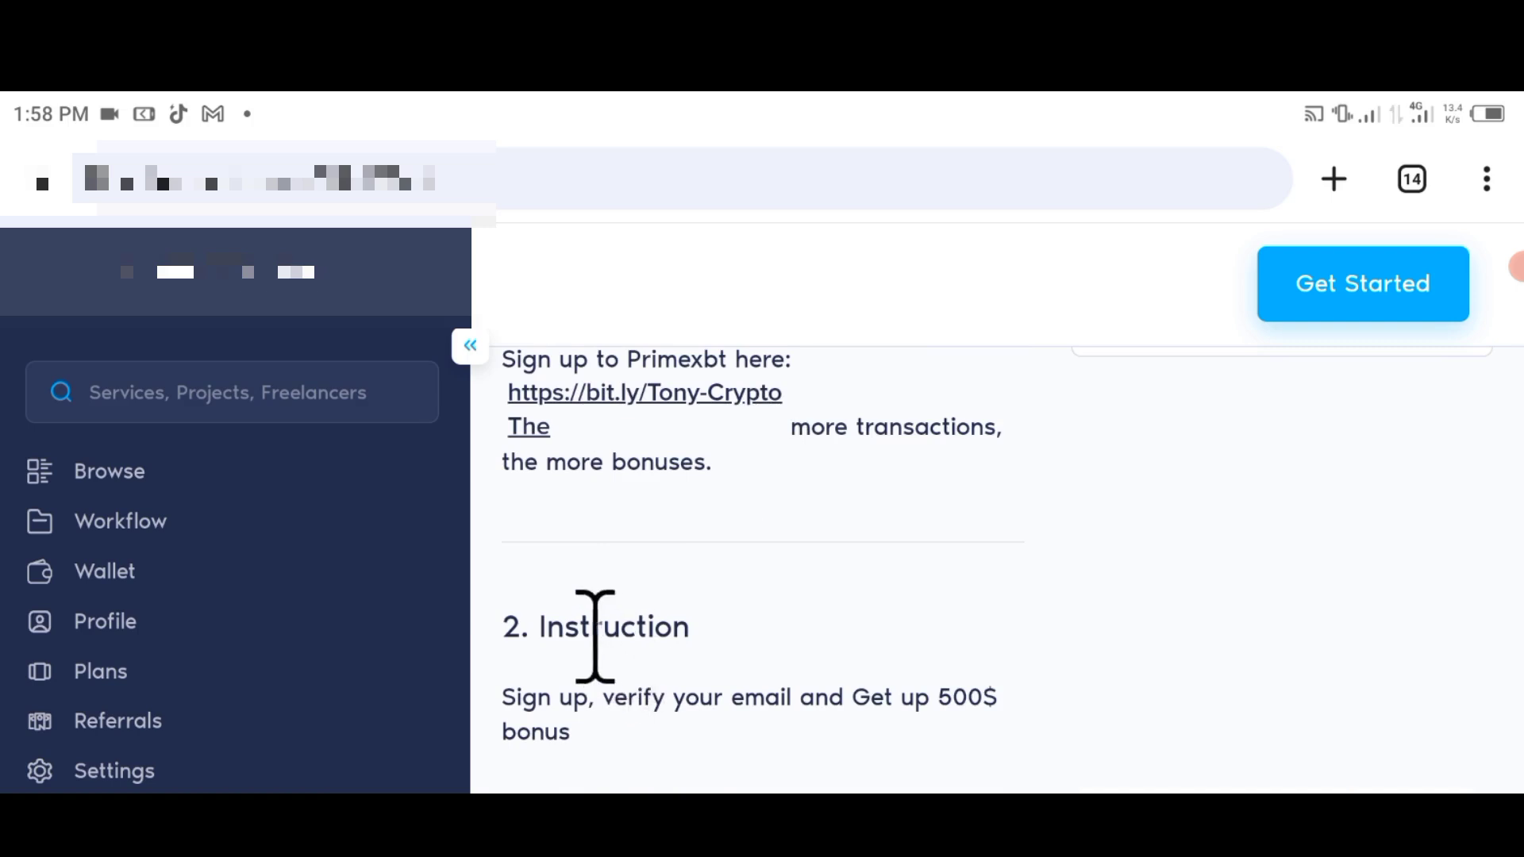
scroll(down, 3)
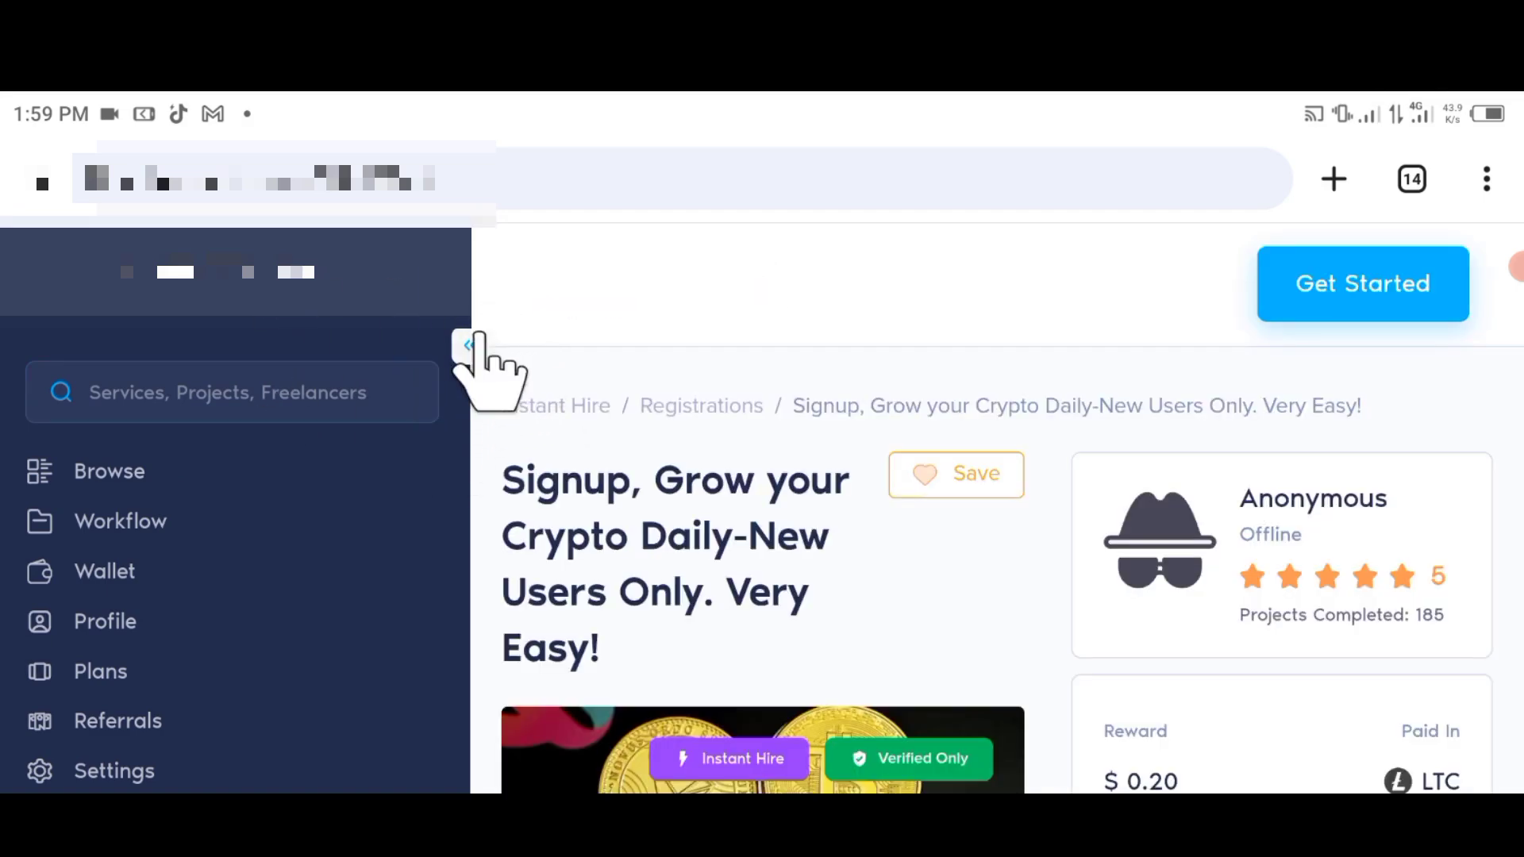
Collapse the side navigation and expand it again.
click(465, 344)
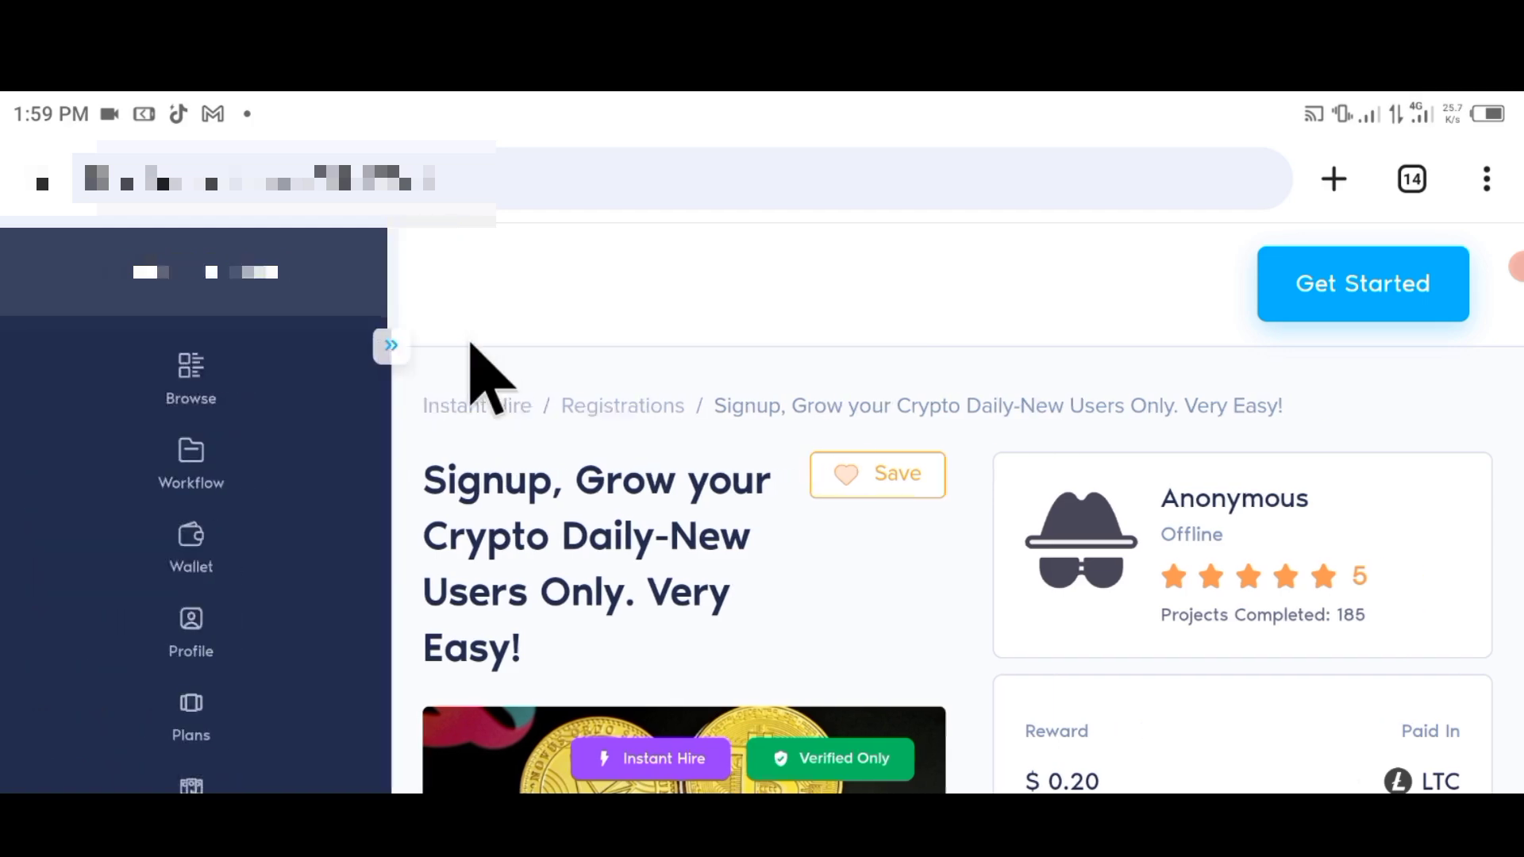
click(391, 345)
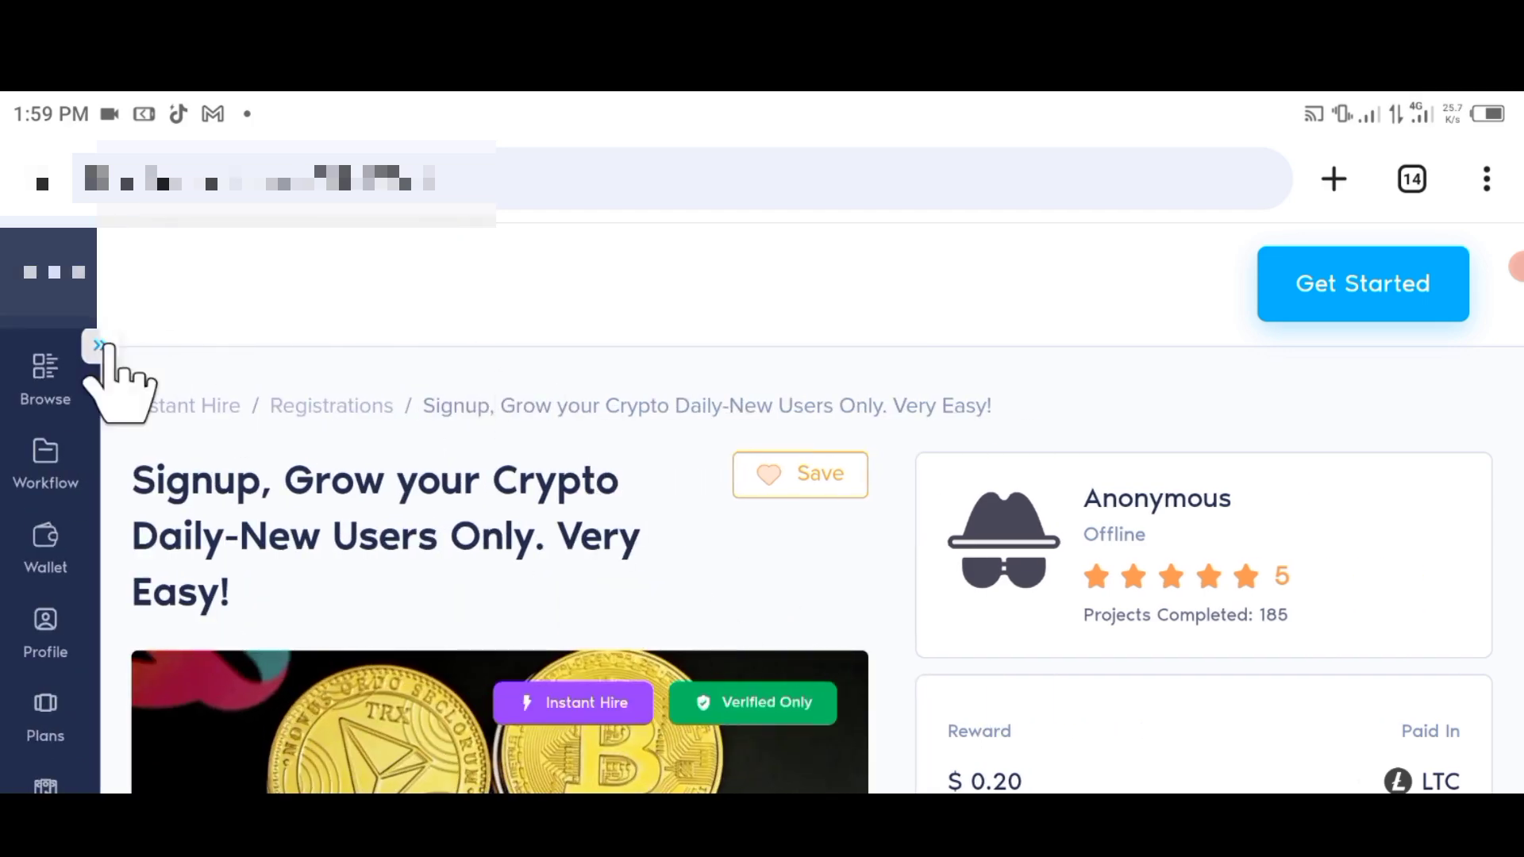
click(97, 344)
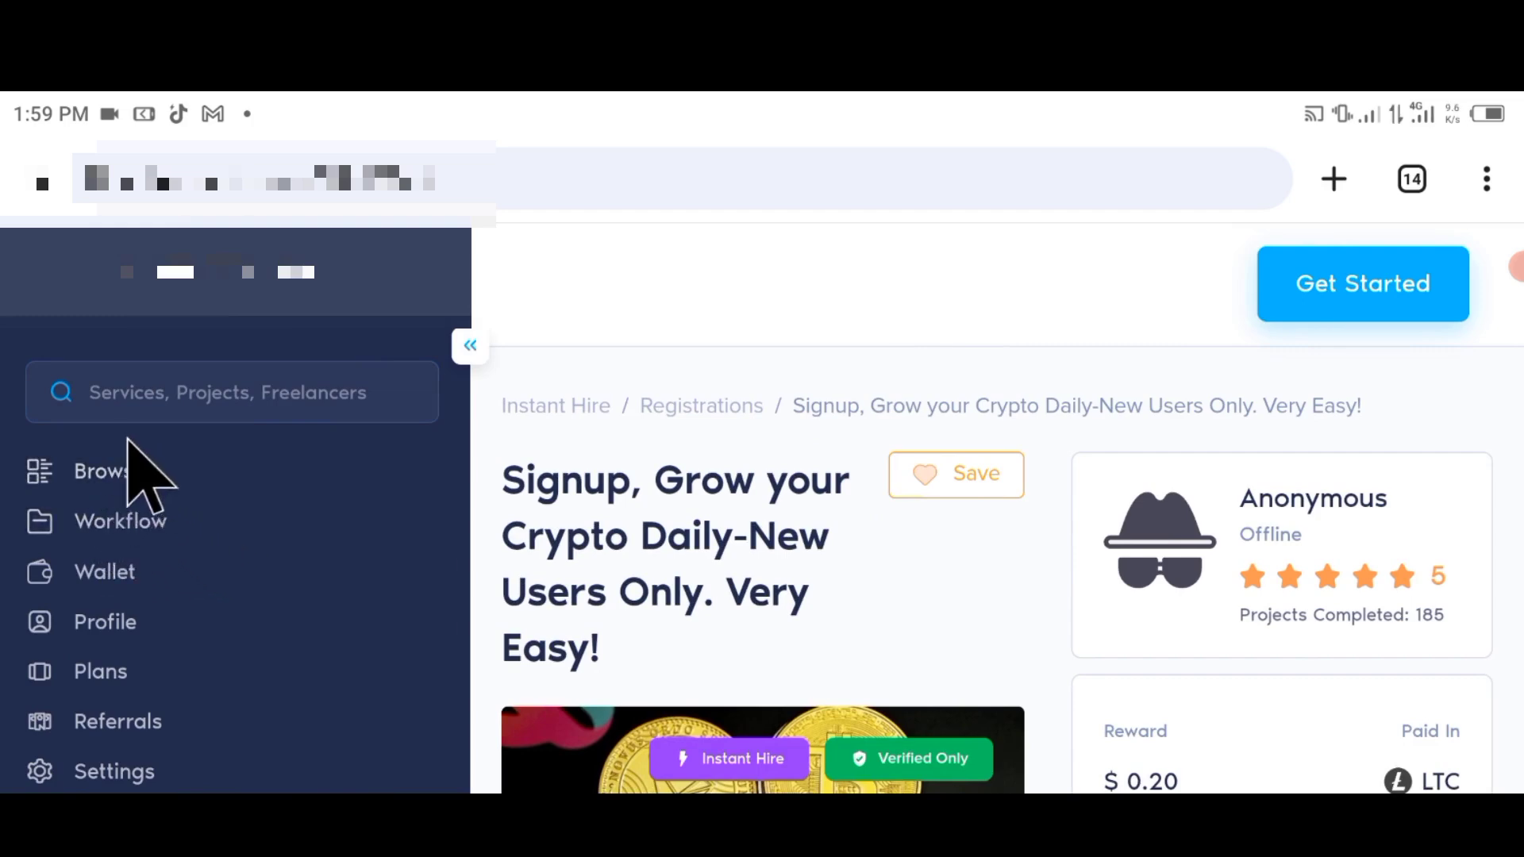
mouse_move(137, 641)
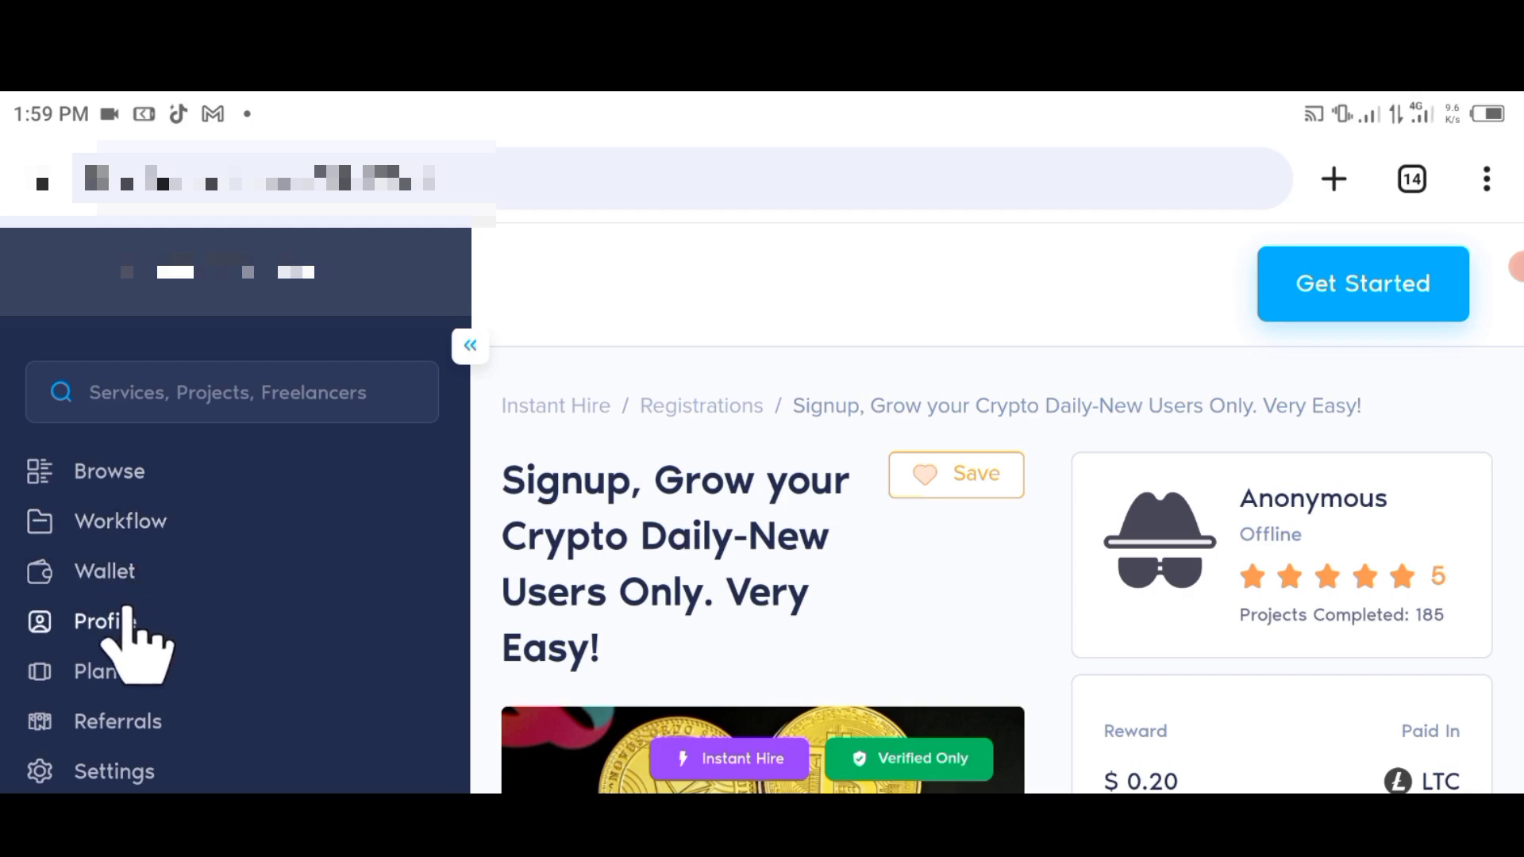
View the profile page with freelancer and employer ratings and completed projects.
click(105, 621)
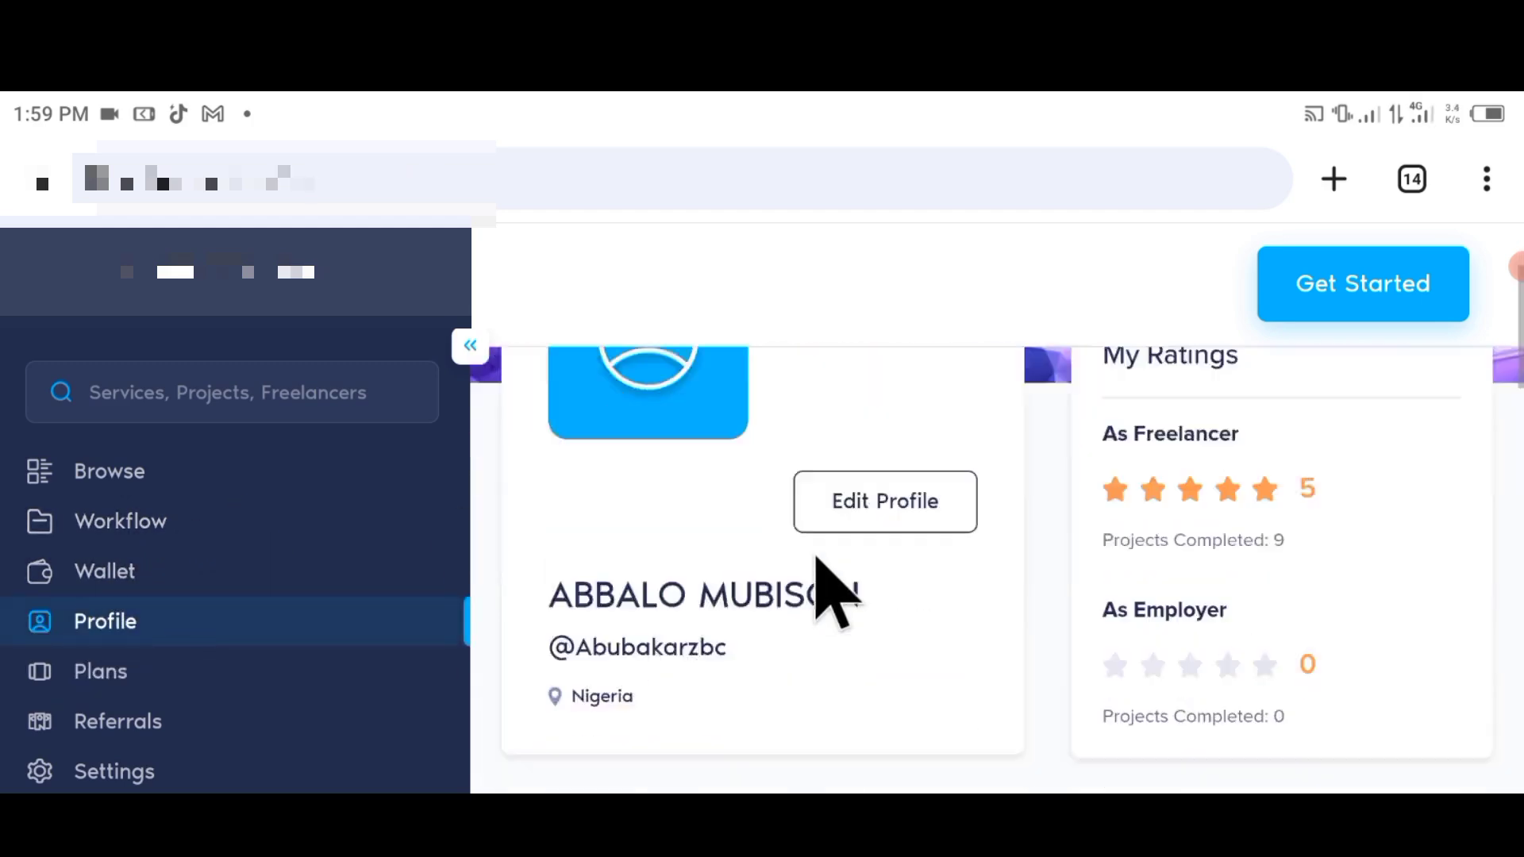
scroll(down, 3)
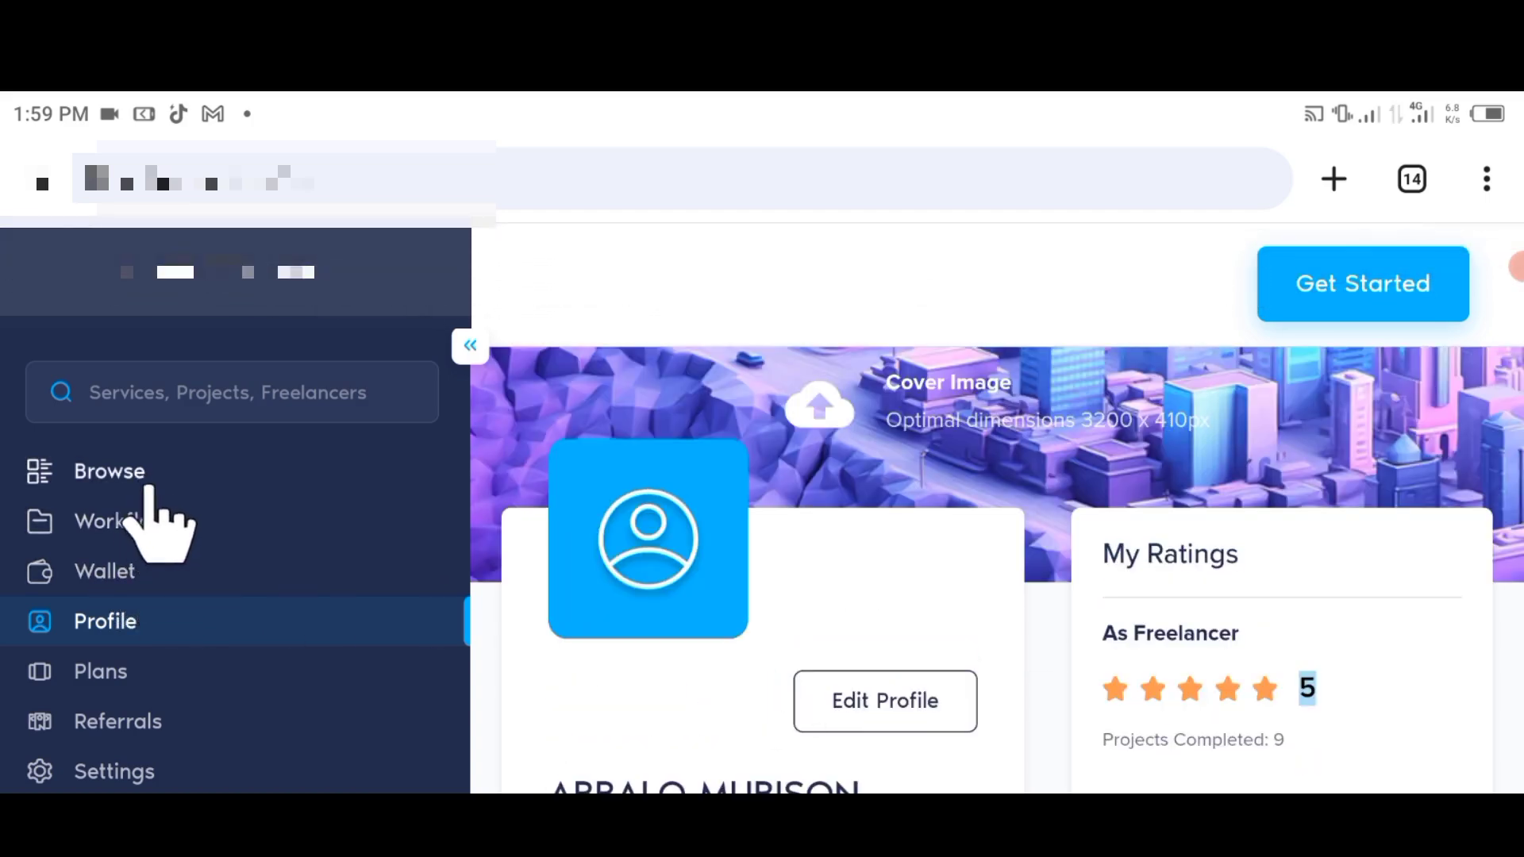
mouse_move(127, 593)
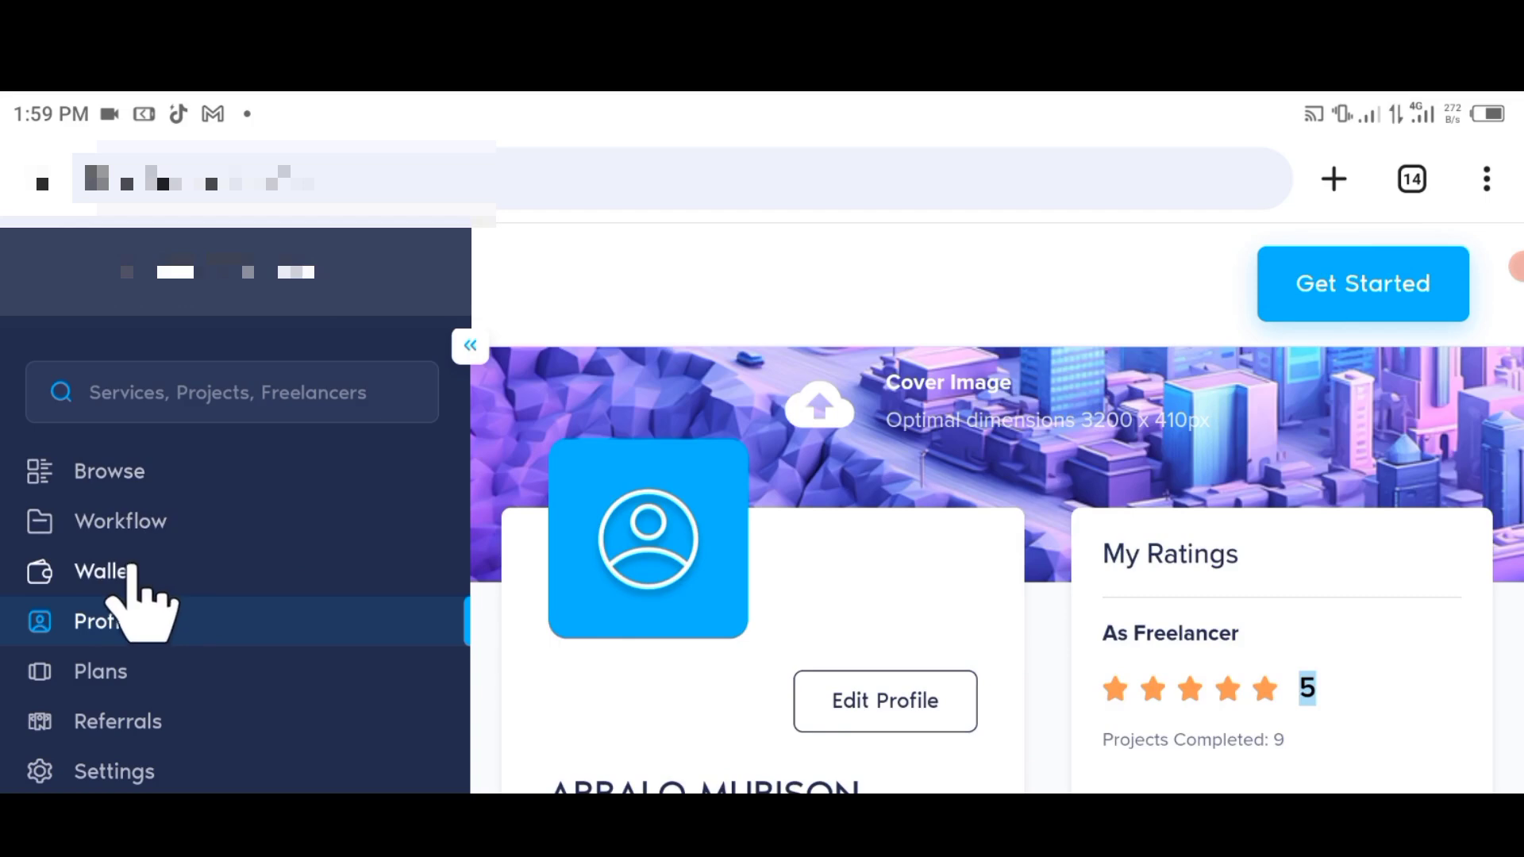
Show the wallet's All Transactions list of fees and project payments.
click(102, 570)
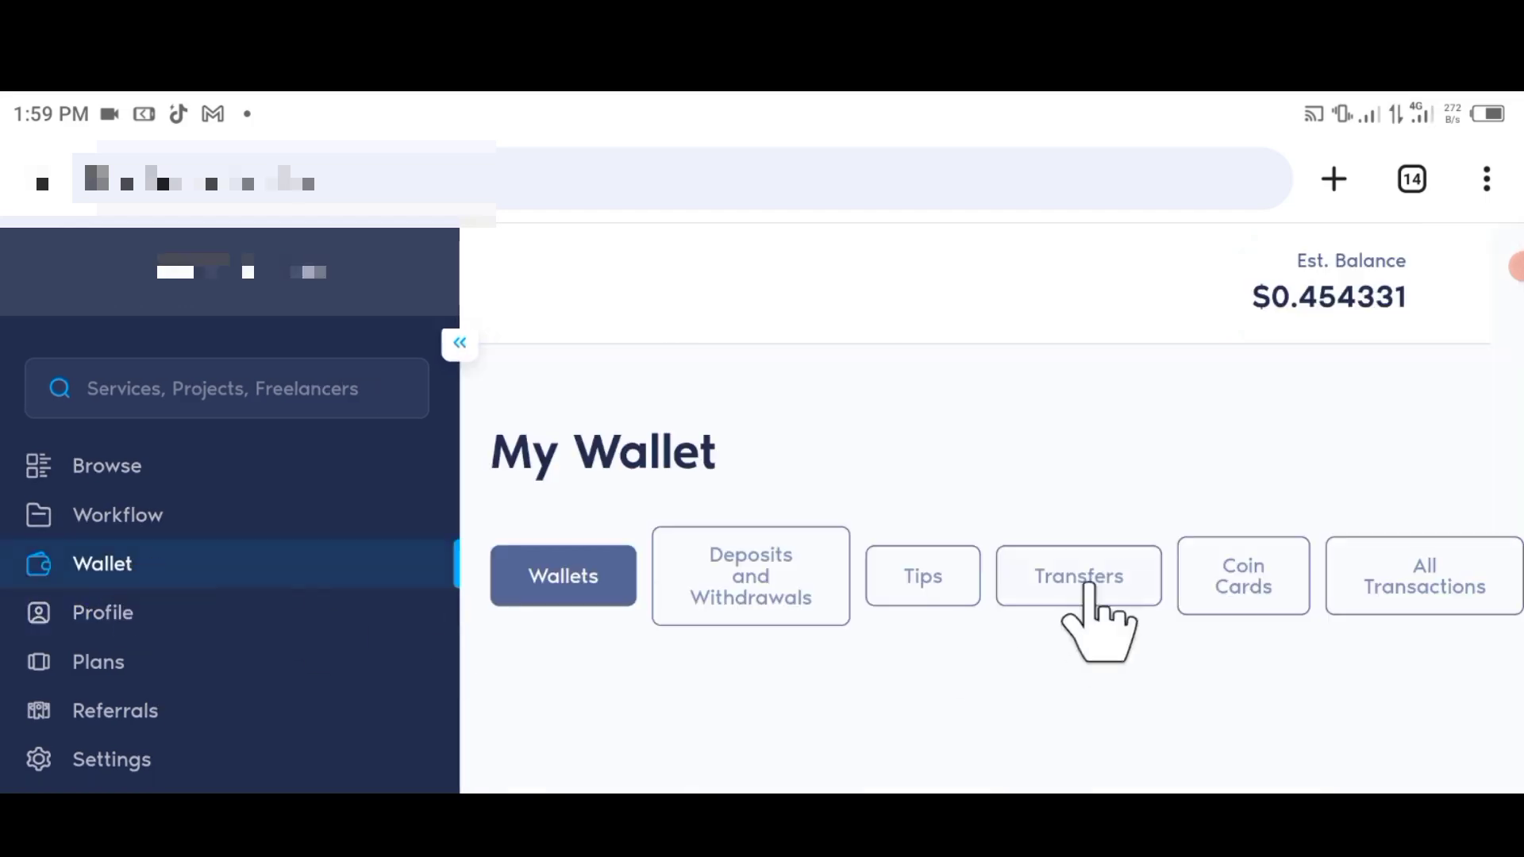
click(1422, 575)
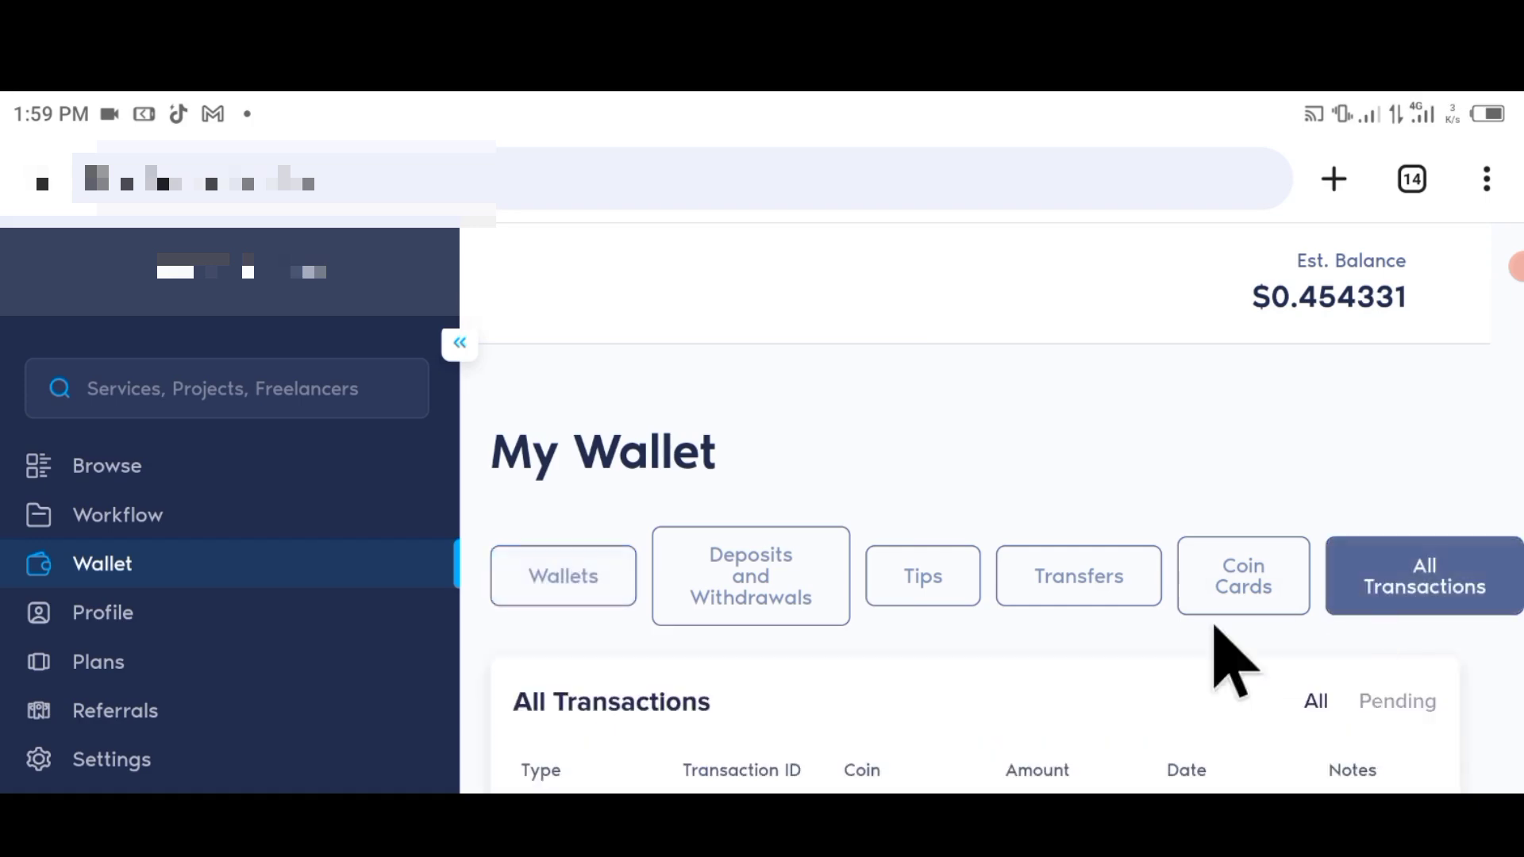
scroll(down, 3)
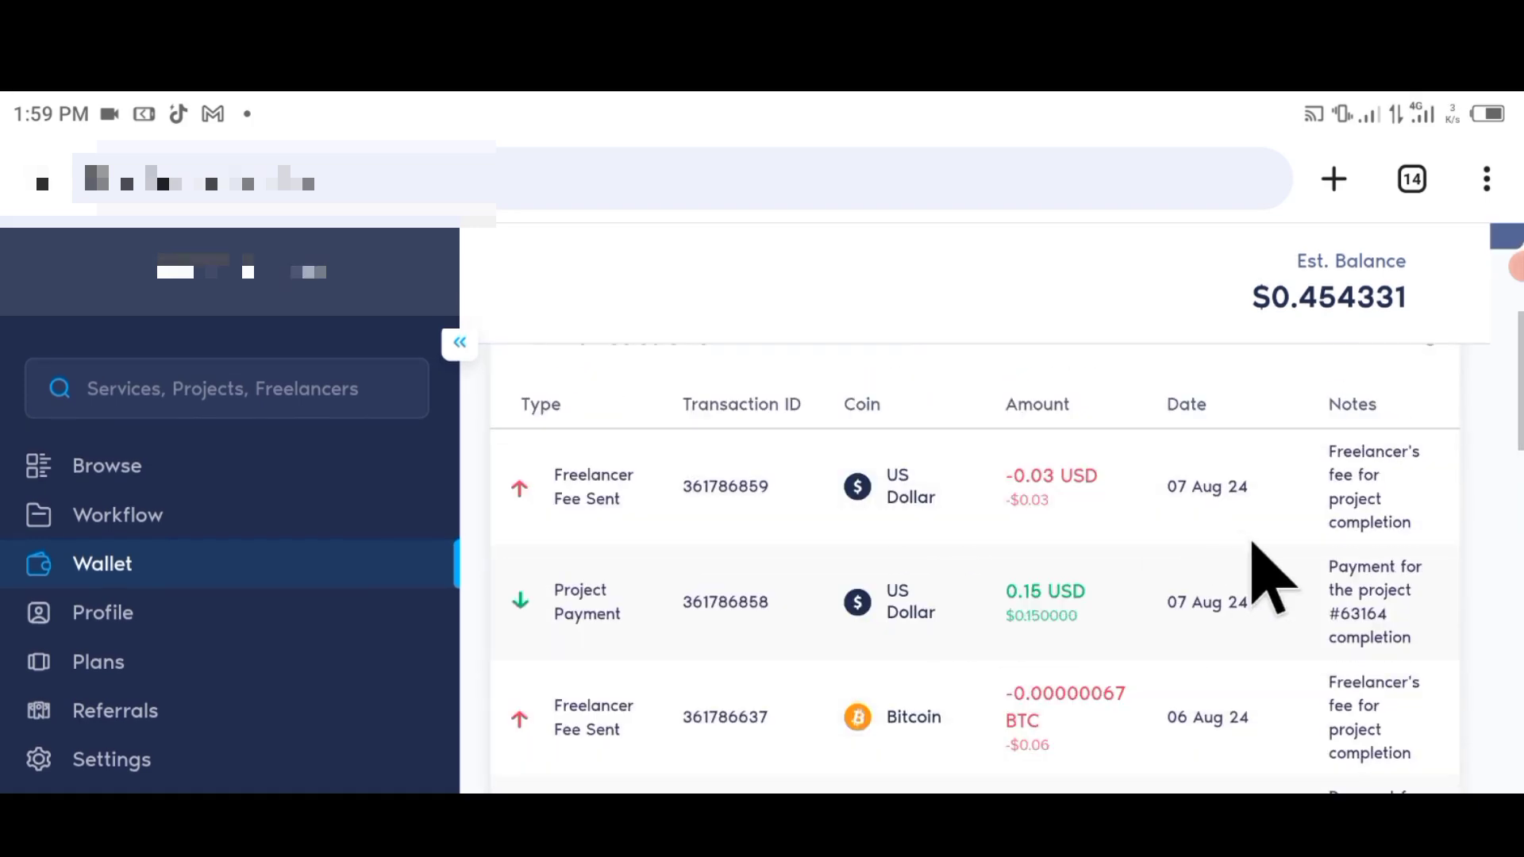
scroll(down, 3)
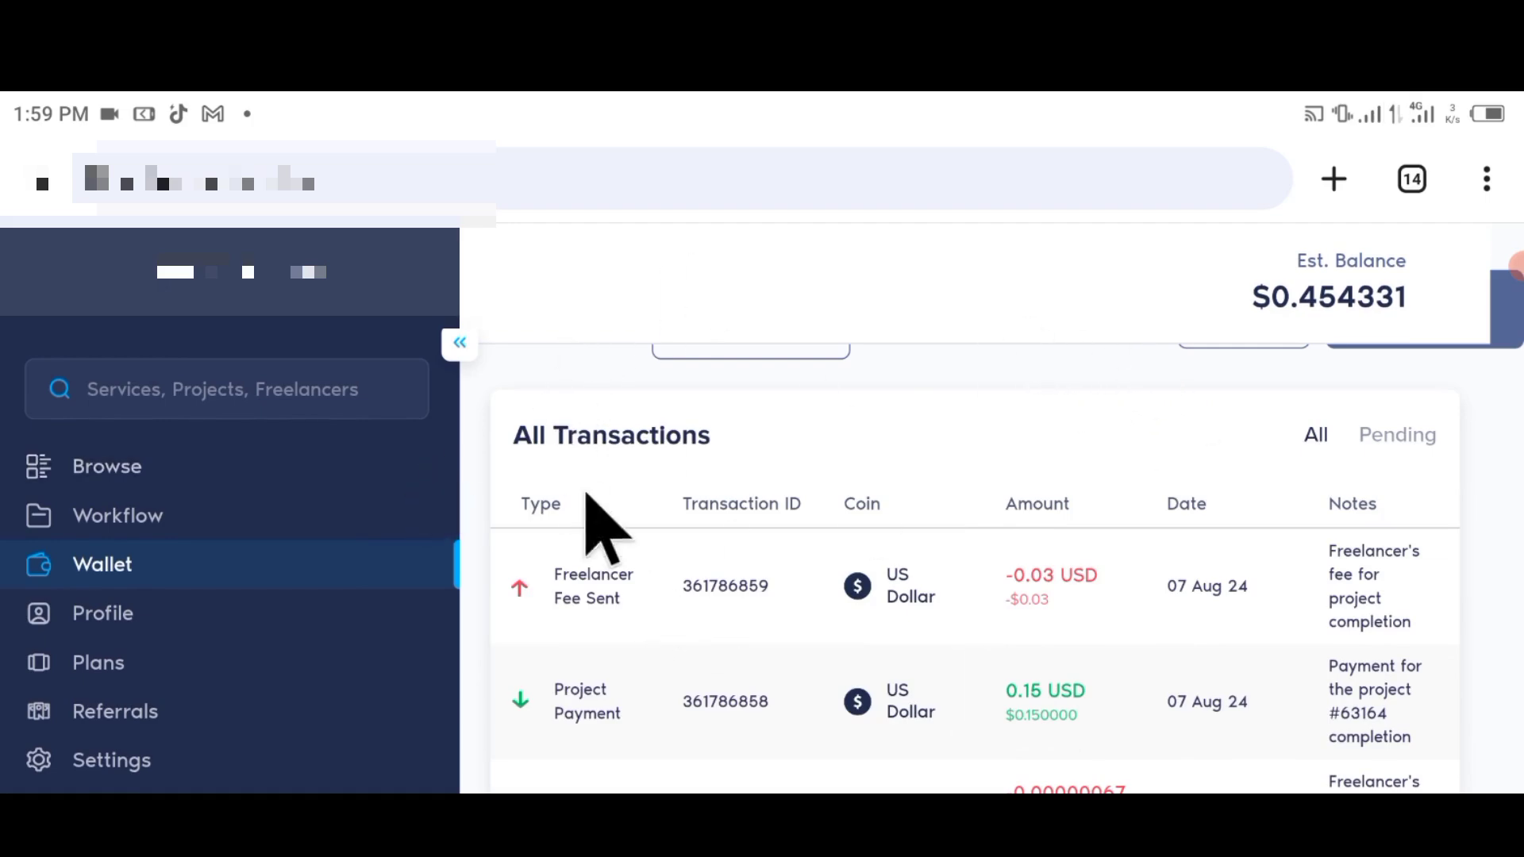
Select the Transactions heading word and scroll through the sidebar conversations.
double_click(629, 435)
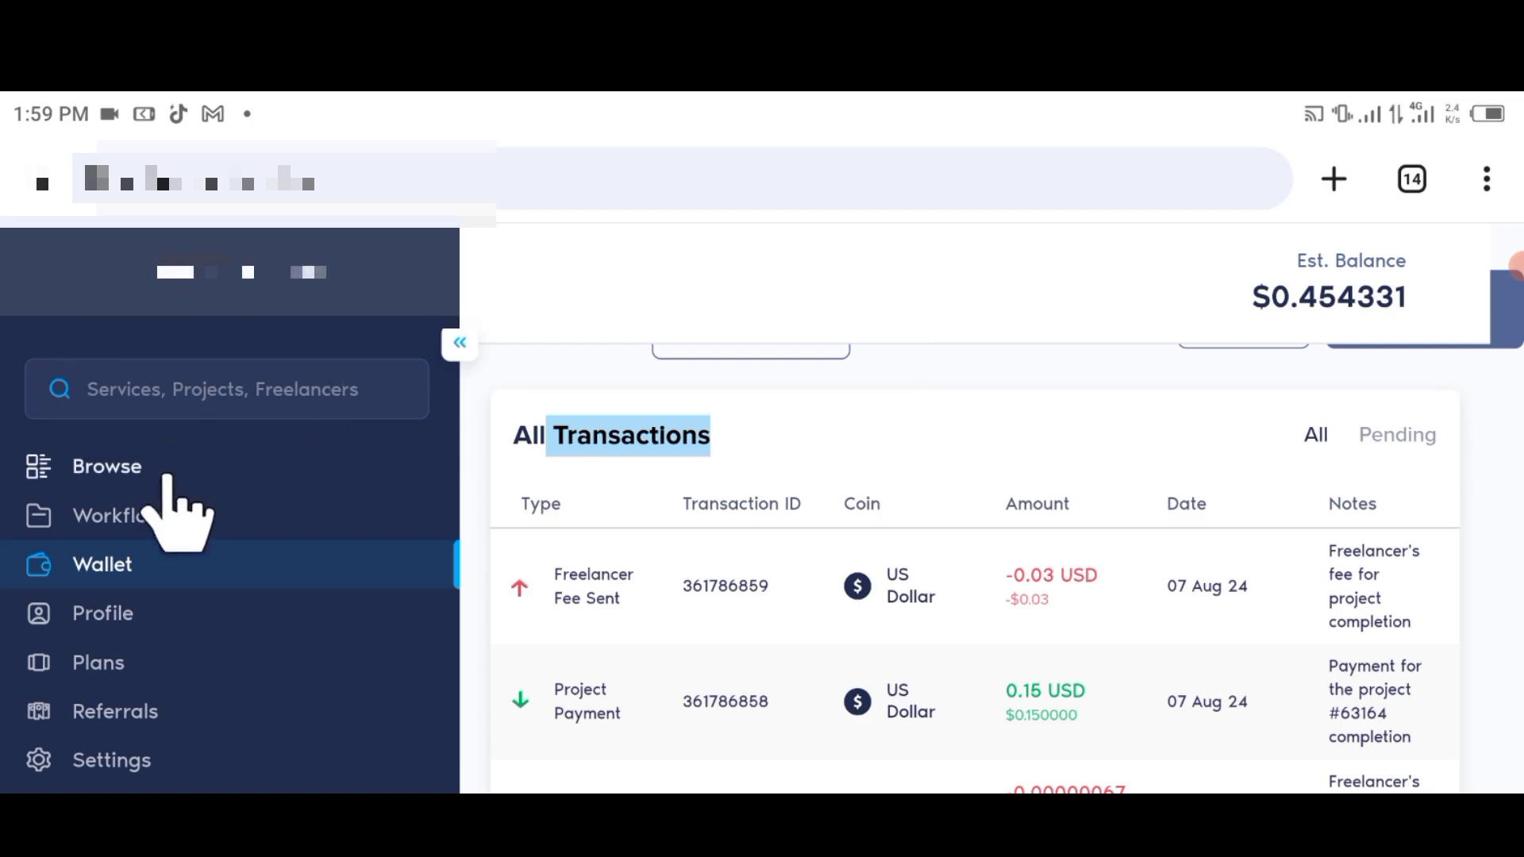
mouse_move(235, 677)
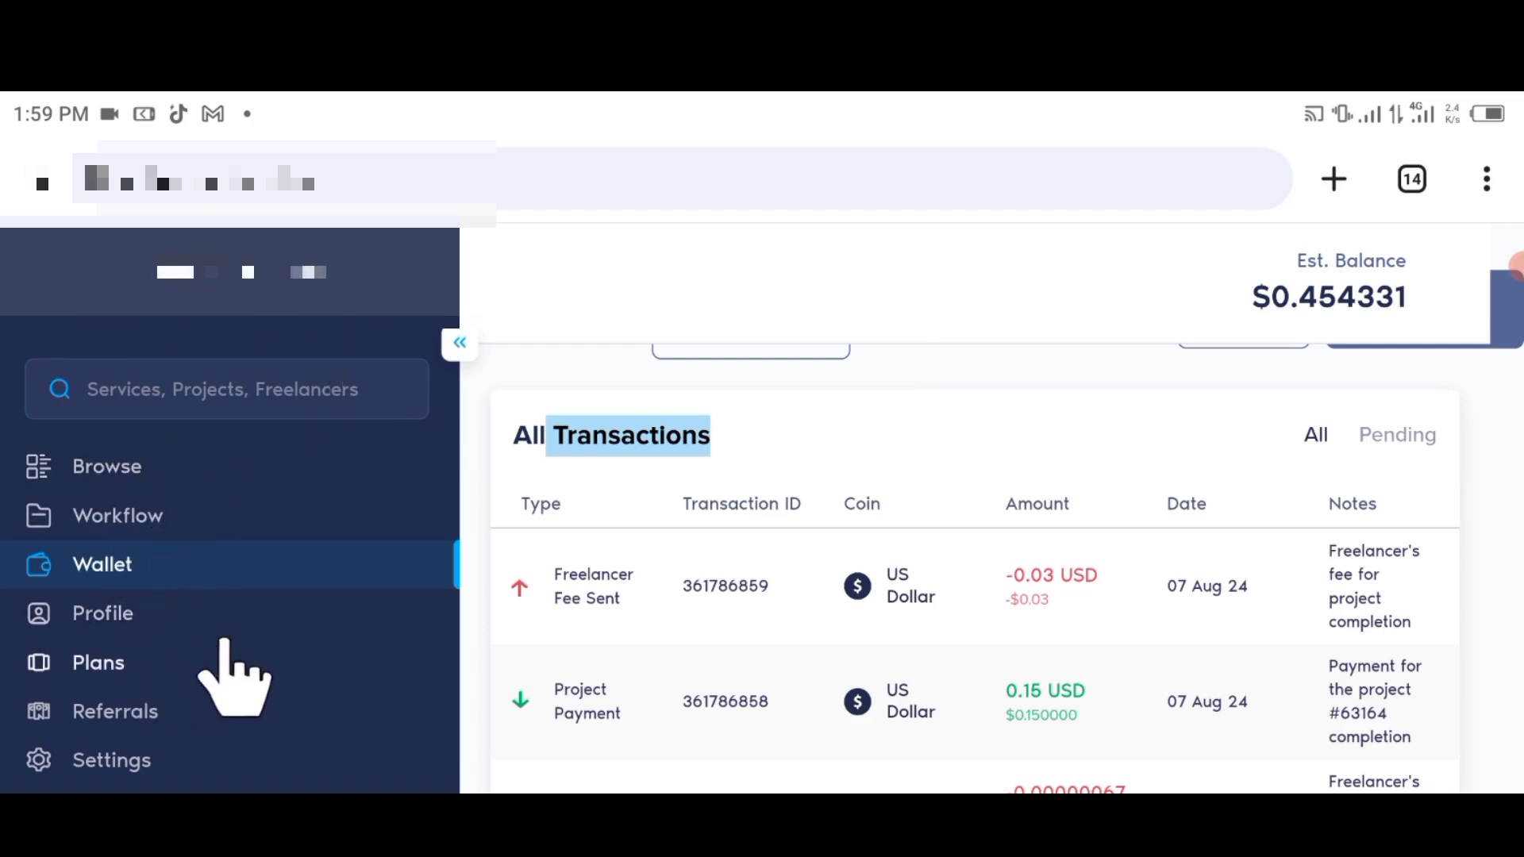
mouse_move(311, 632)
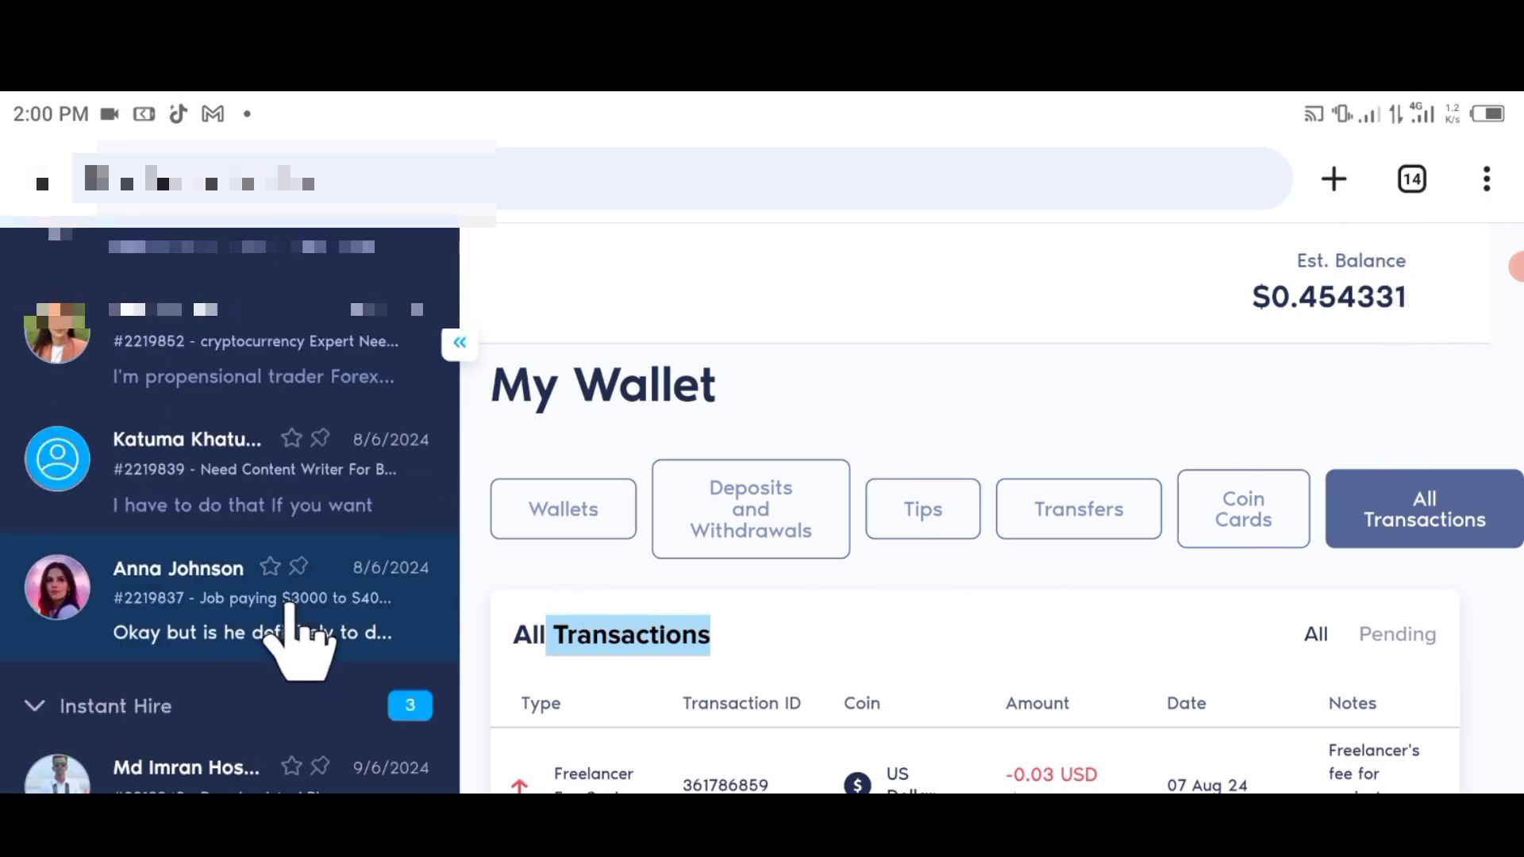
scroll(down, 3)
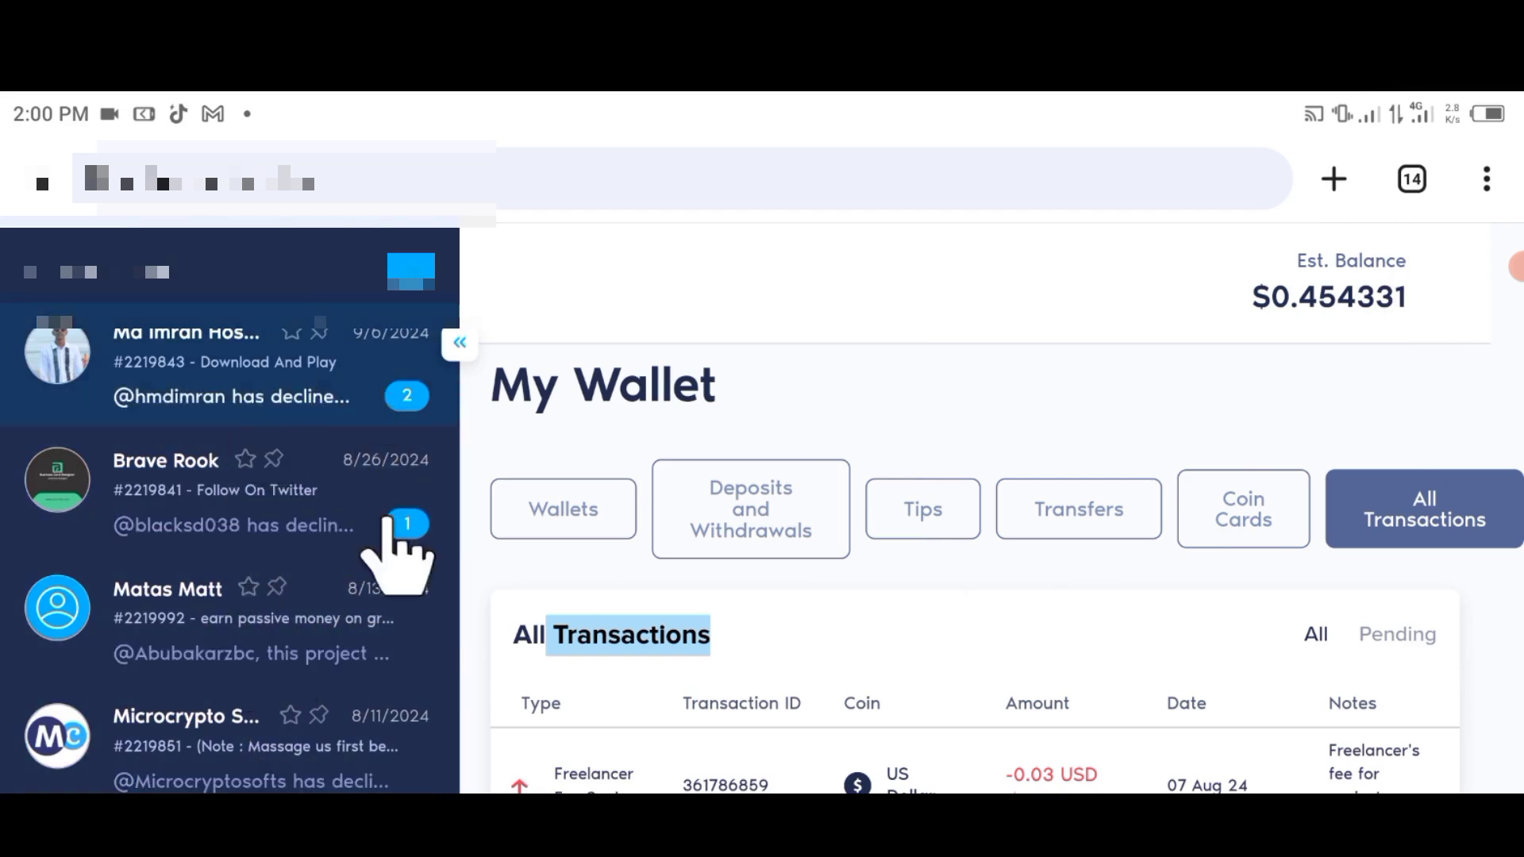
scroll(down, 3)
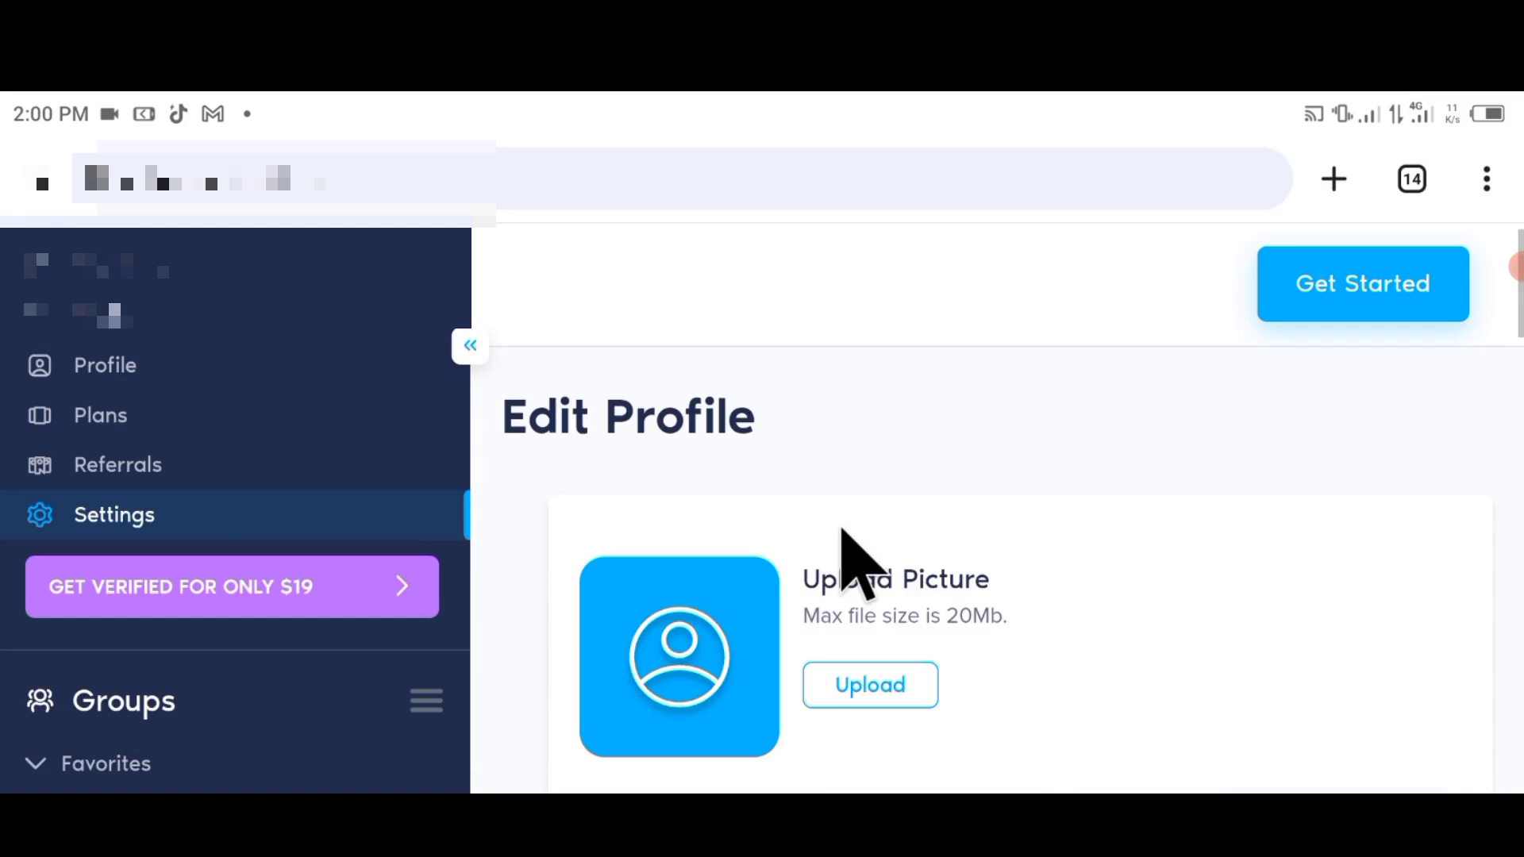
Log out from the bottom of the Edit Profile settings page to the public landing page.
scroll(down, 3)
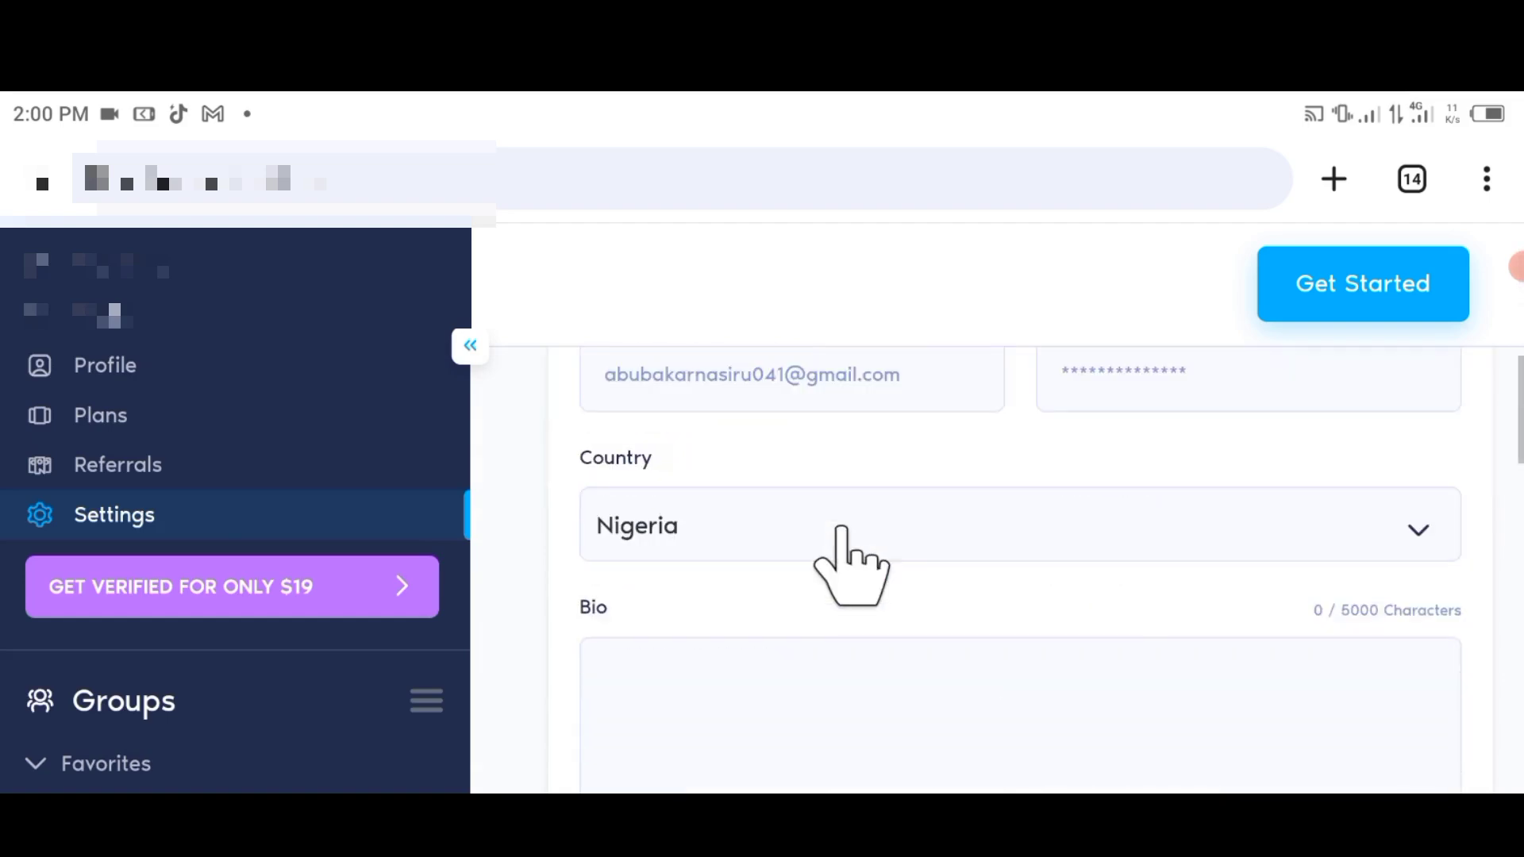
scroll(down, 3)
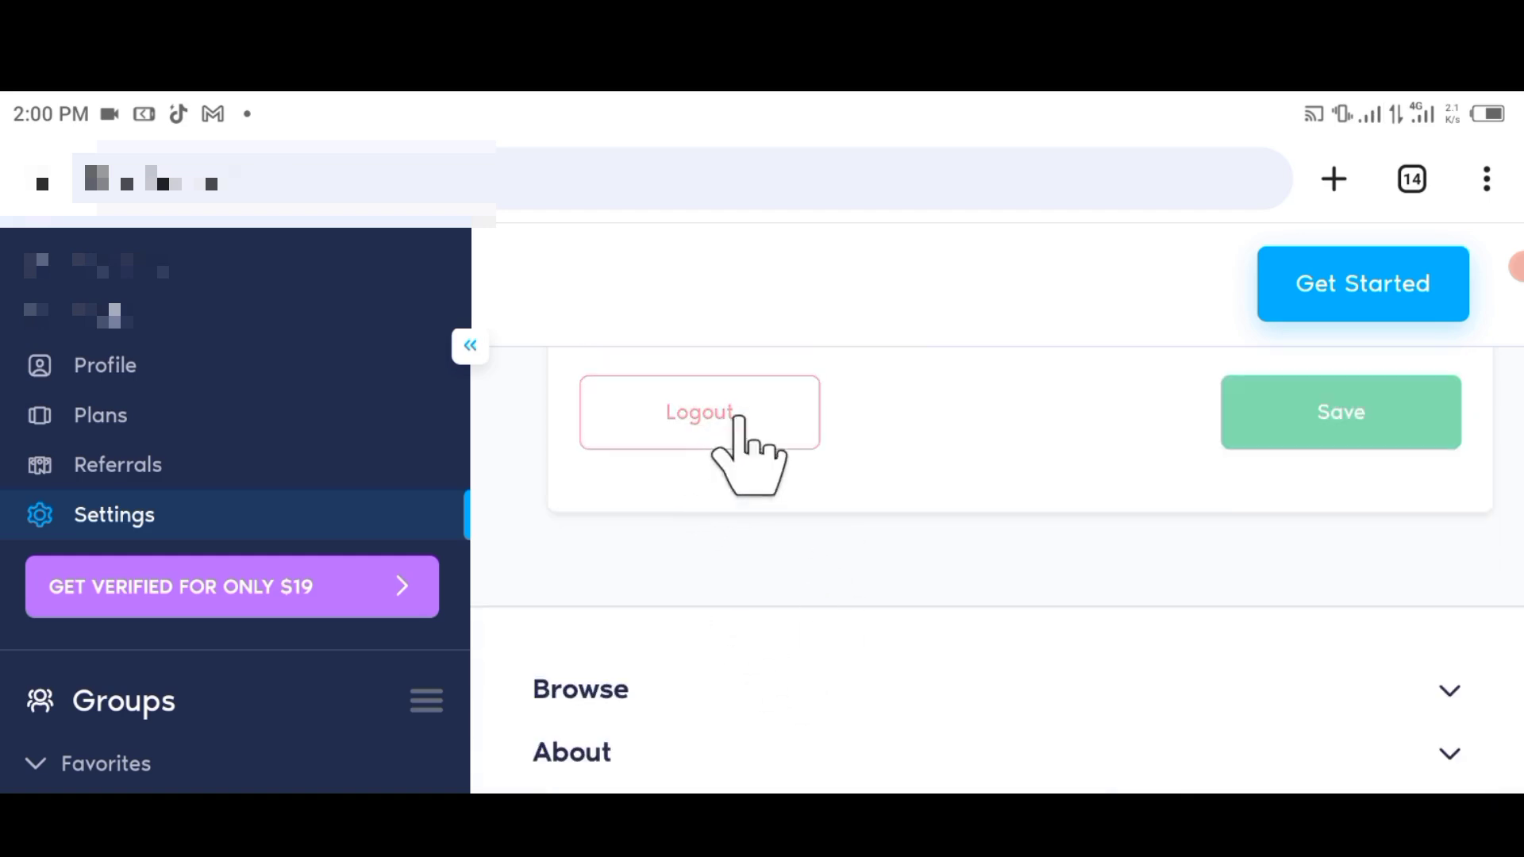
click(698, 411)
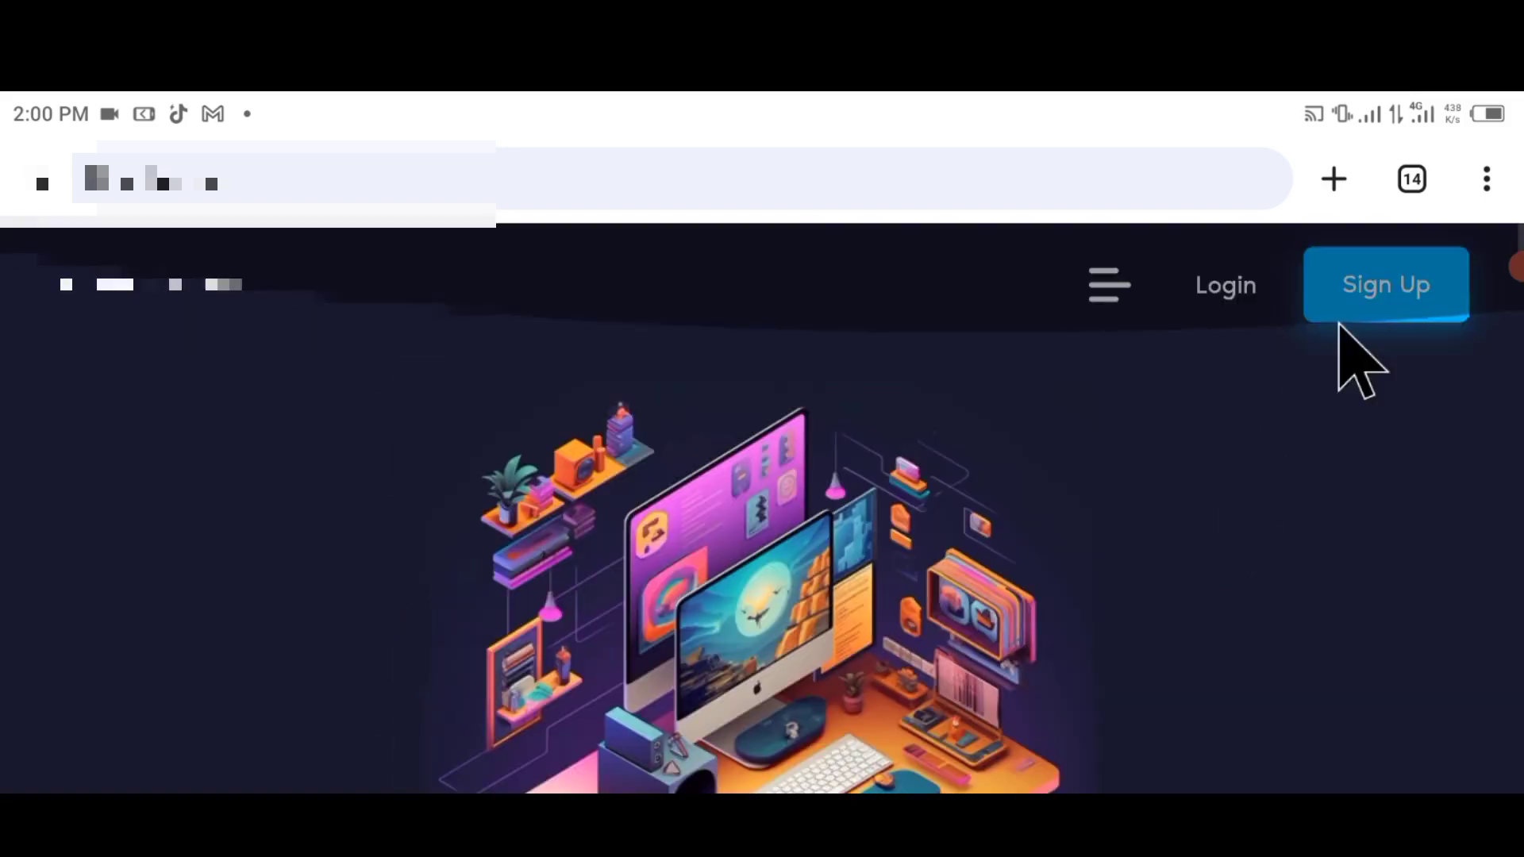
Start a new sign-up and enter an email address after the reCAPTCHA.
click(1384, 285)
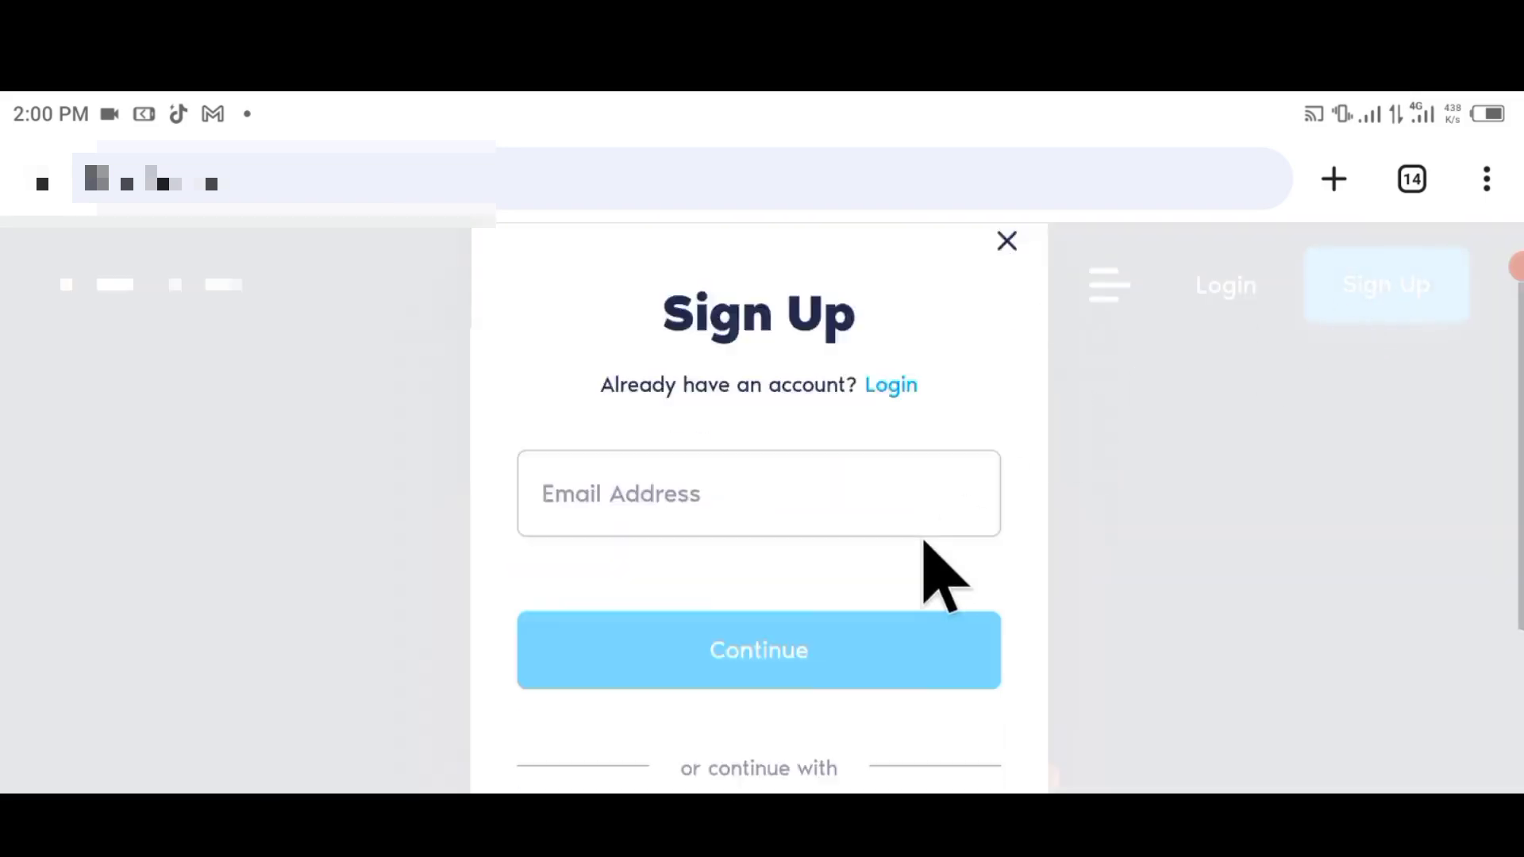
click(759, 492)
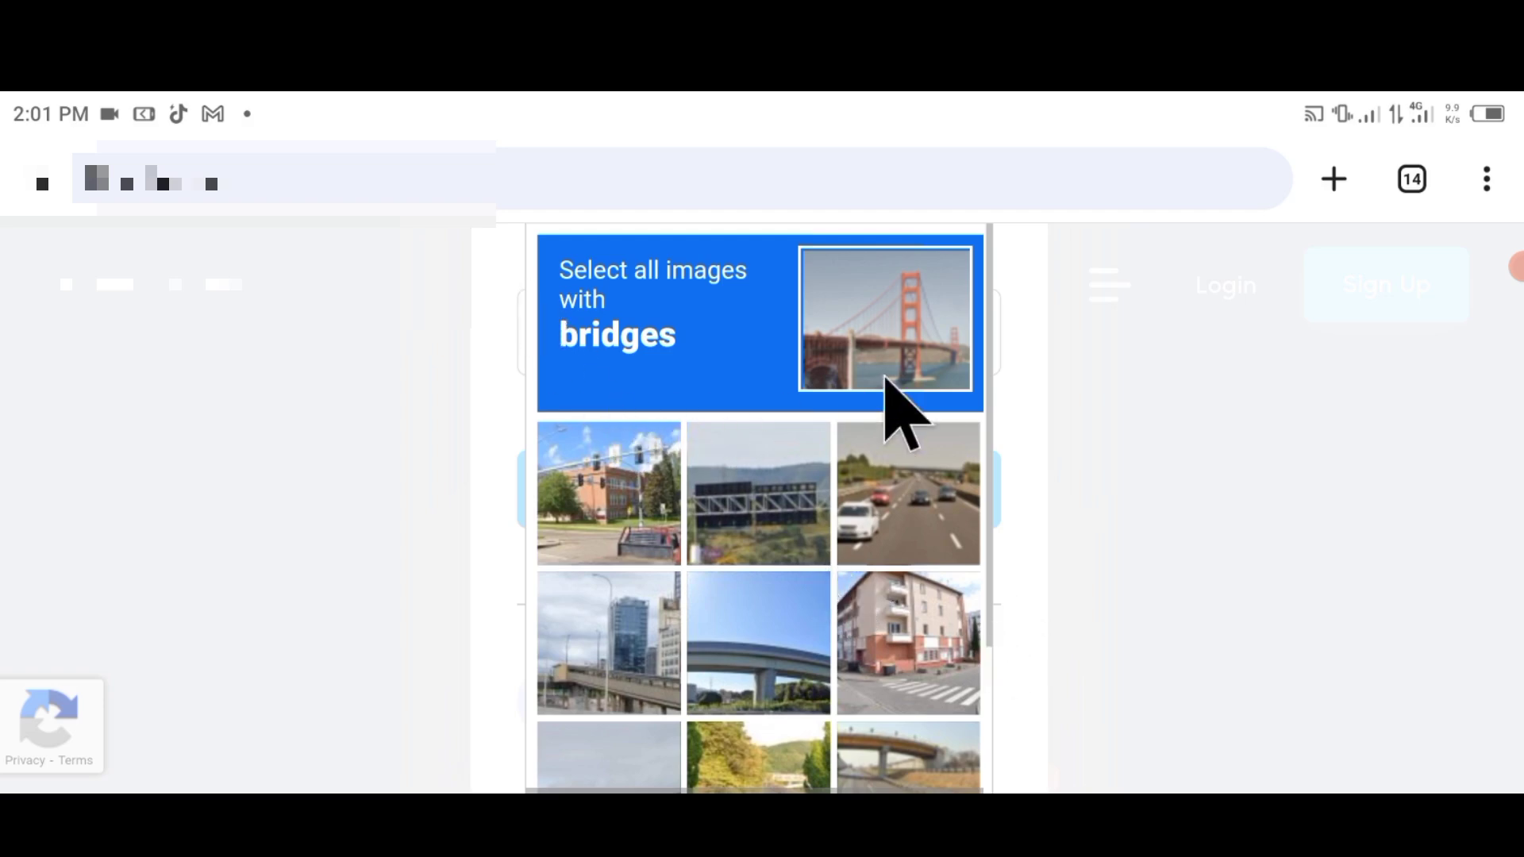
scroll(down, 3)
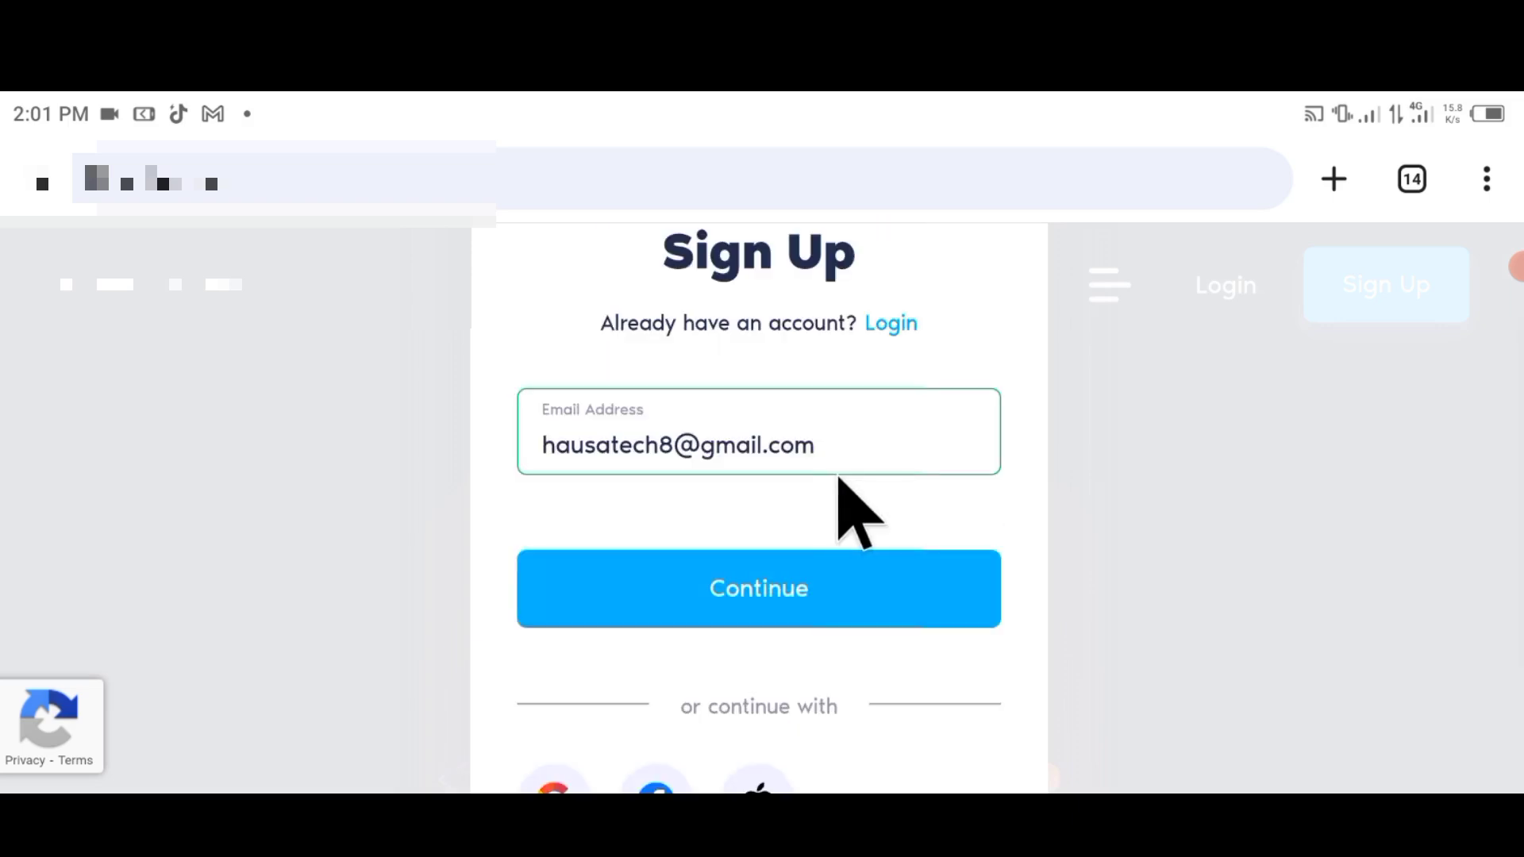
Continue past the email step and fill the First Name and Last Name fields.
click(759, 587)
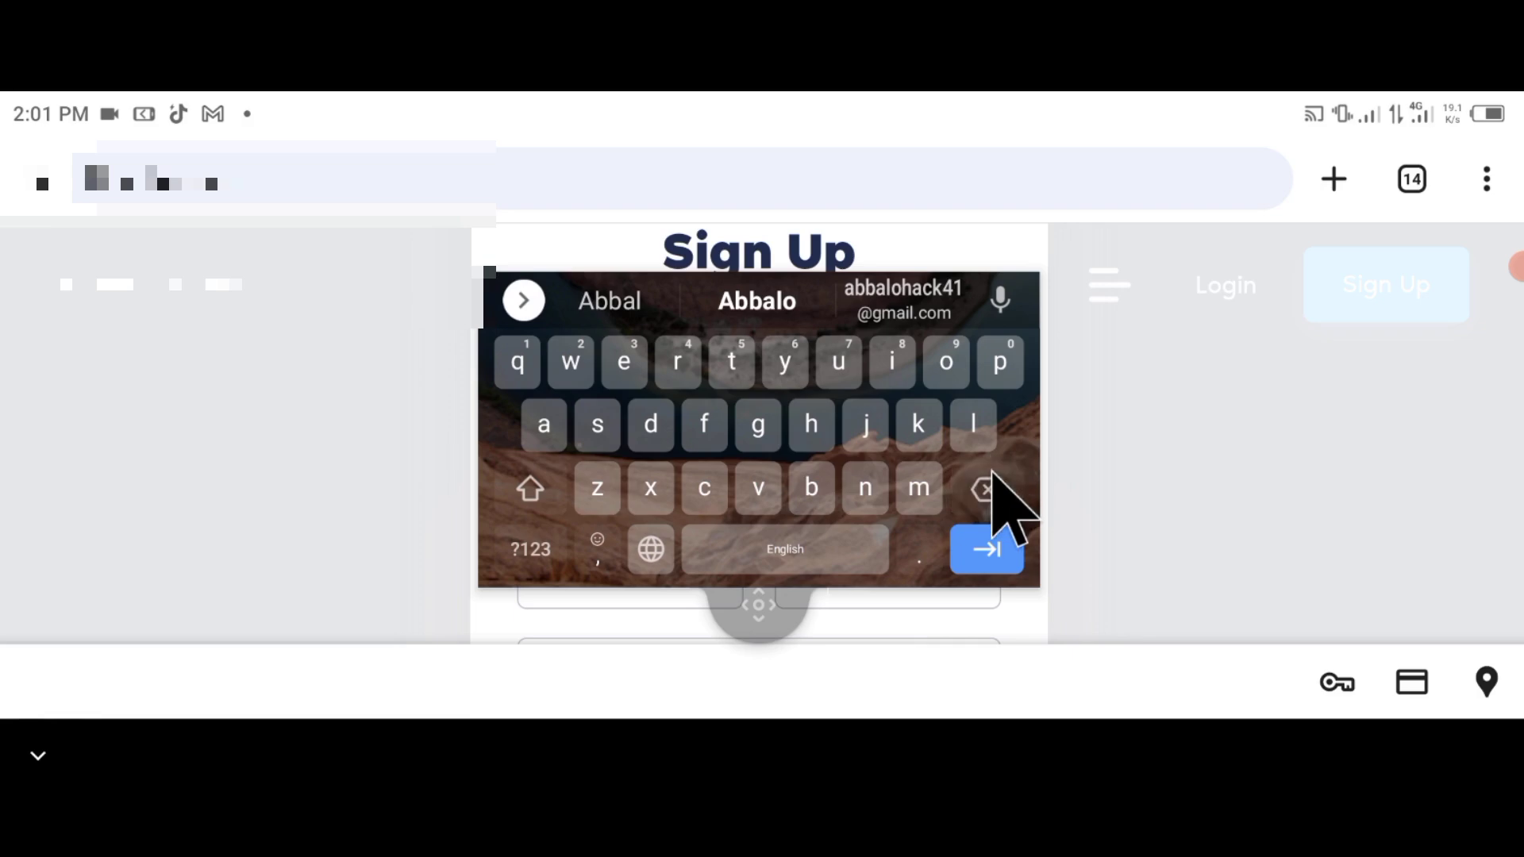
click(810, 424)
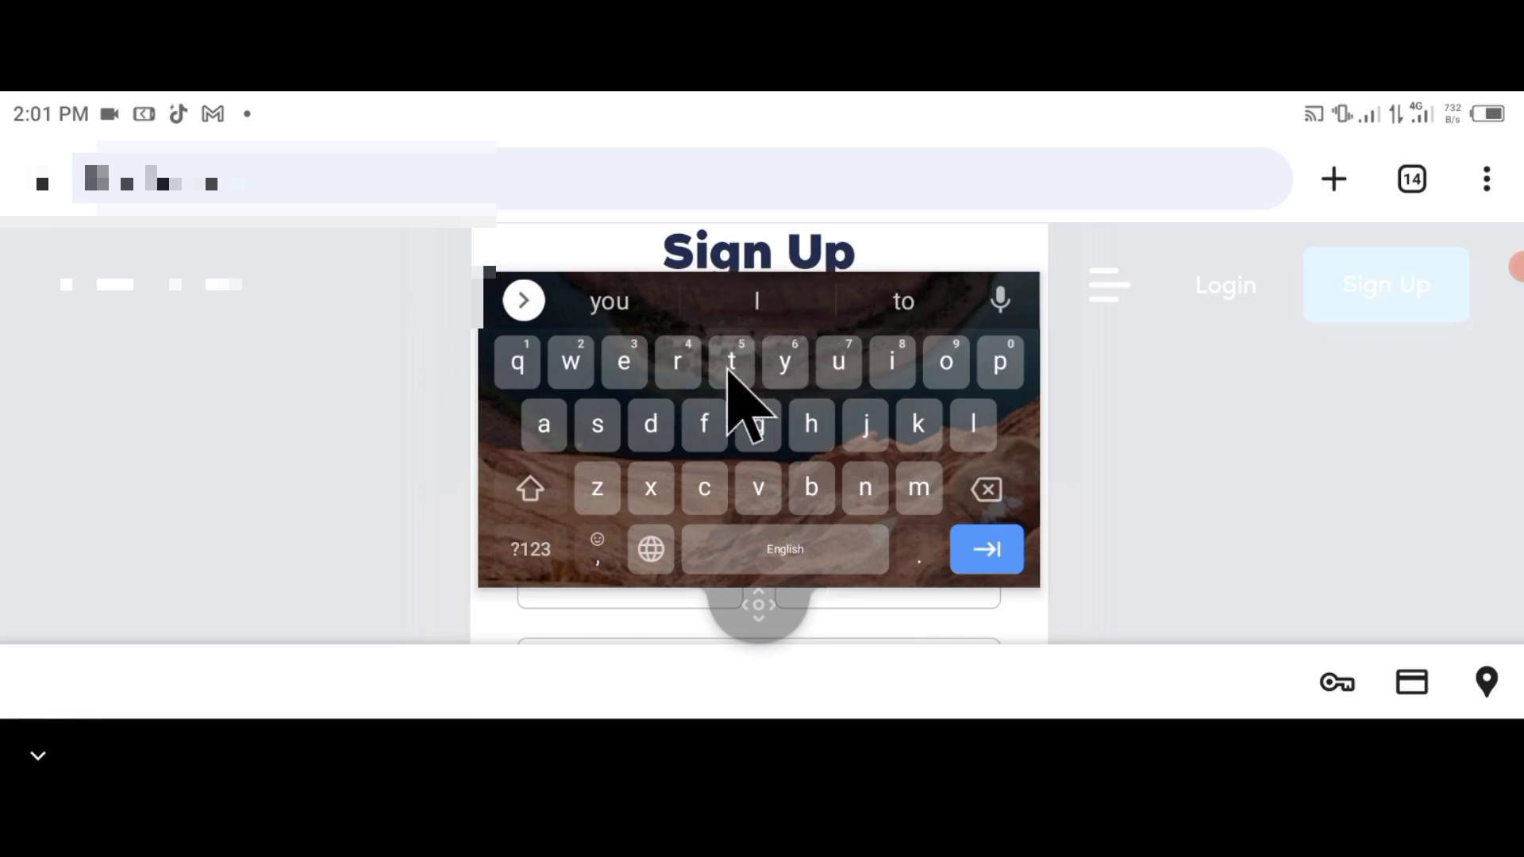
click(732, 362)
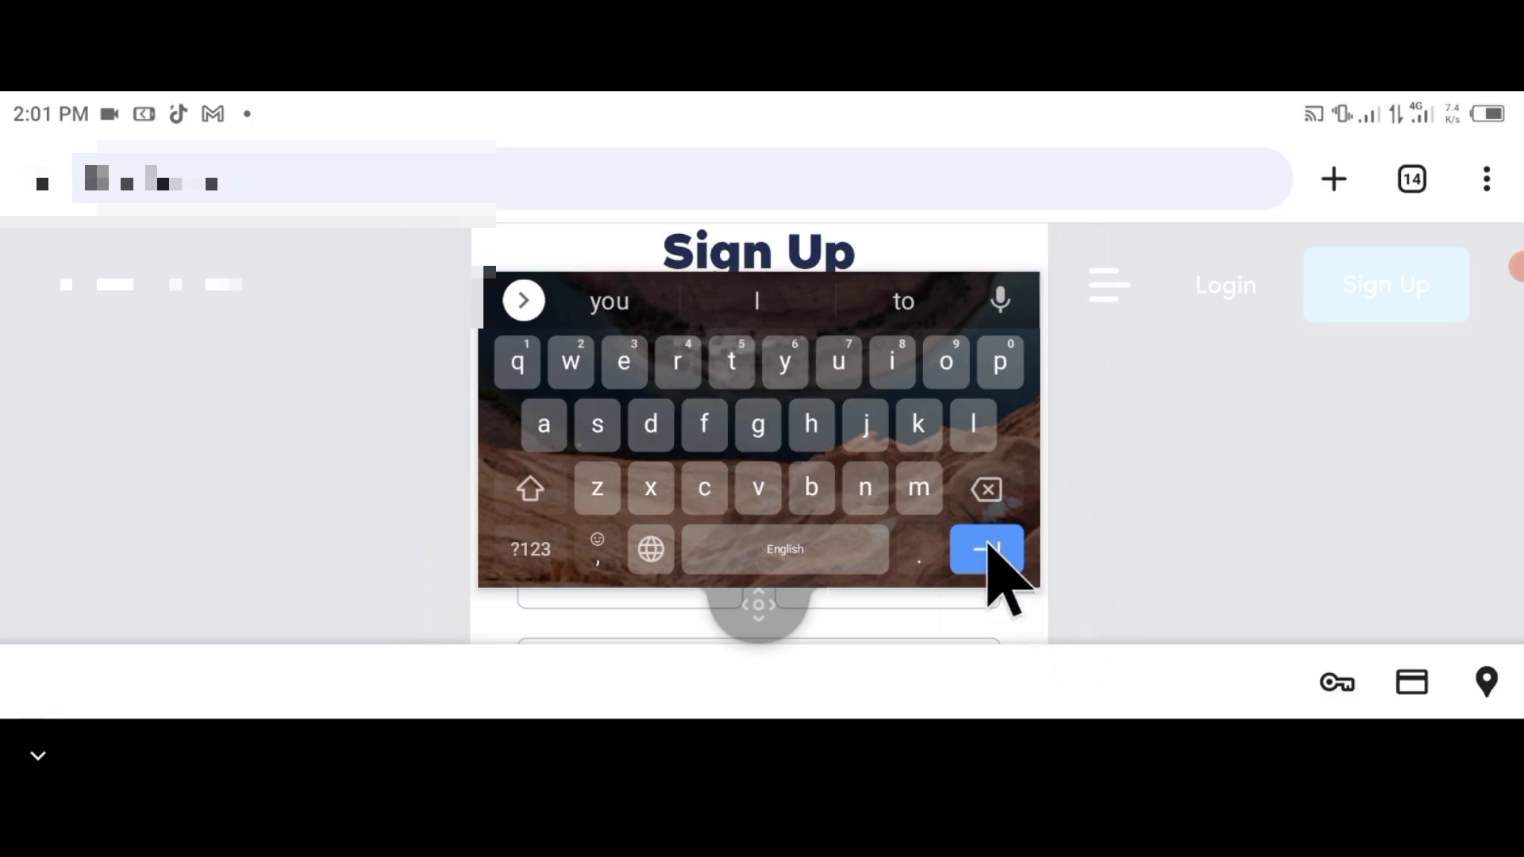
click(986, 550)
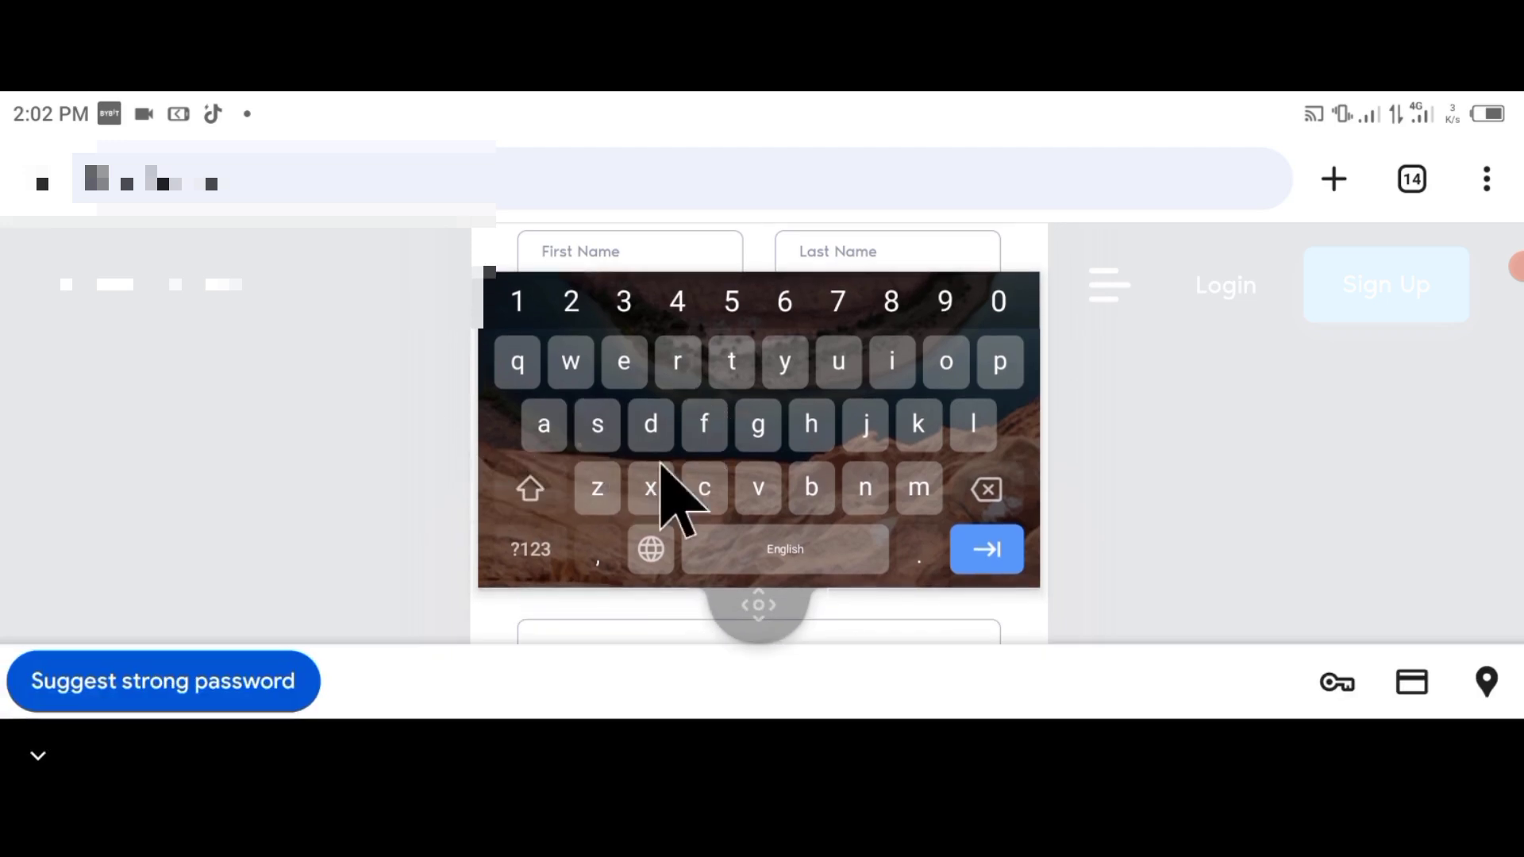
mouse_move(798, 545)
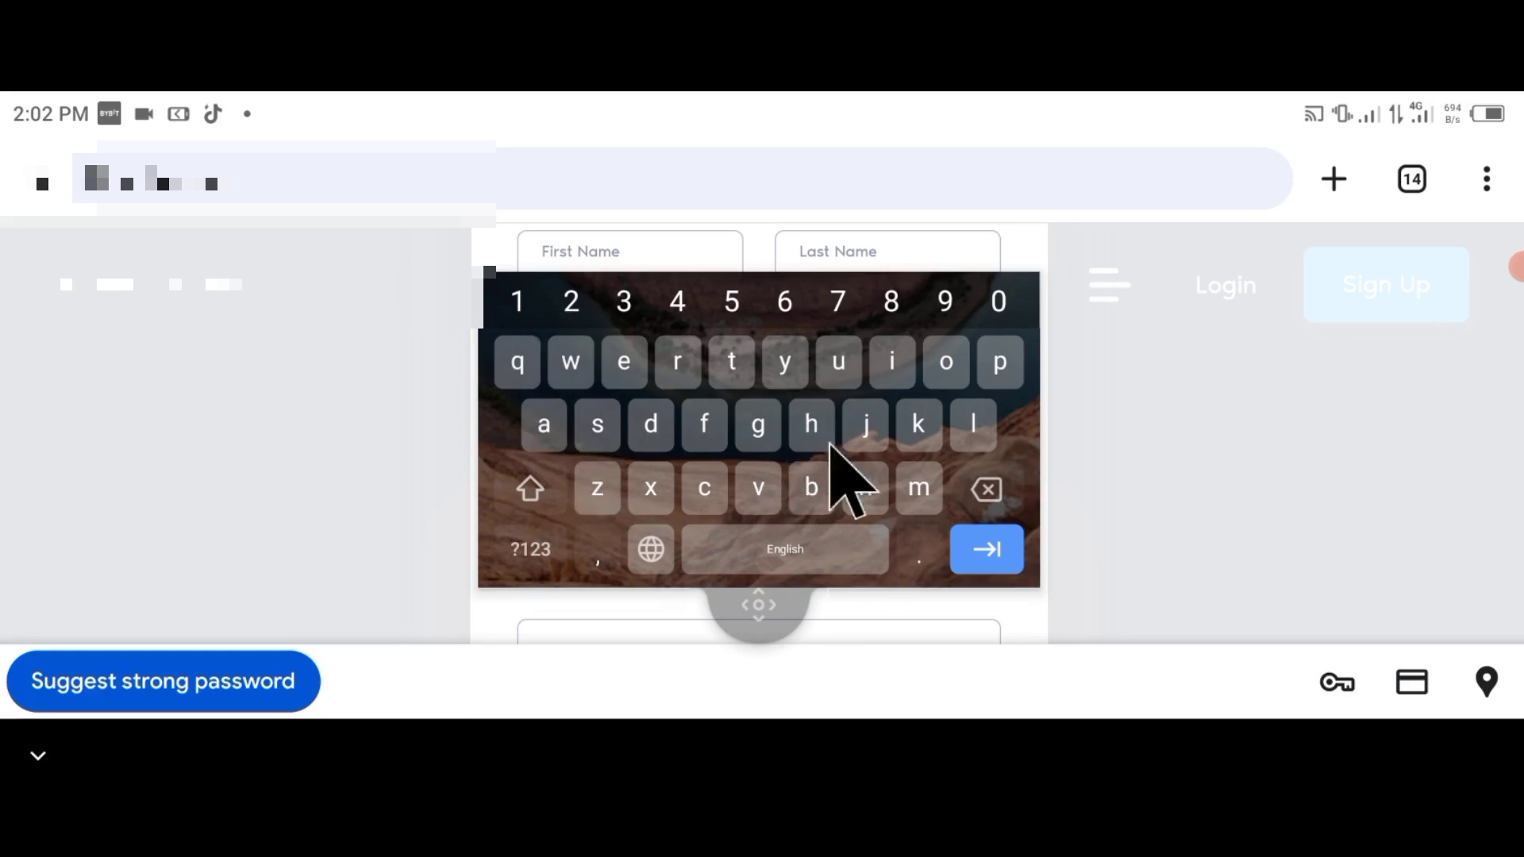
Submit the sign-up, get 'Username is invalid', and dismiss the Sign Up modal.
click(759, 662)
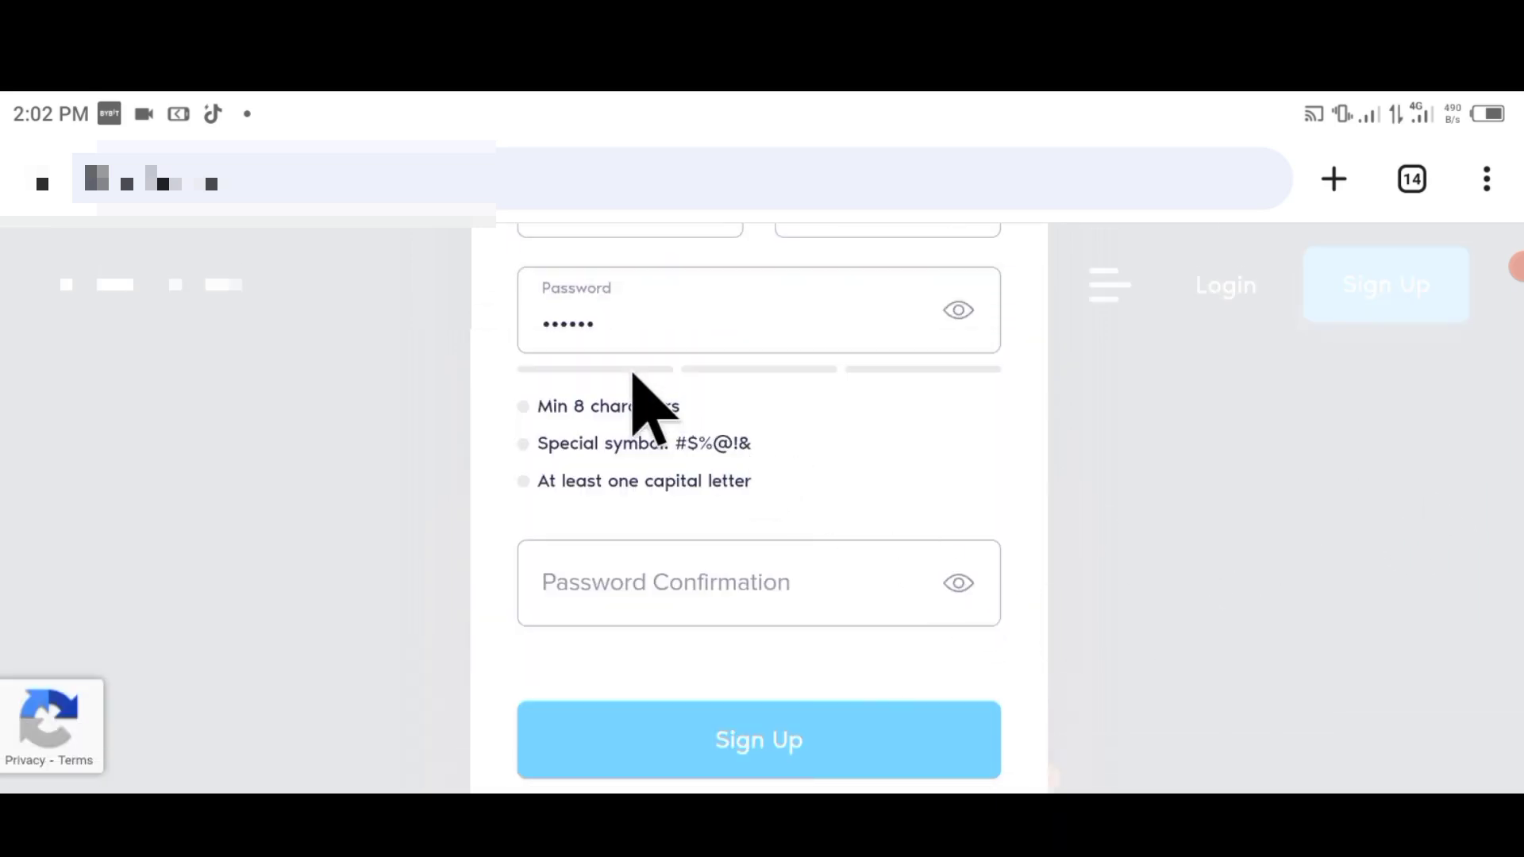
mouse_move(553, 457)
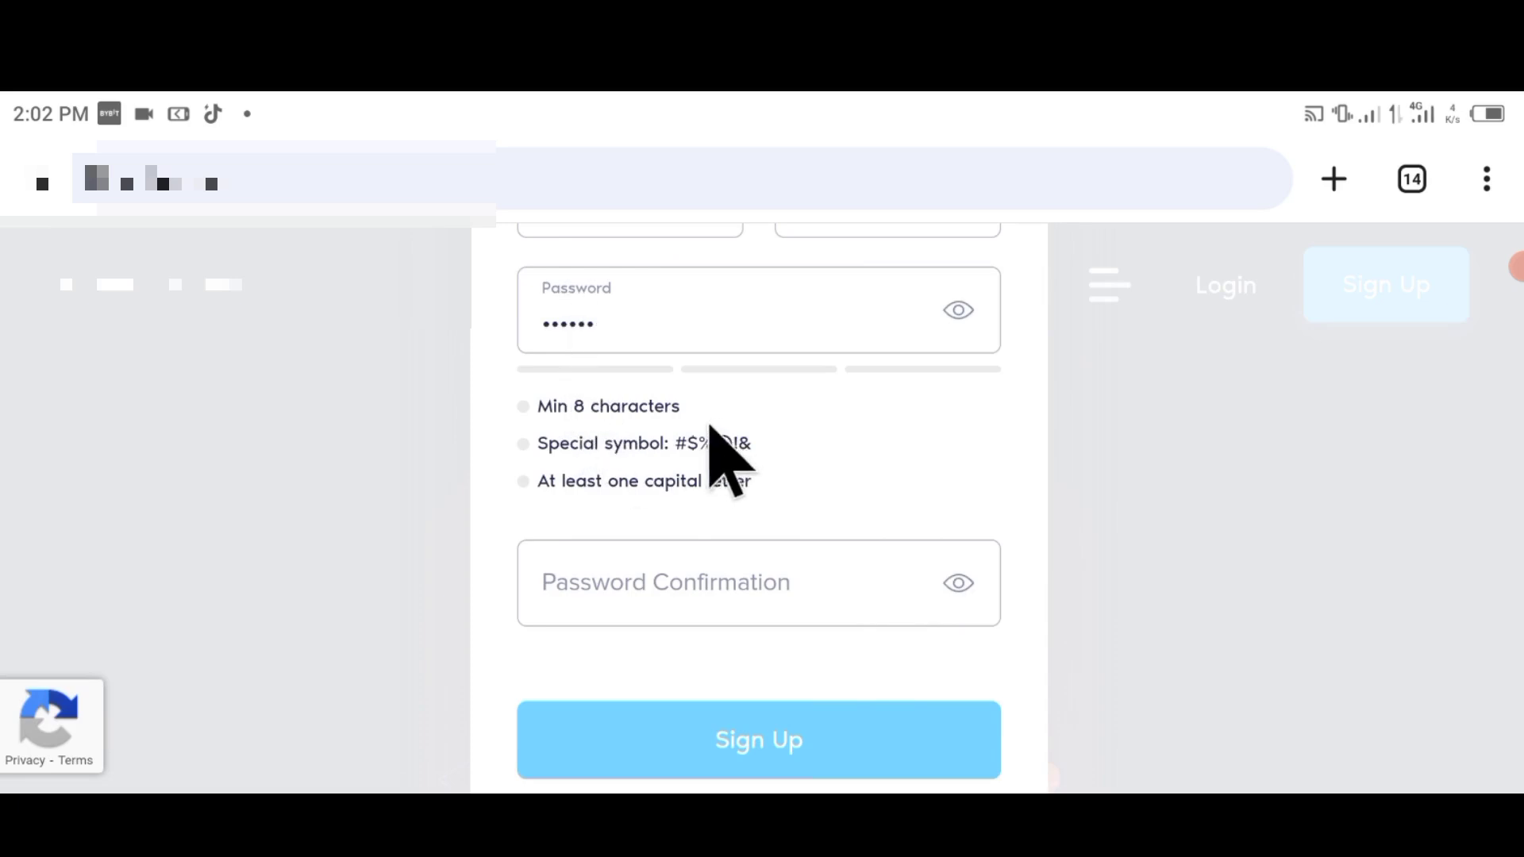
double_click(705, 443)
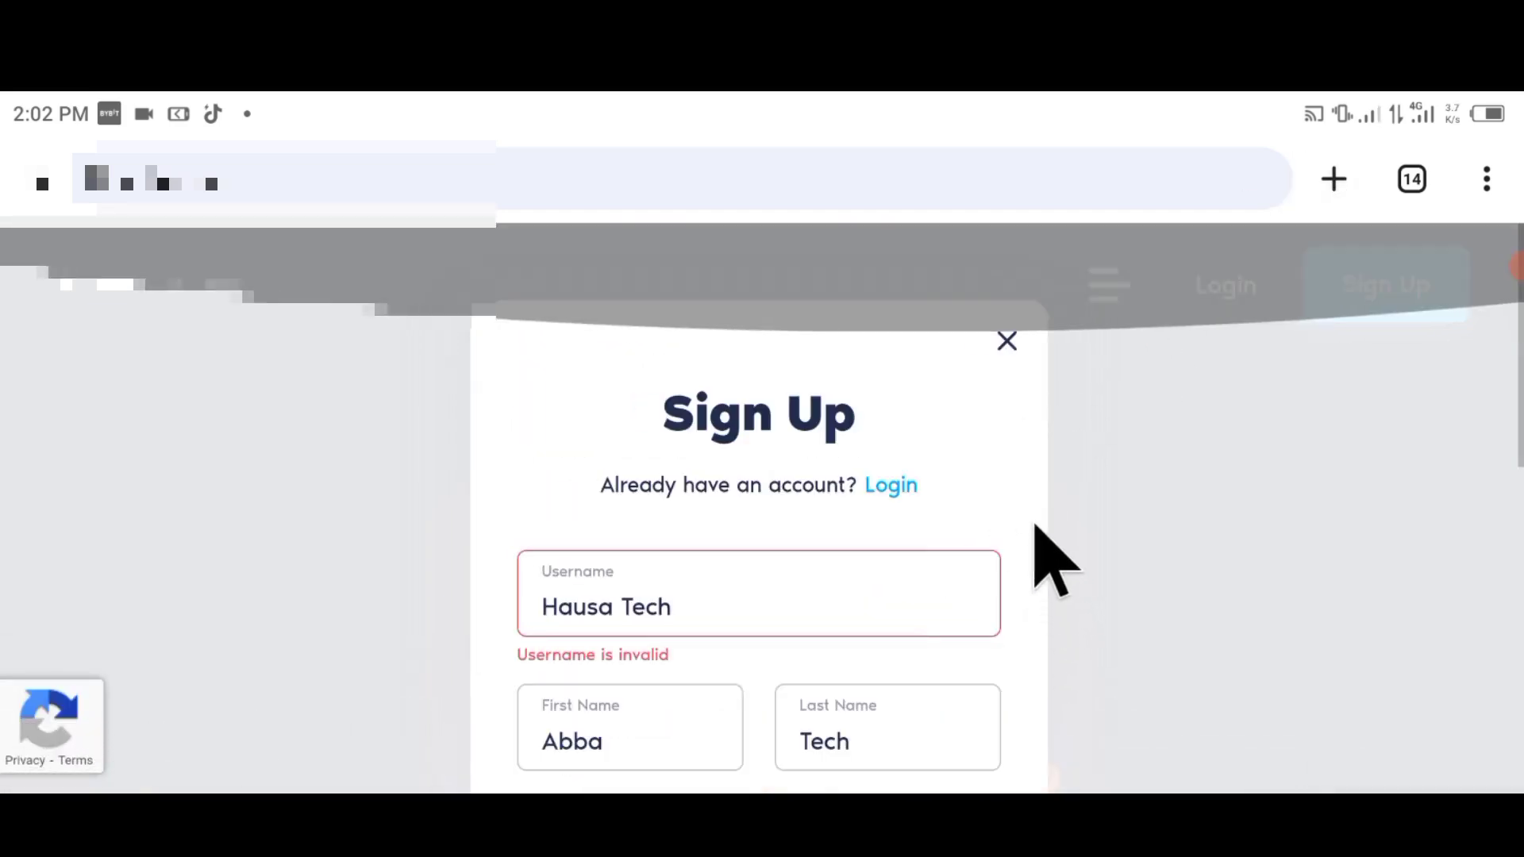
click(1007, 341)
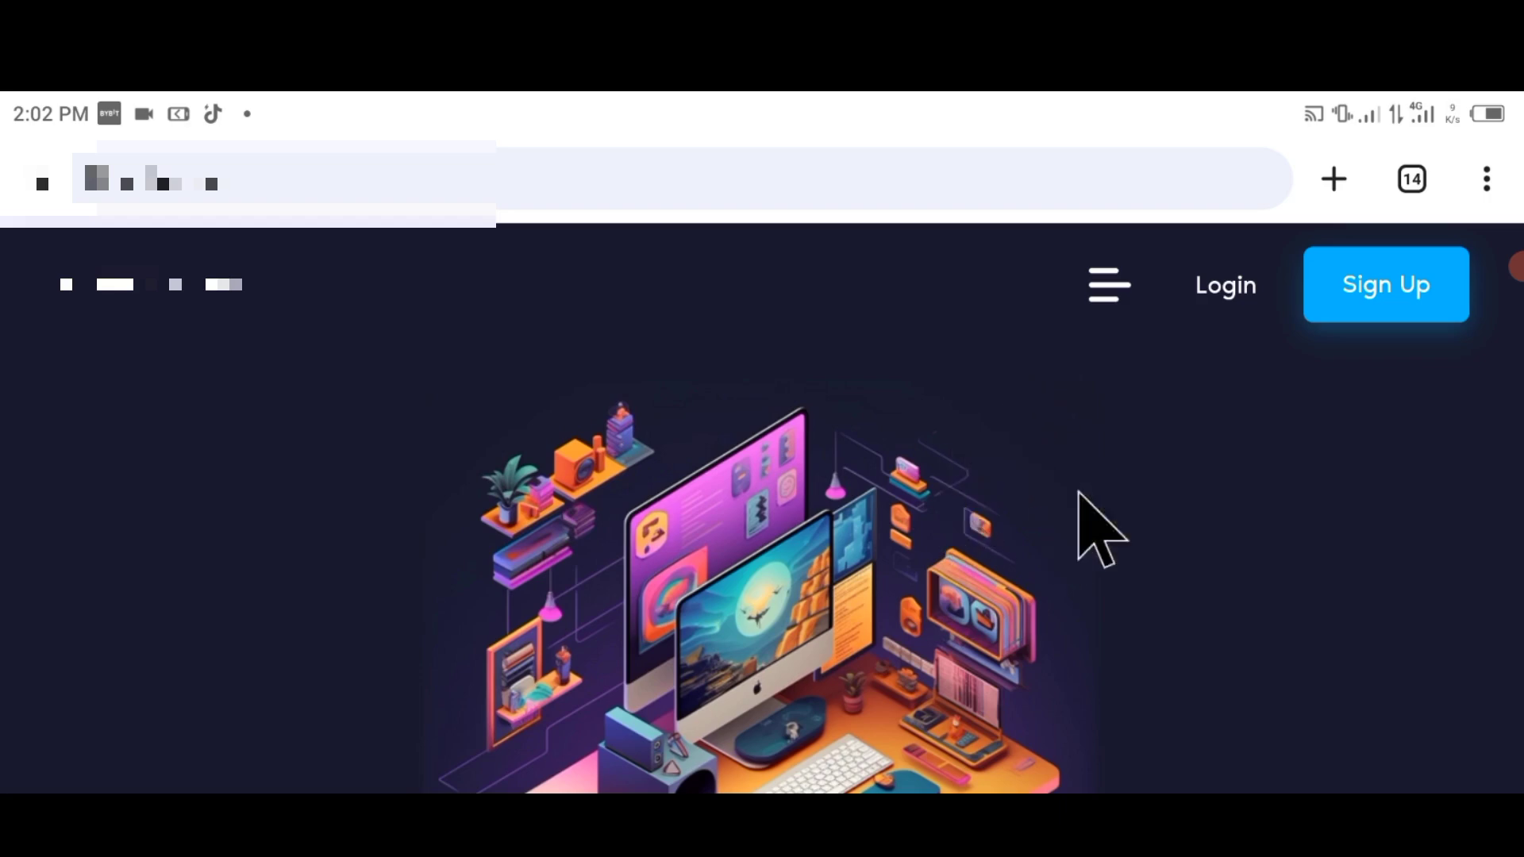
click(1107, 284)
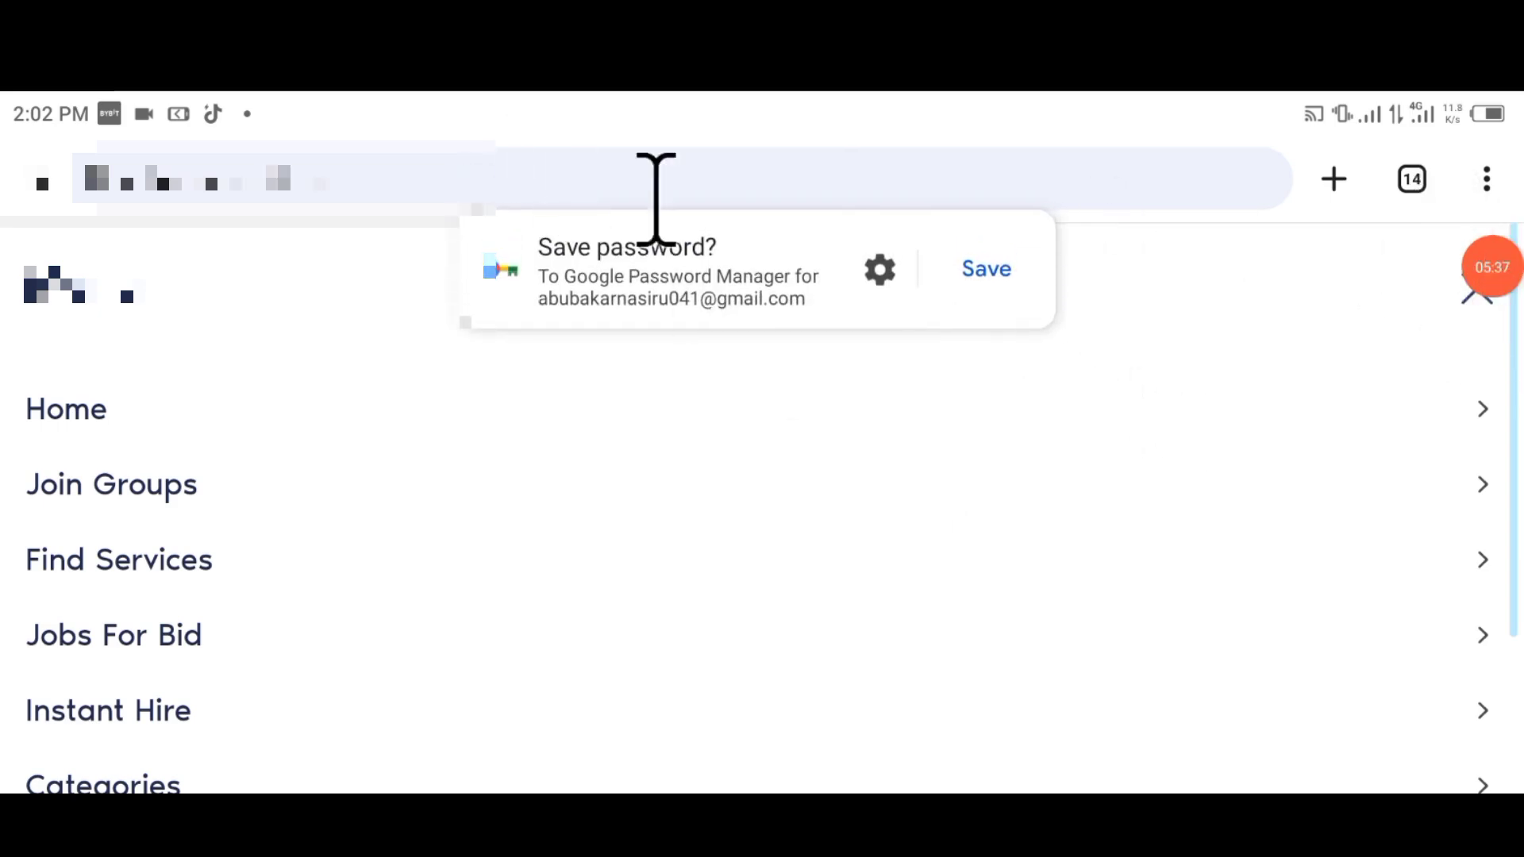
mouse_move(1462, 345)
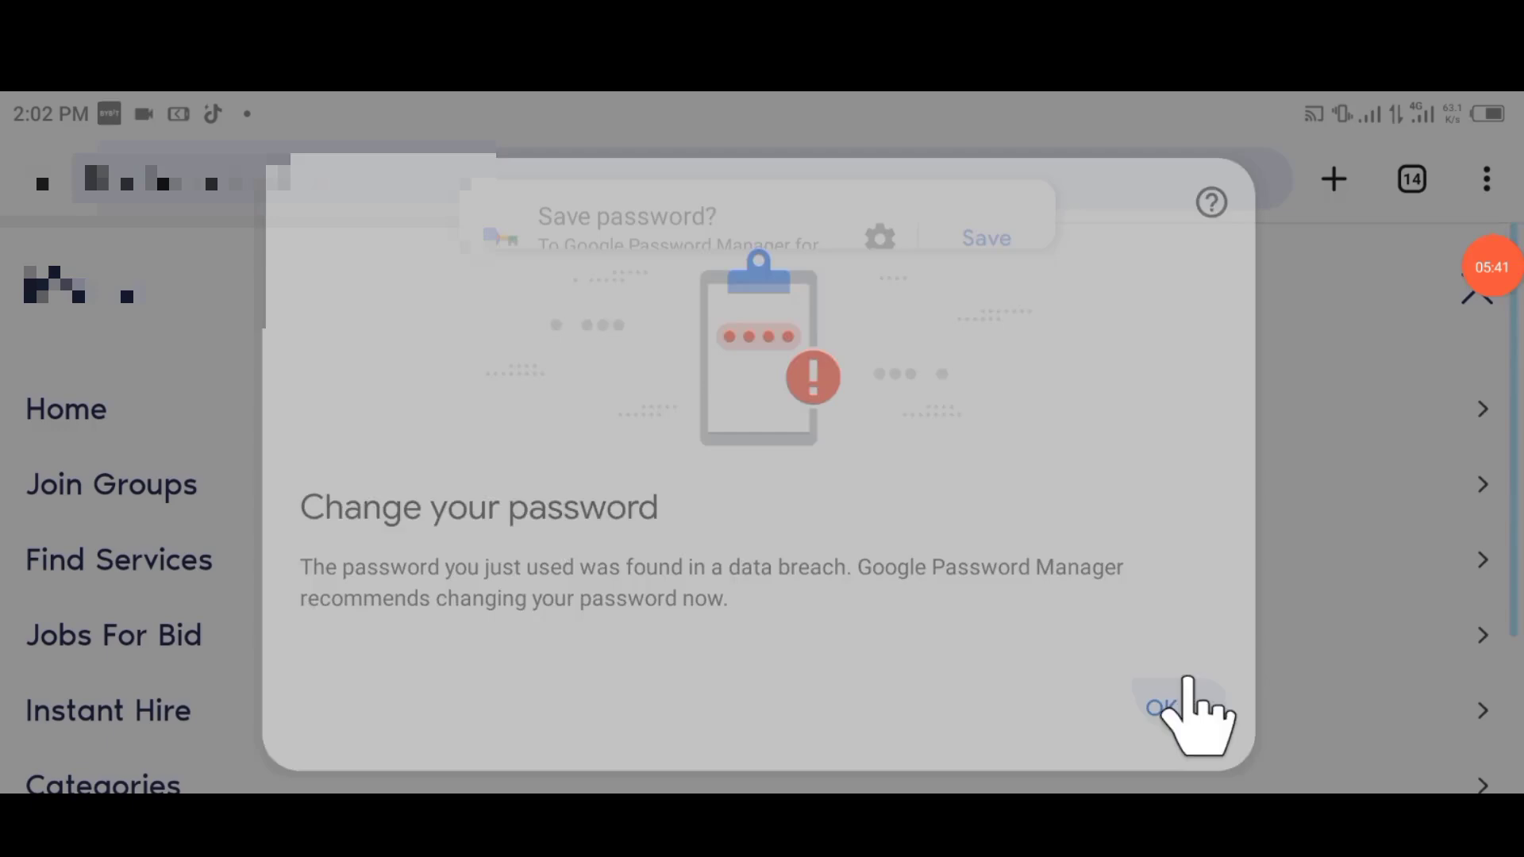
click(1162, 708)
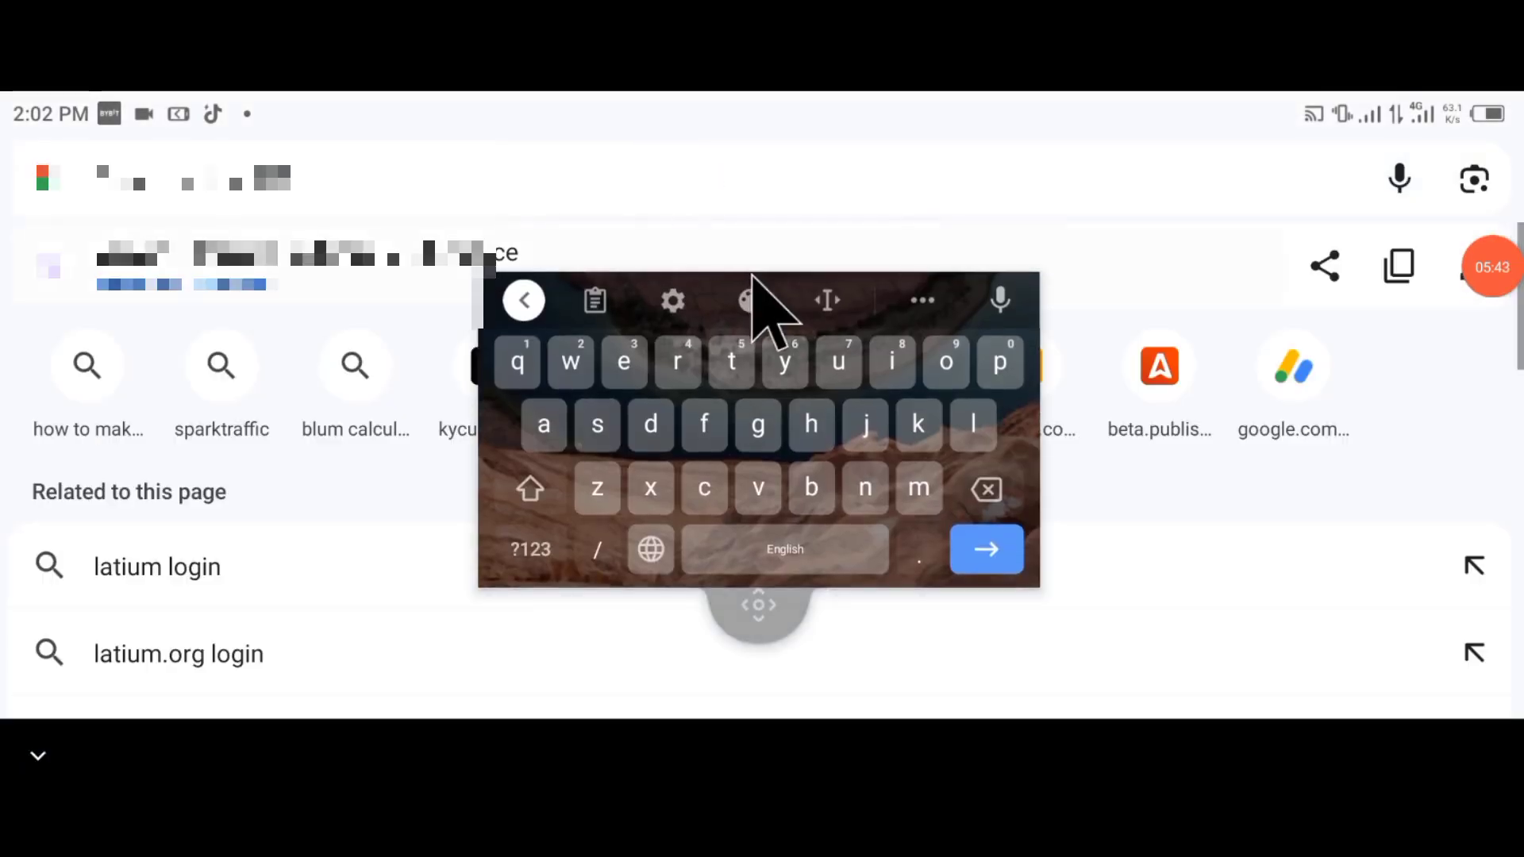
click(157, 567)
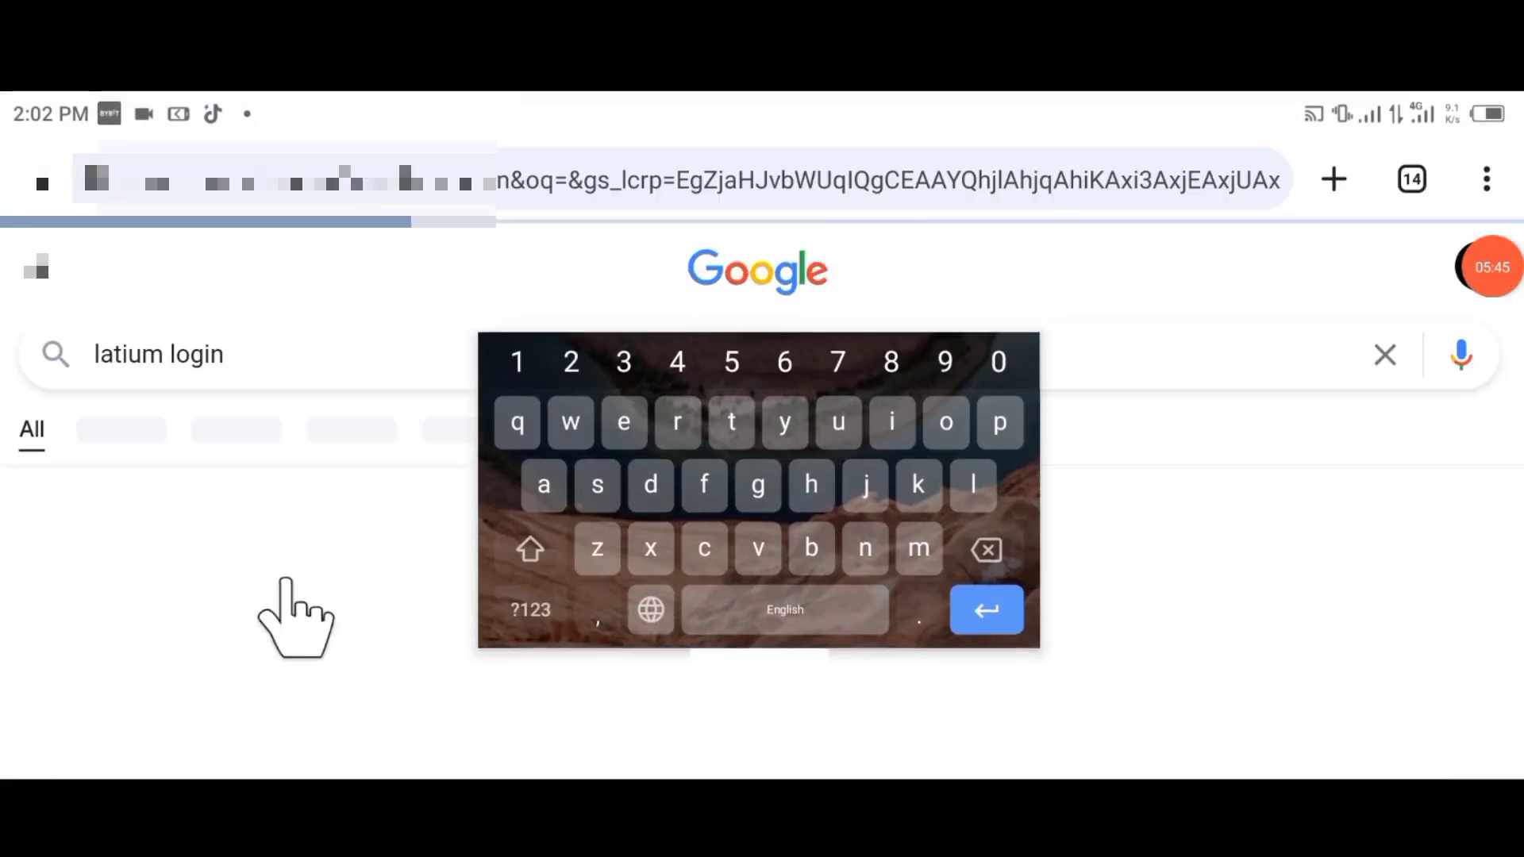
key(Enter)
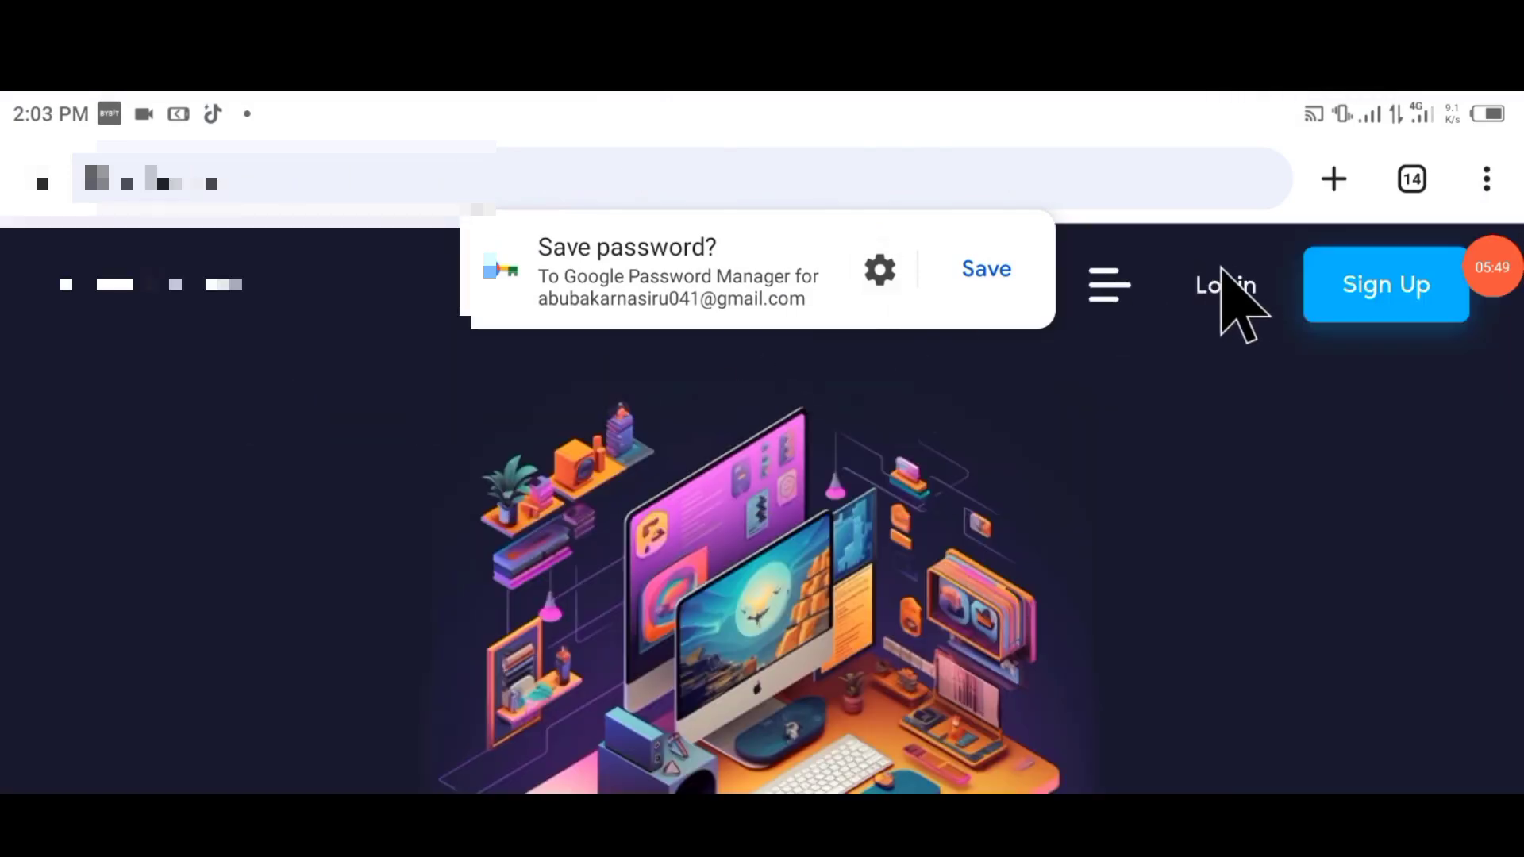
Reopen the login form after closing it once.
click(1225, 284)
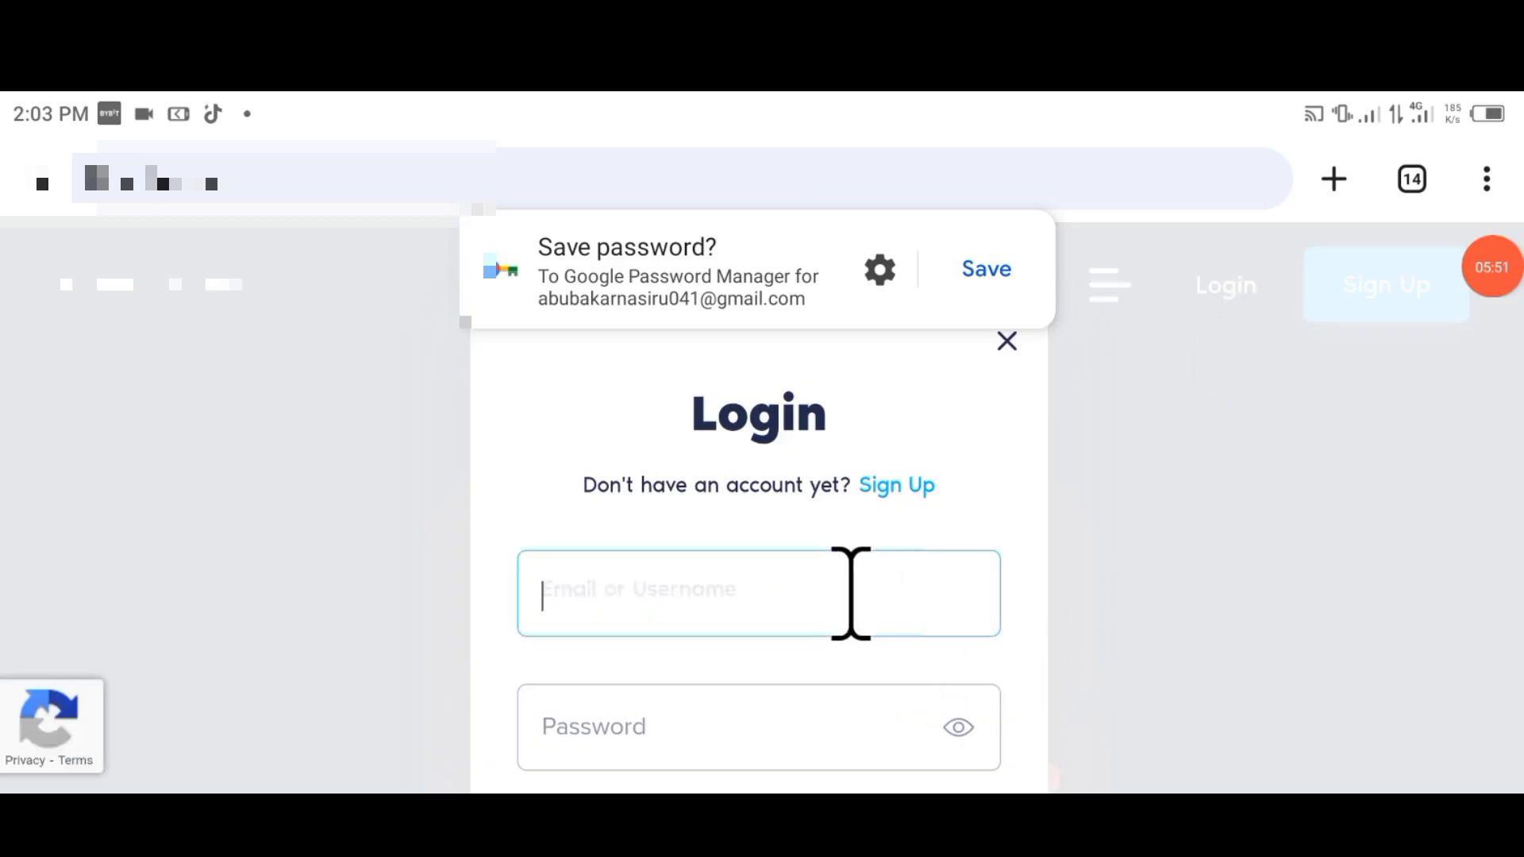
click(1006, 341)
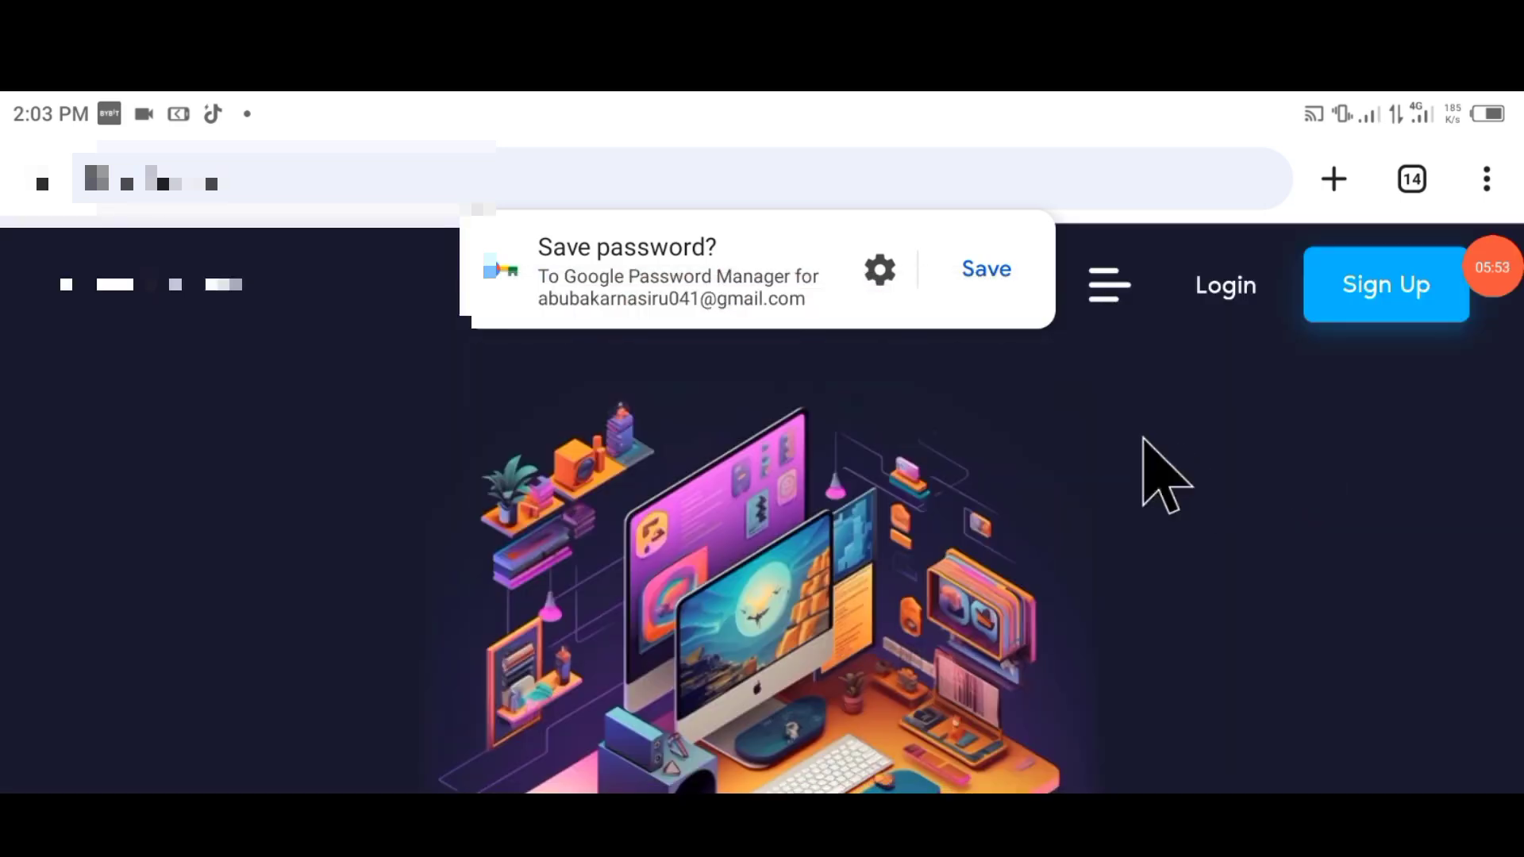
click(1226, 284)
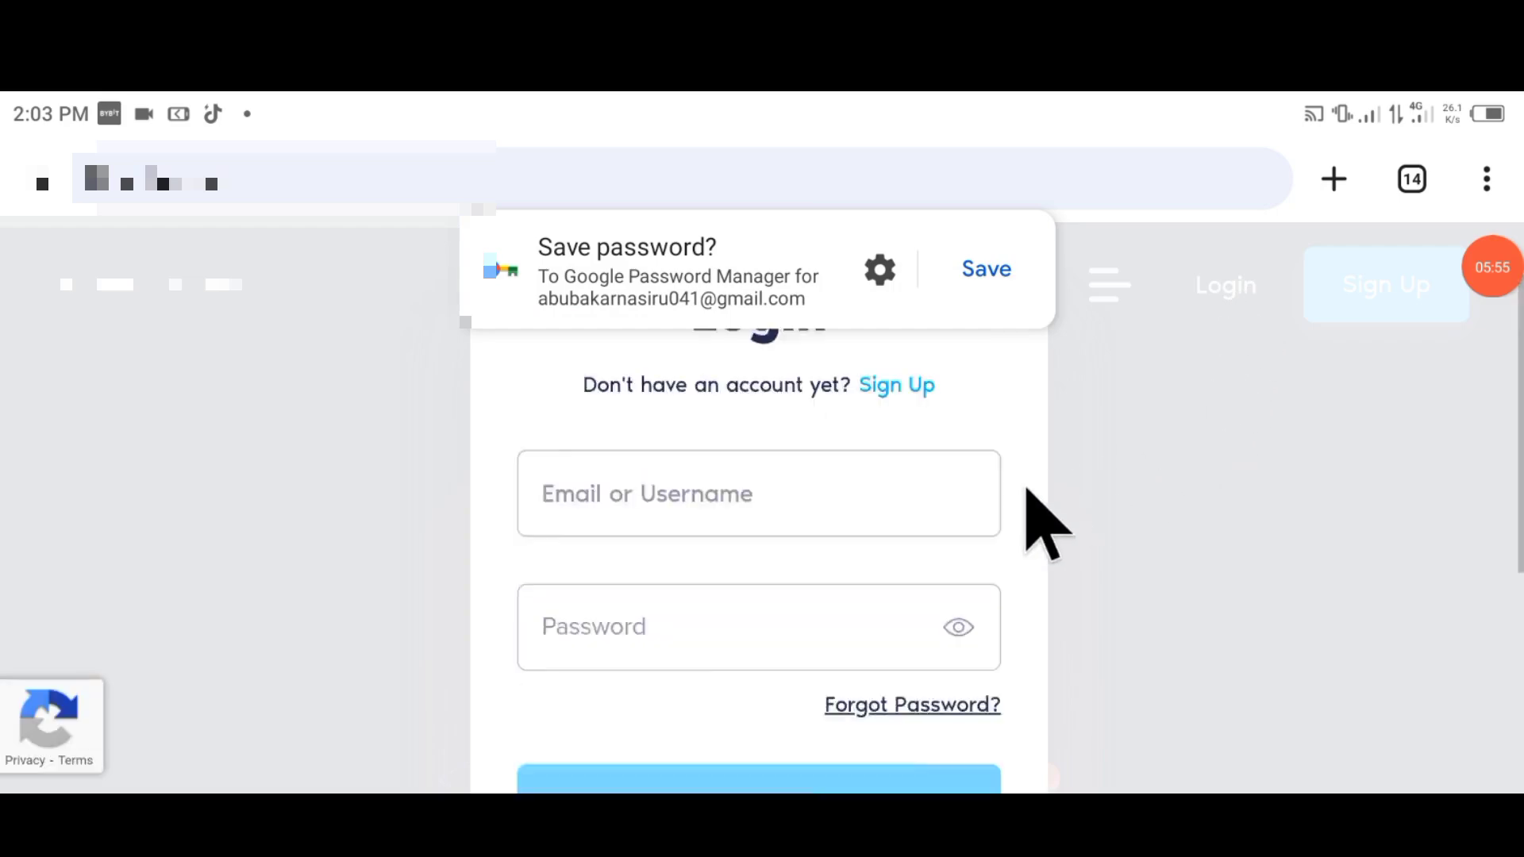
scroll(down, 3)
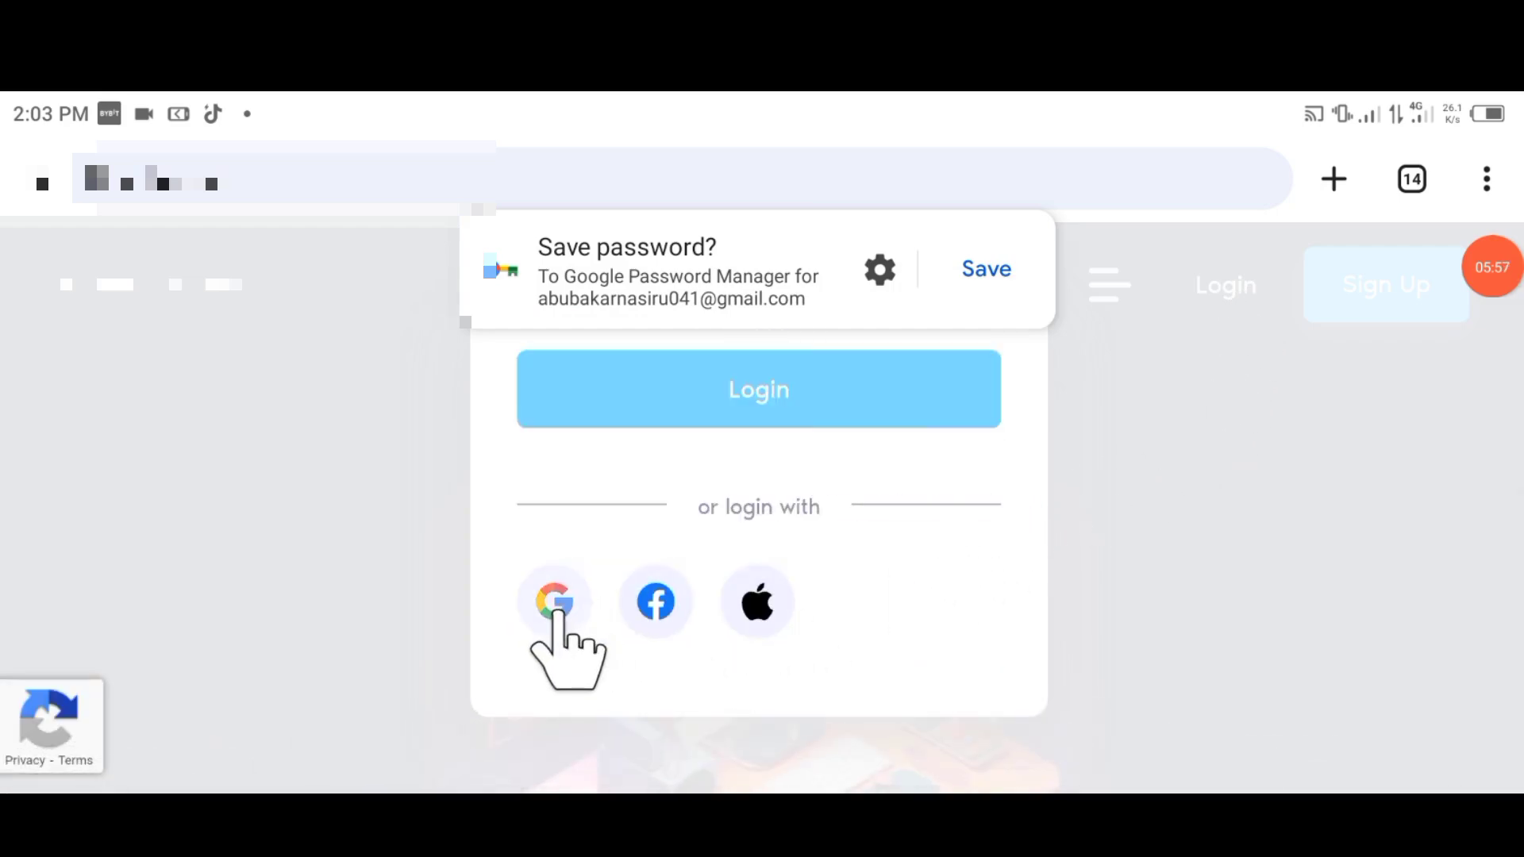
Attempt Google sign-in, allow consent, and dismiss the OAuth mismatch 'Whoops' error.
click(554, 602)
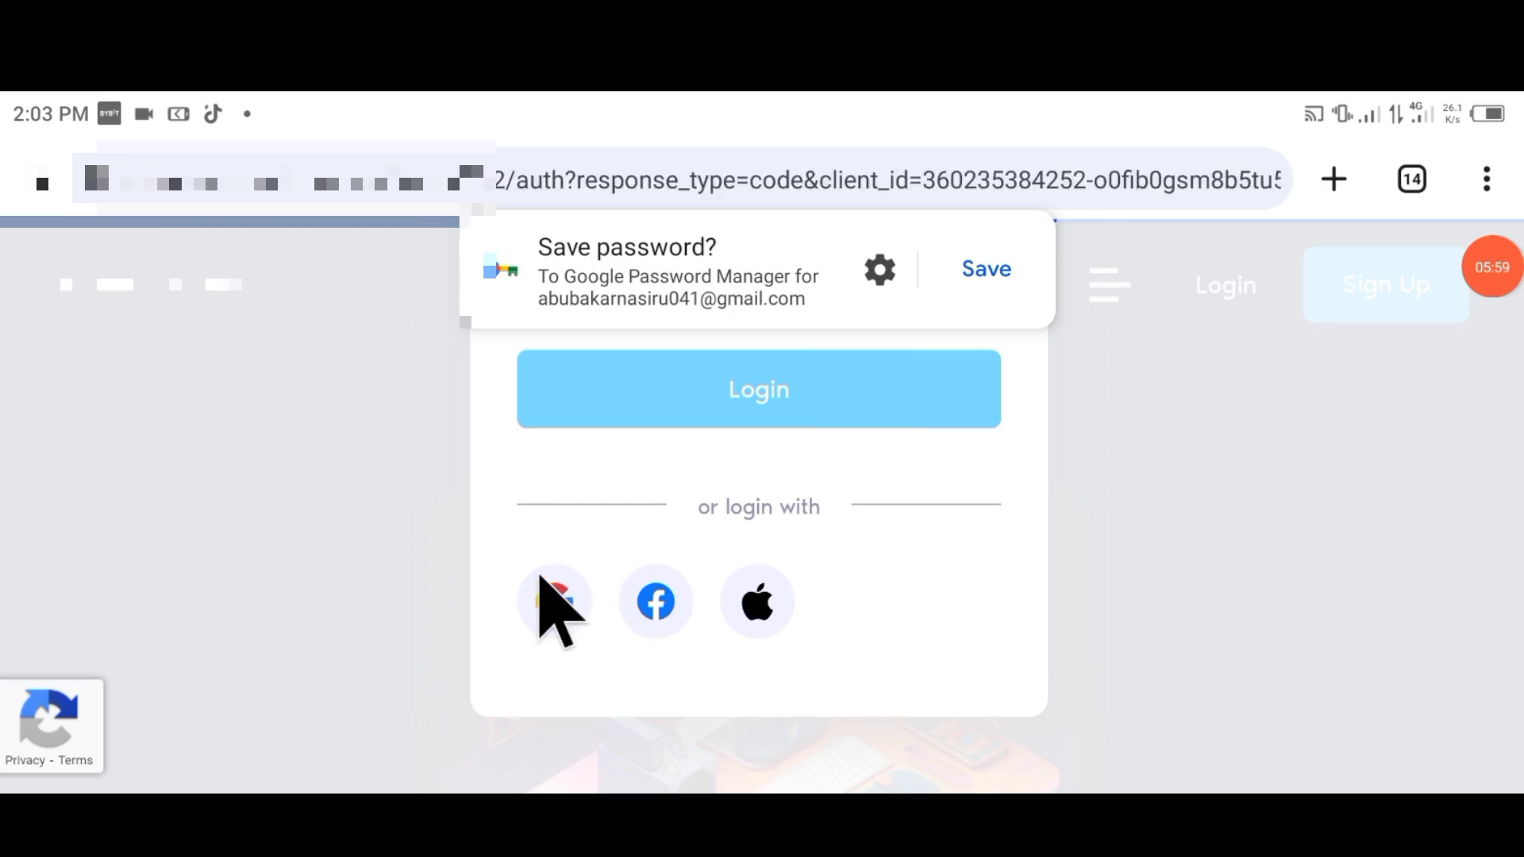
click(555, 602)
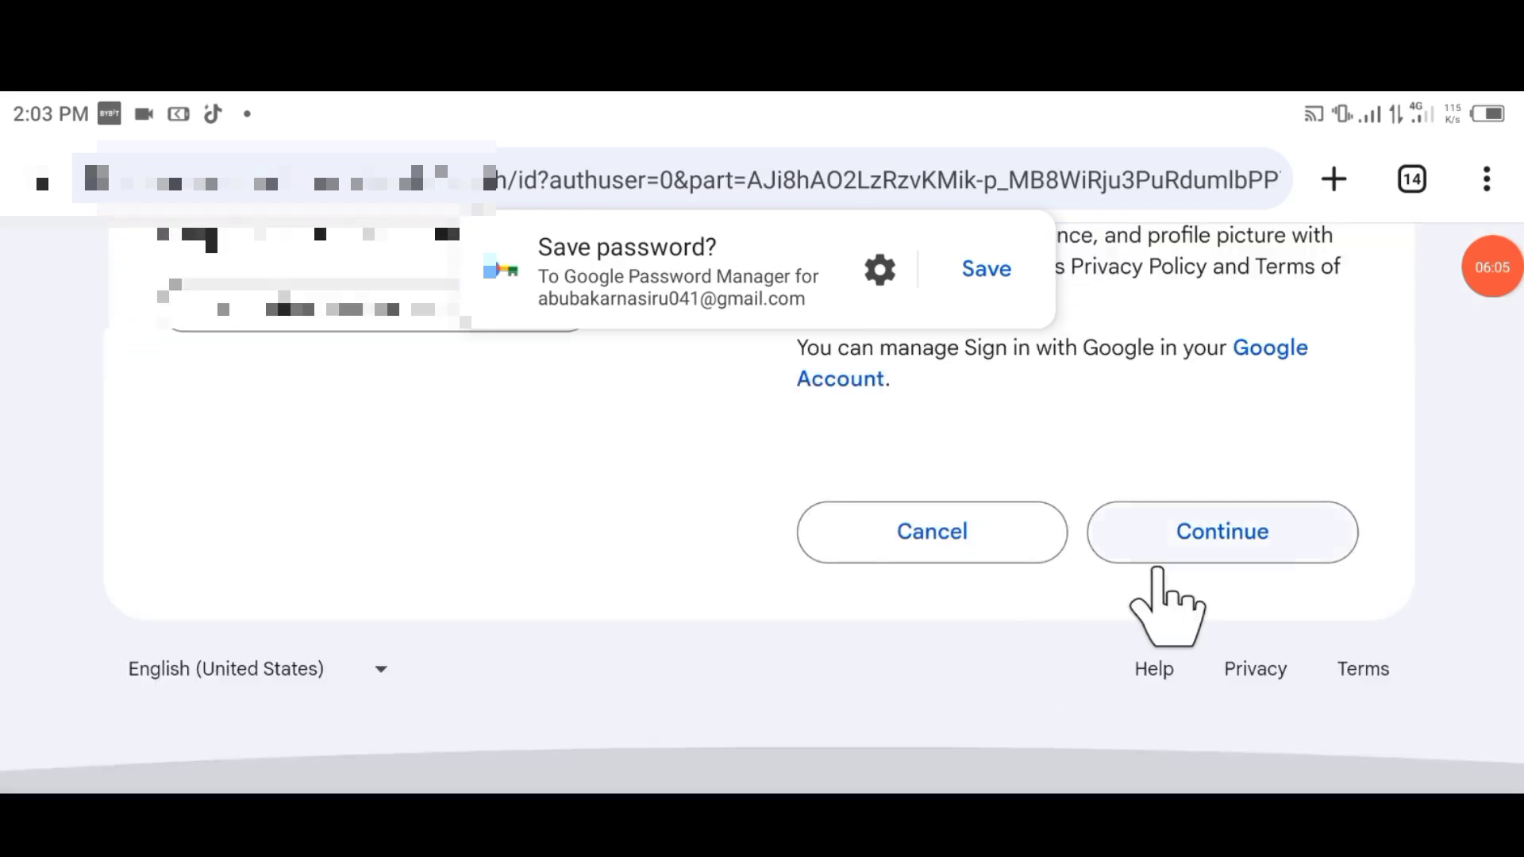
click(1223, 532)
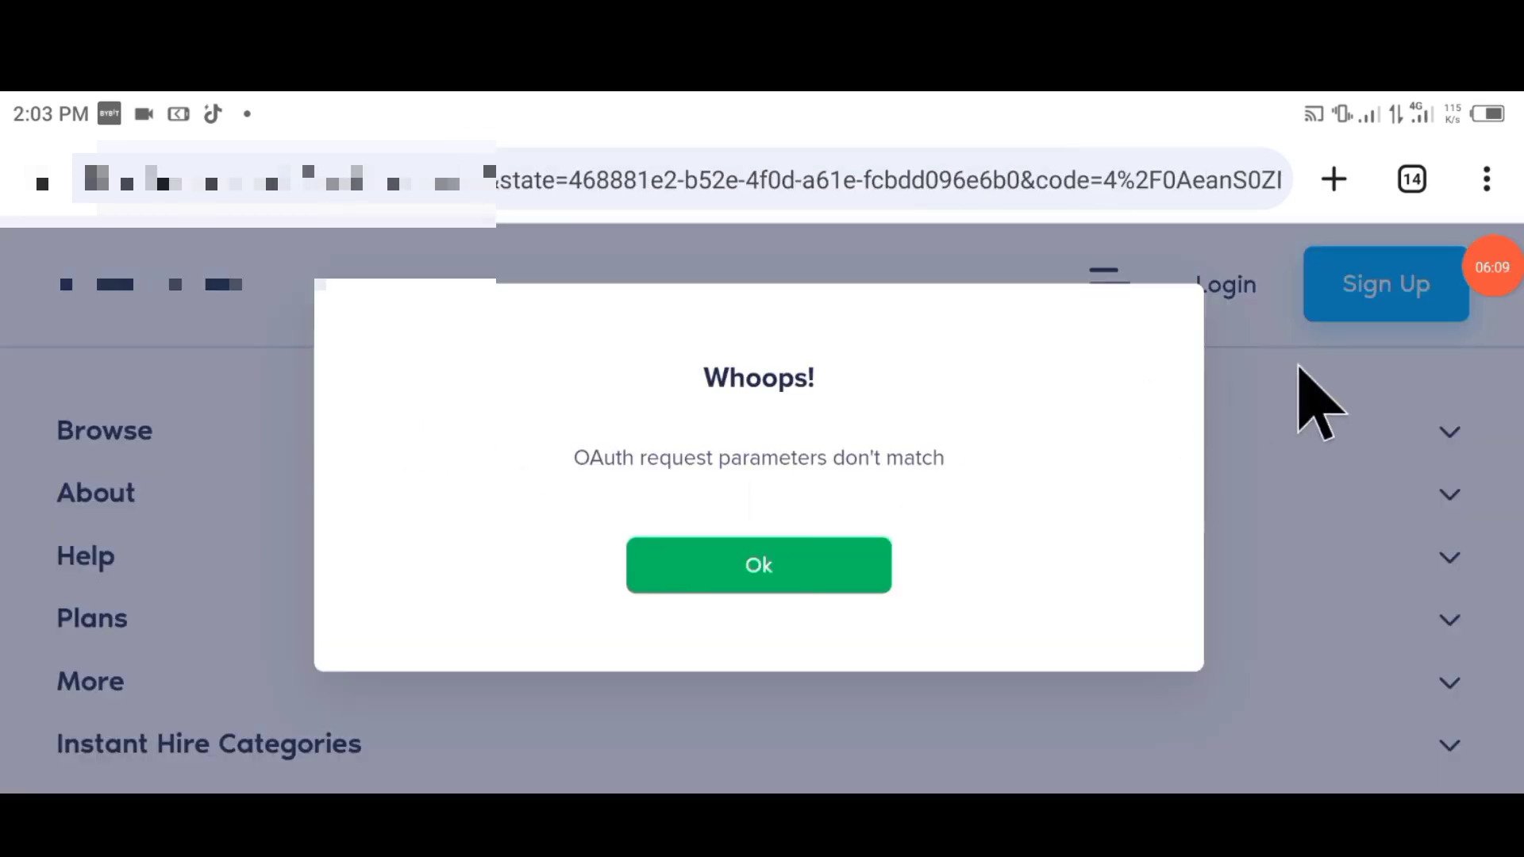
click(759, 565)
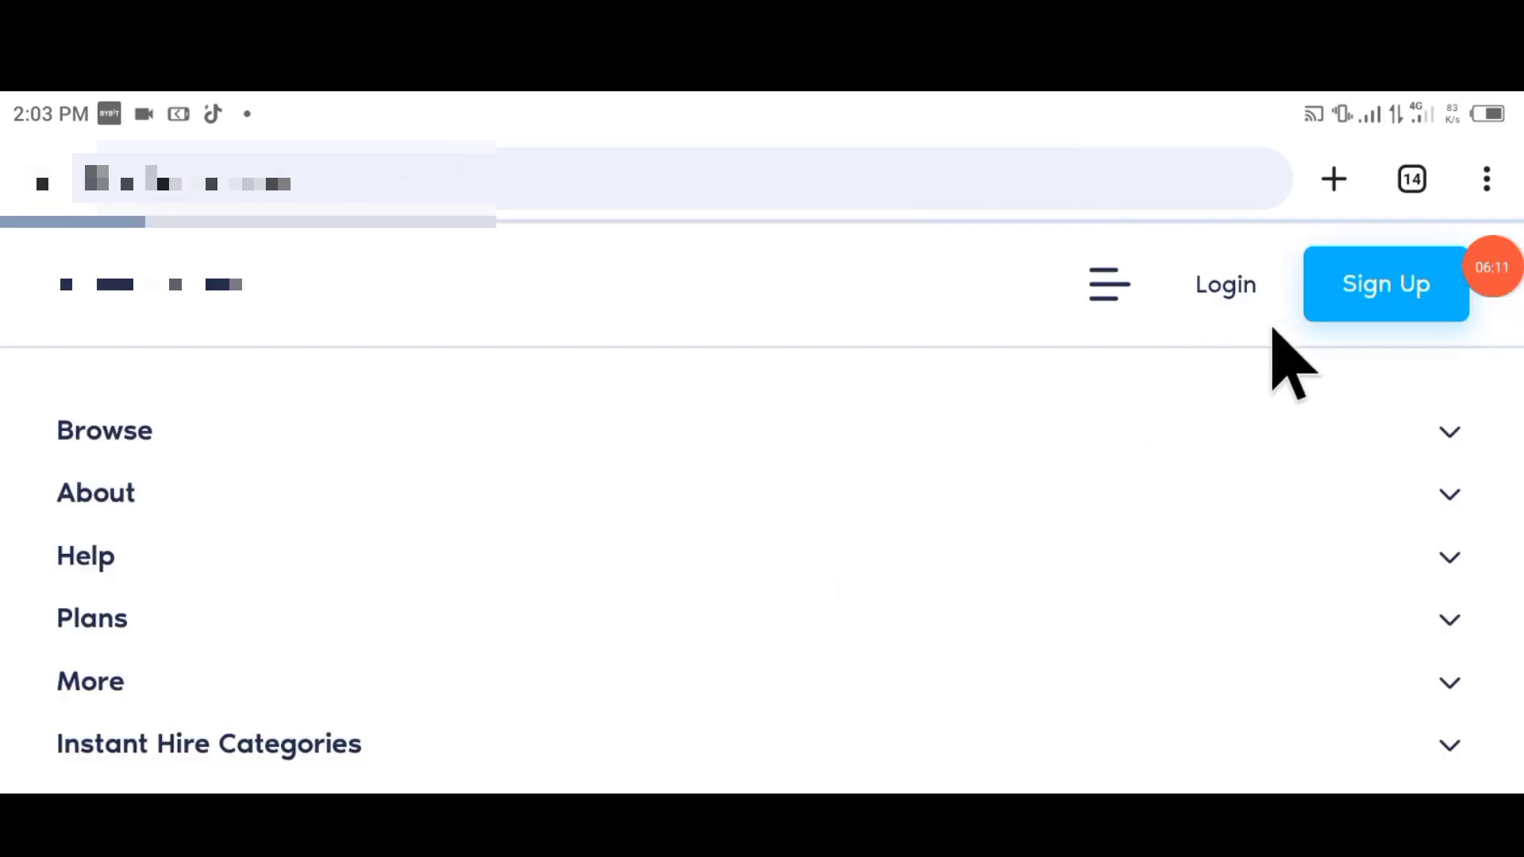
Reopen the login form and focus the Email or Username field before leaving Chrome.
click(1224, 285)
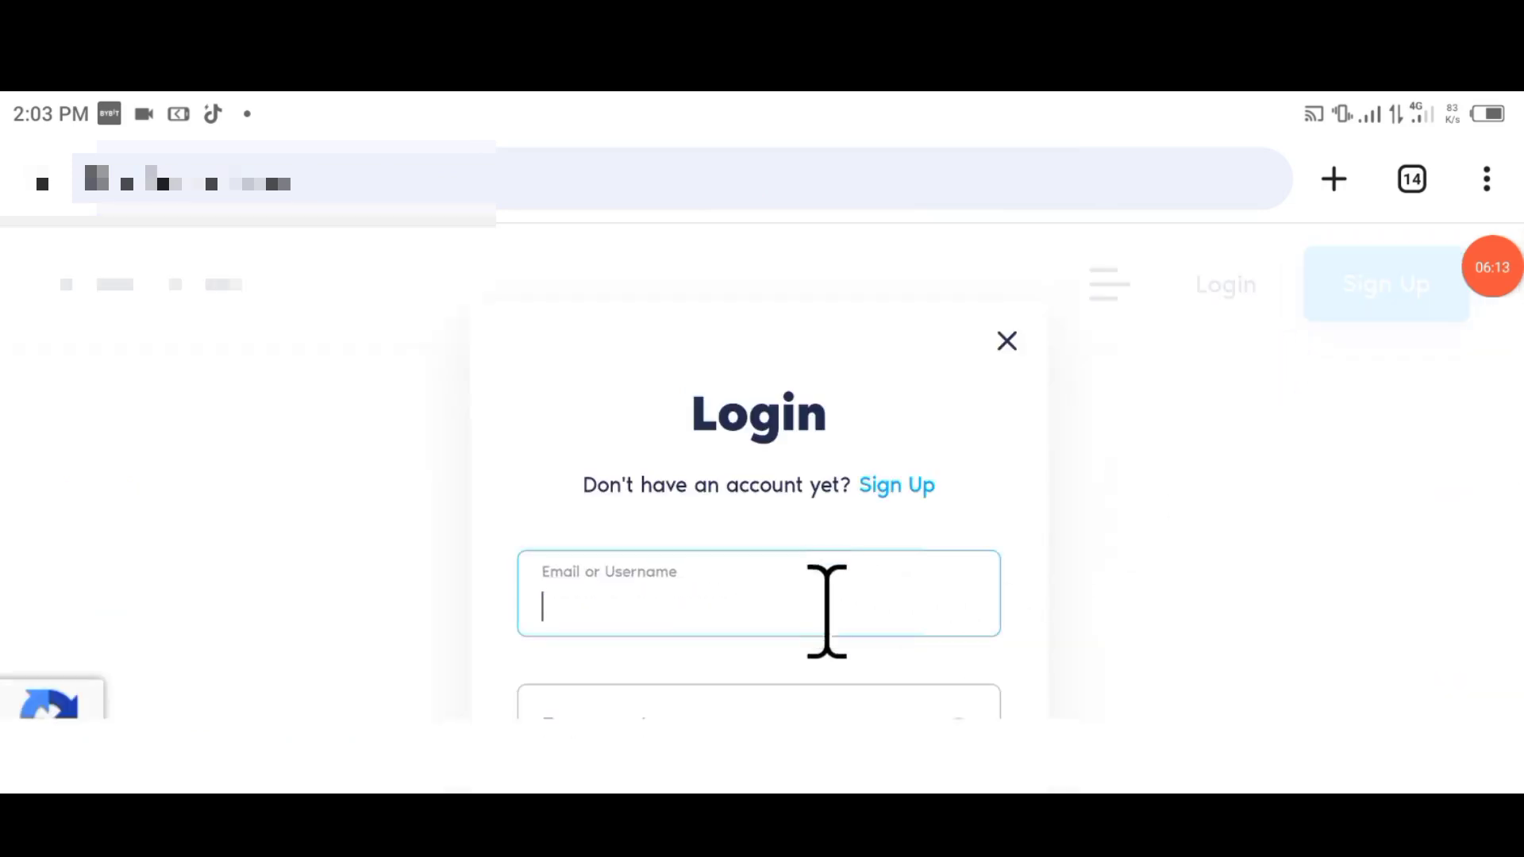
click(759, 595)
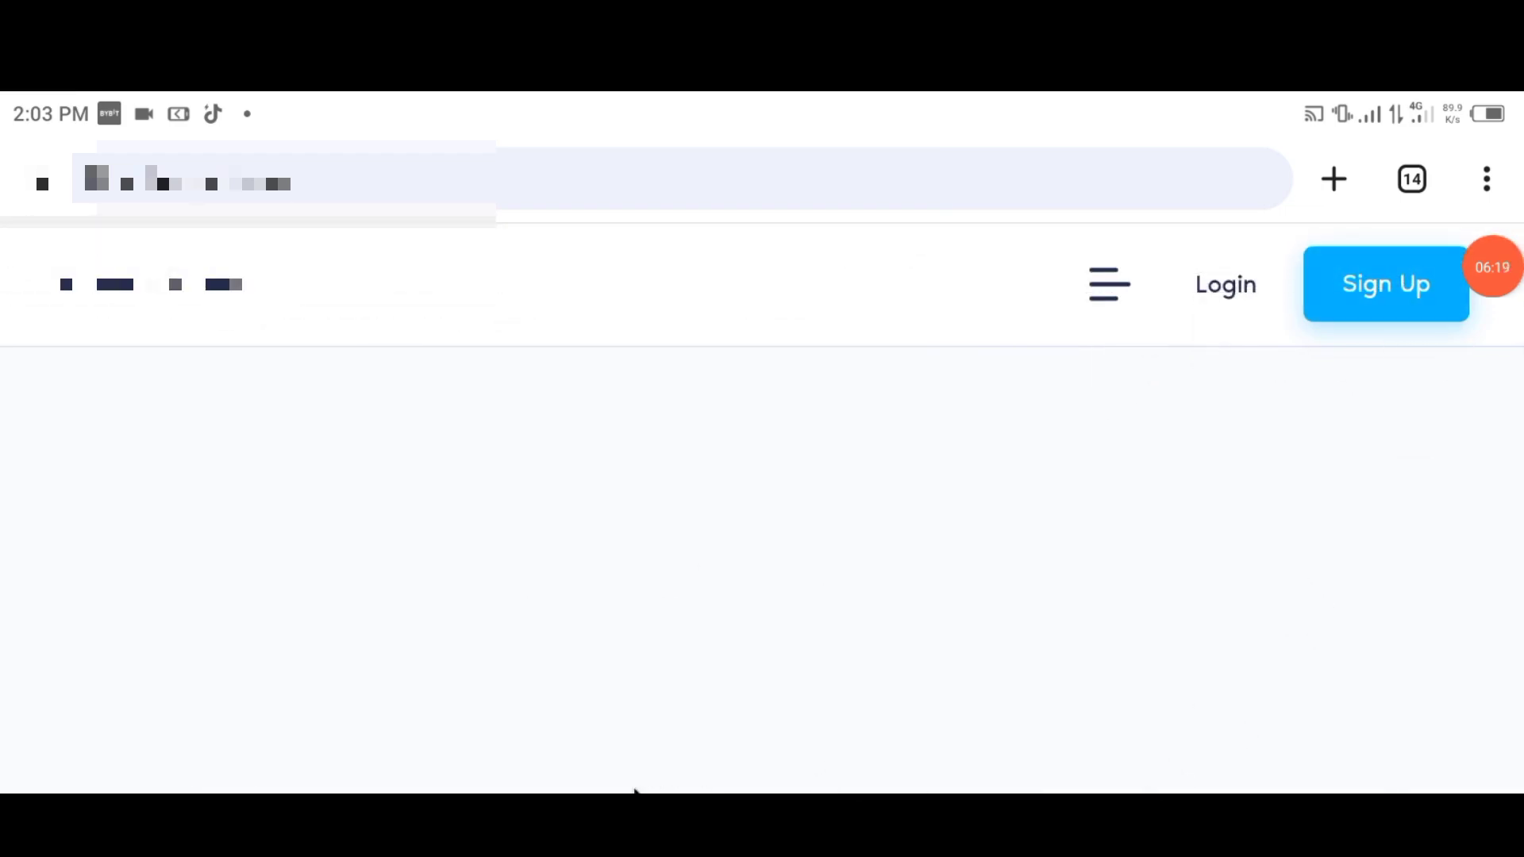
mouse_move(915, 349)
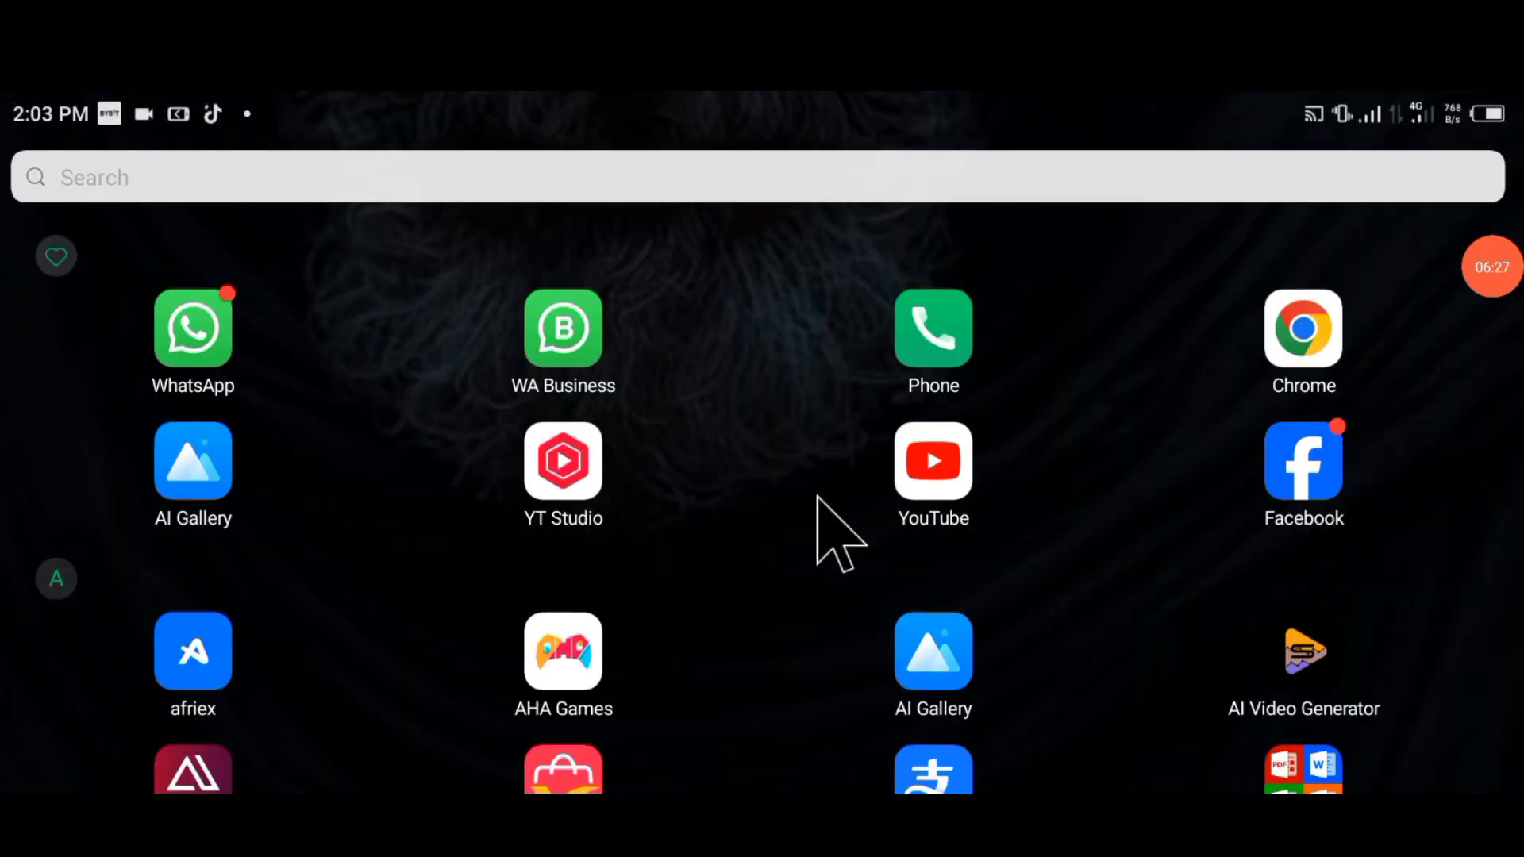
mouse_move(903, 467)
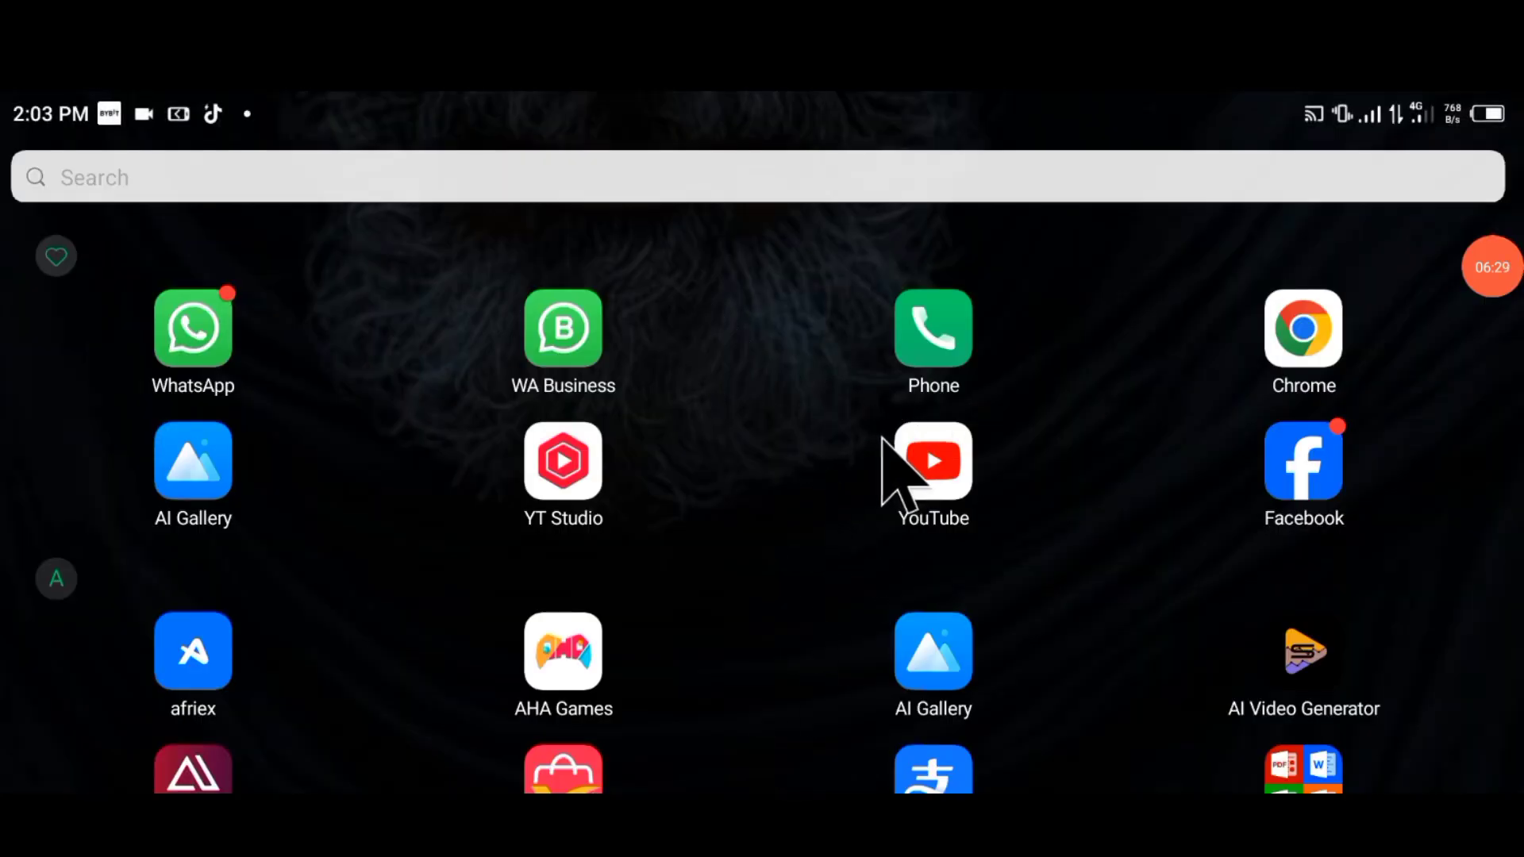
mouse_move(1059, 496)
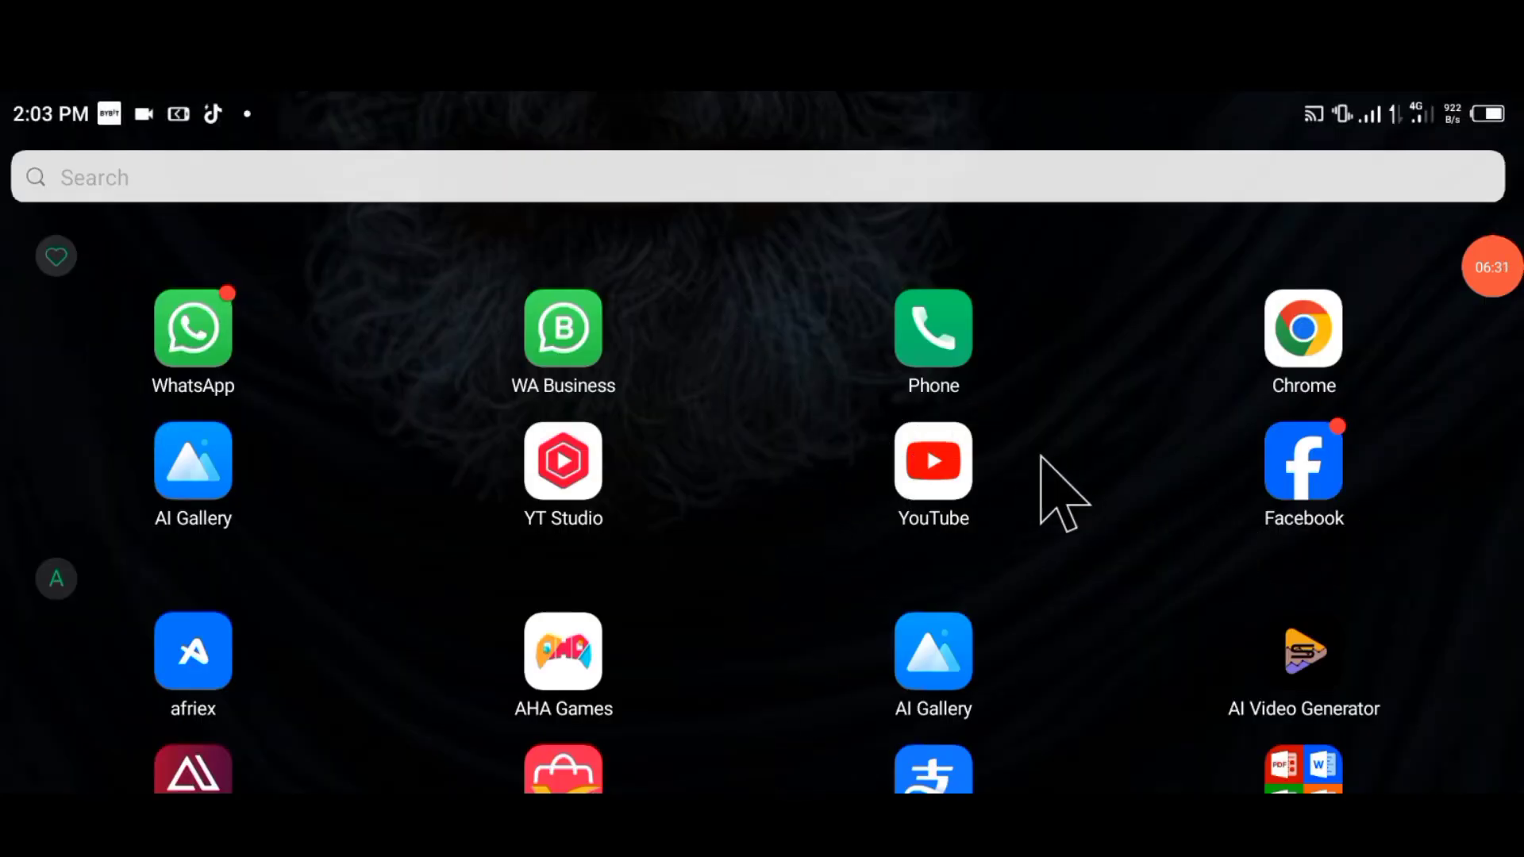
Launch YouTube and browse down the HAUSA TECH channel's page.
click(932, 460)
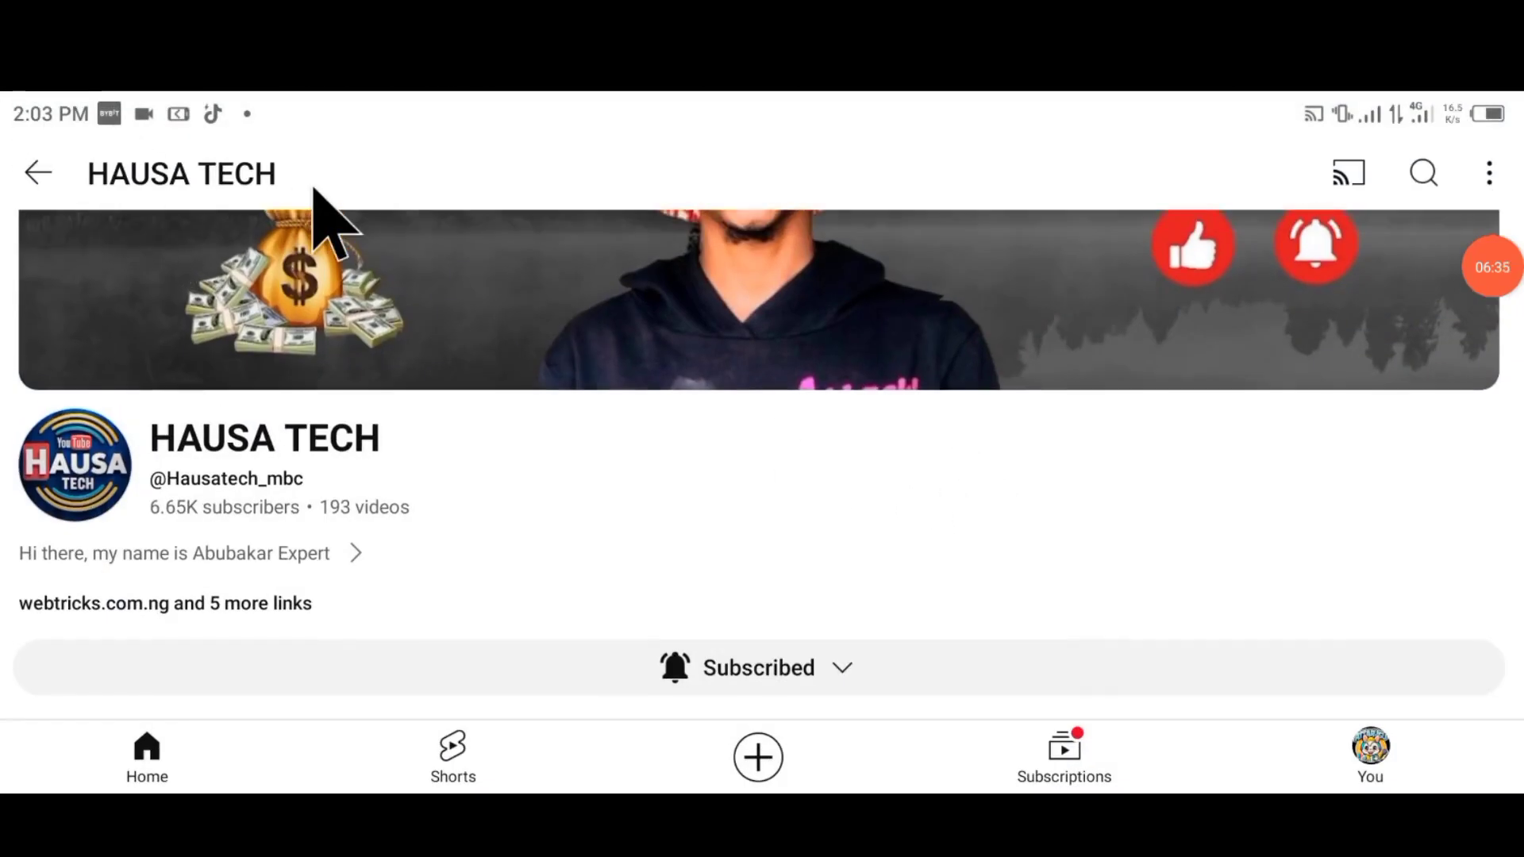
mouse_move(670, 540)
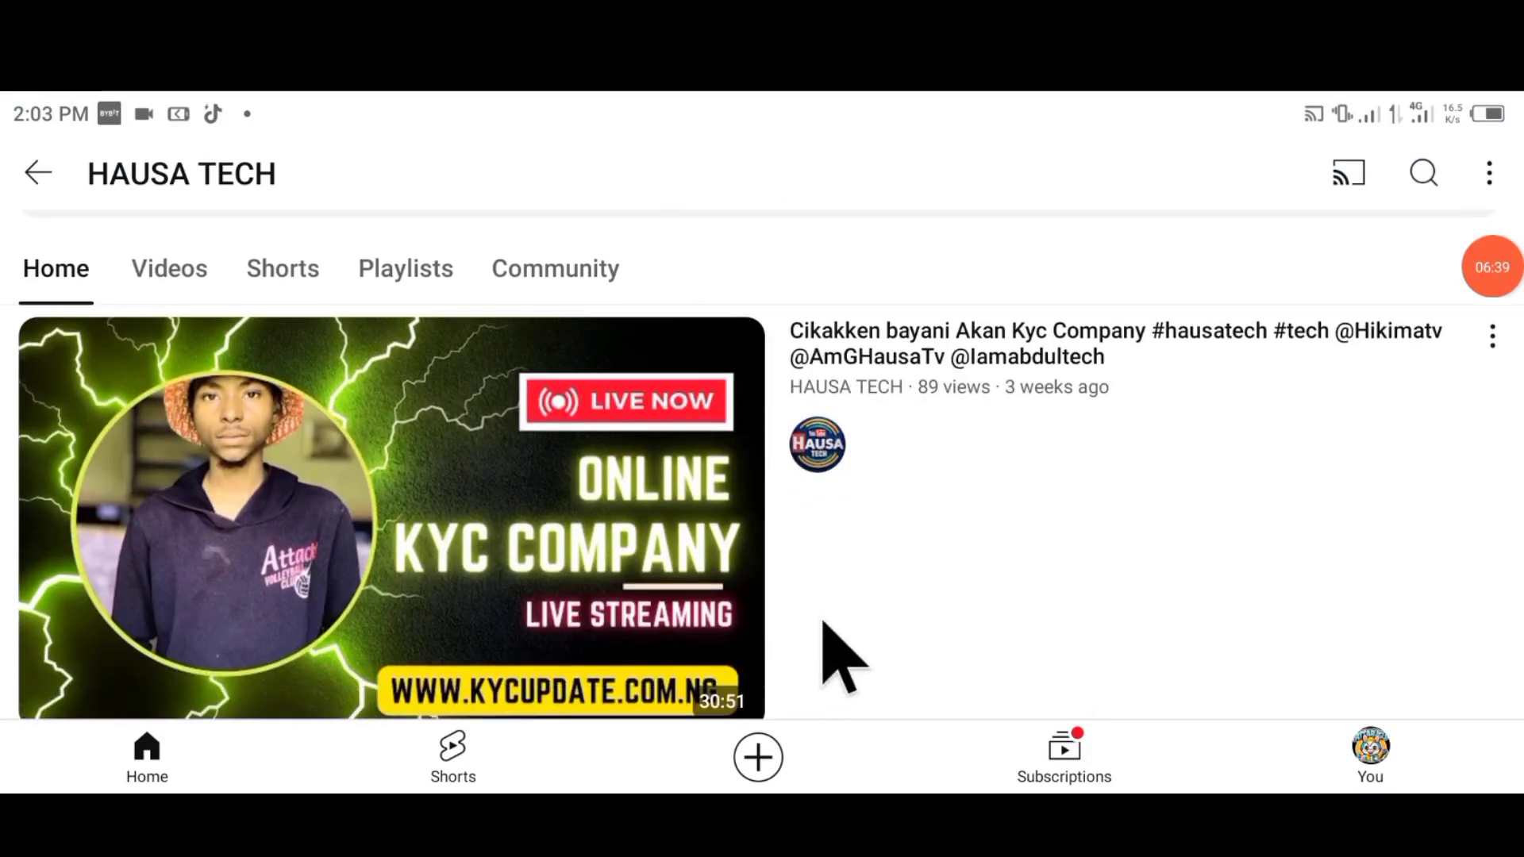
scroll(down, 3)
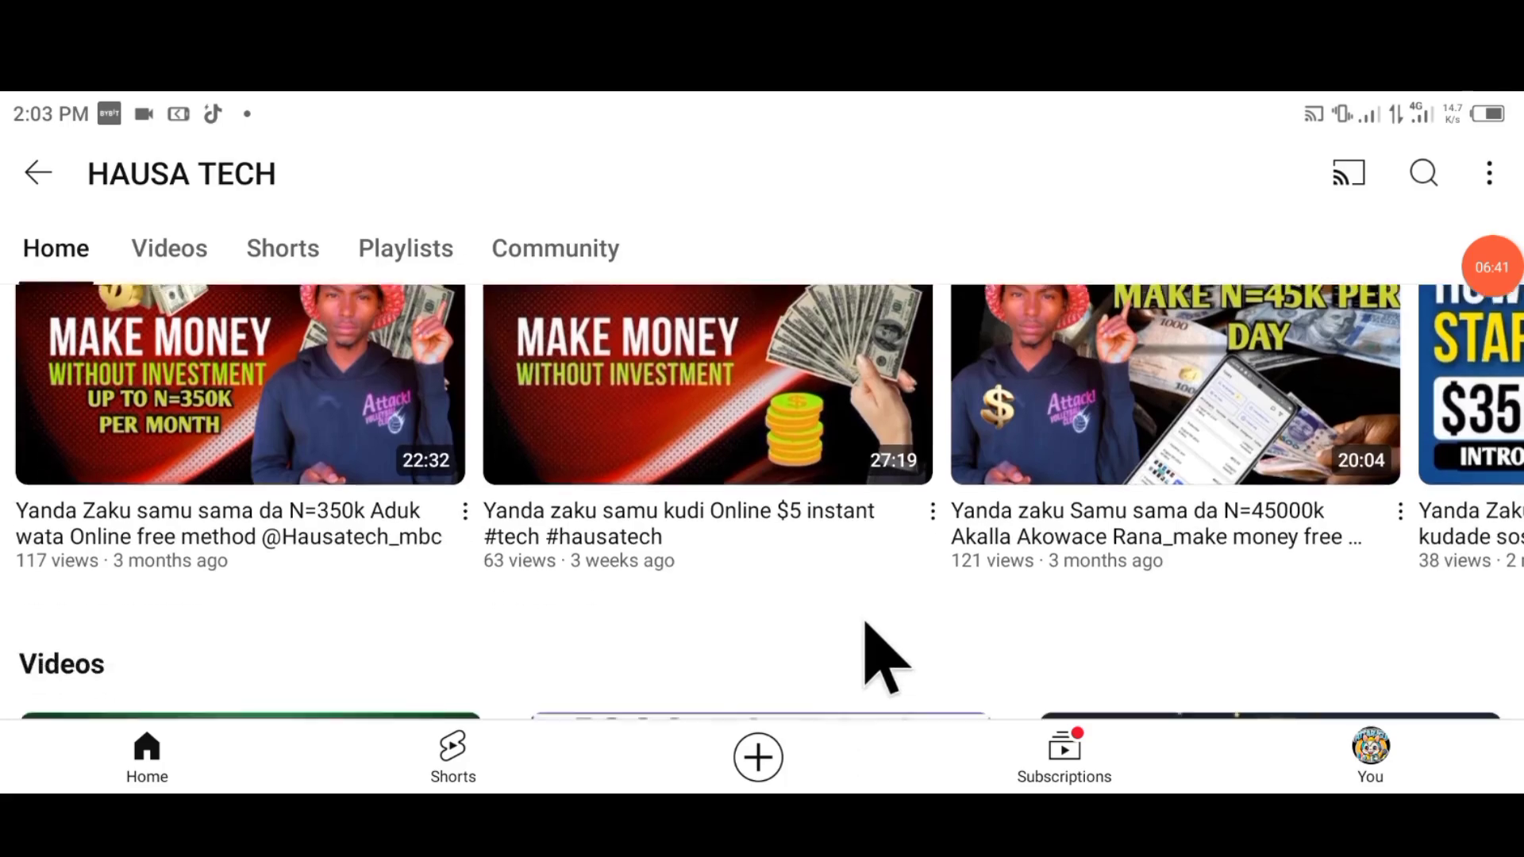
scroll(down, 3)
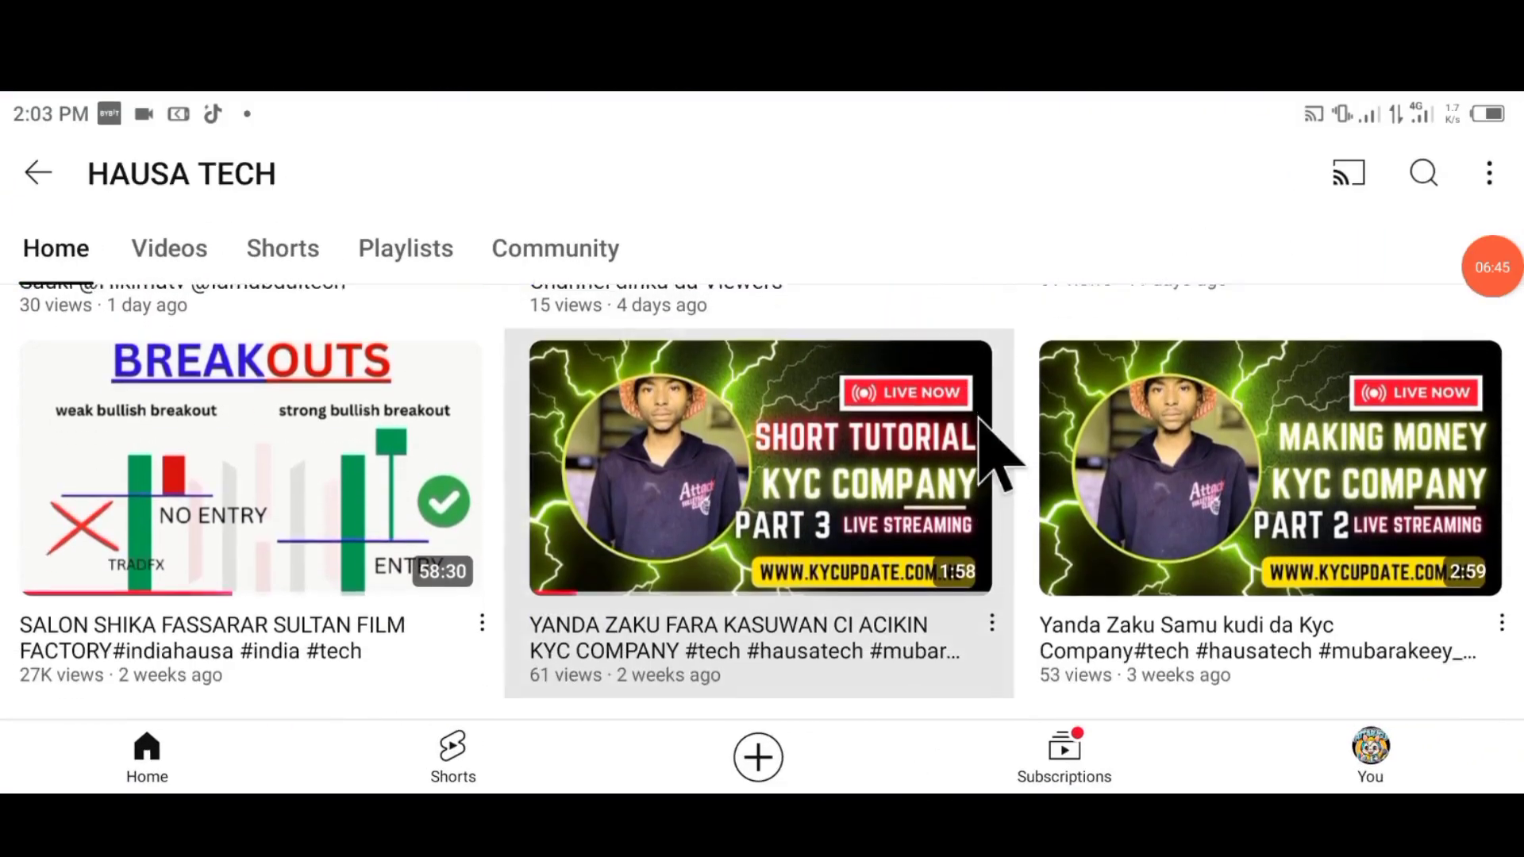
scroll(down, 3)
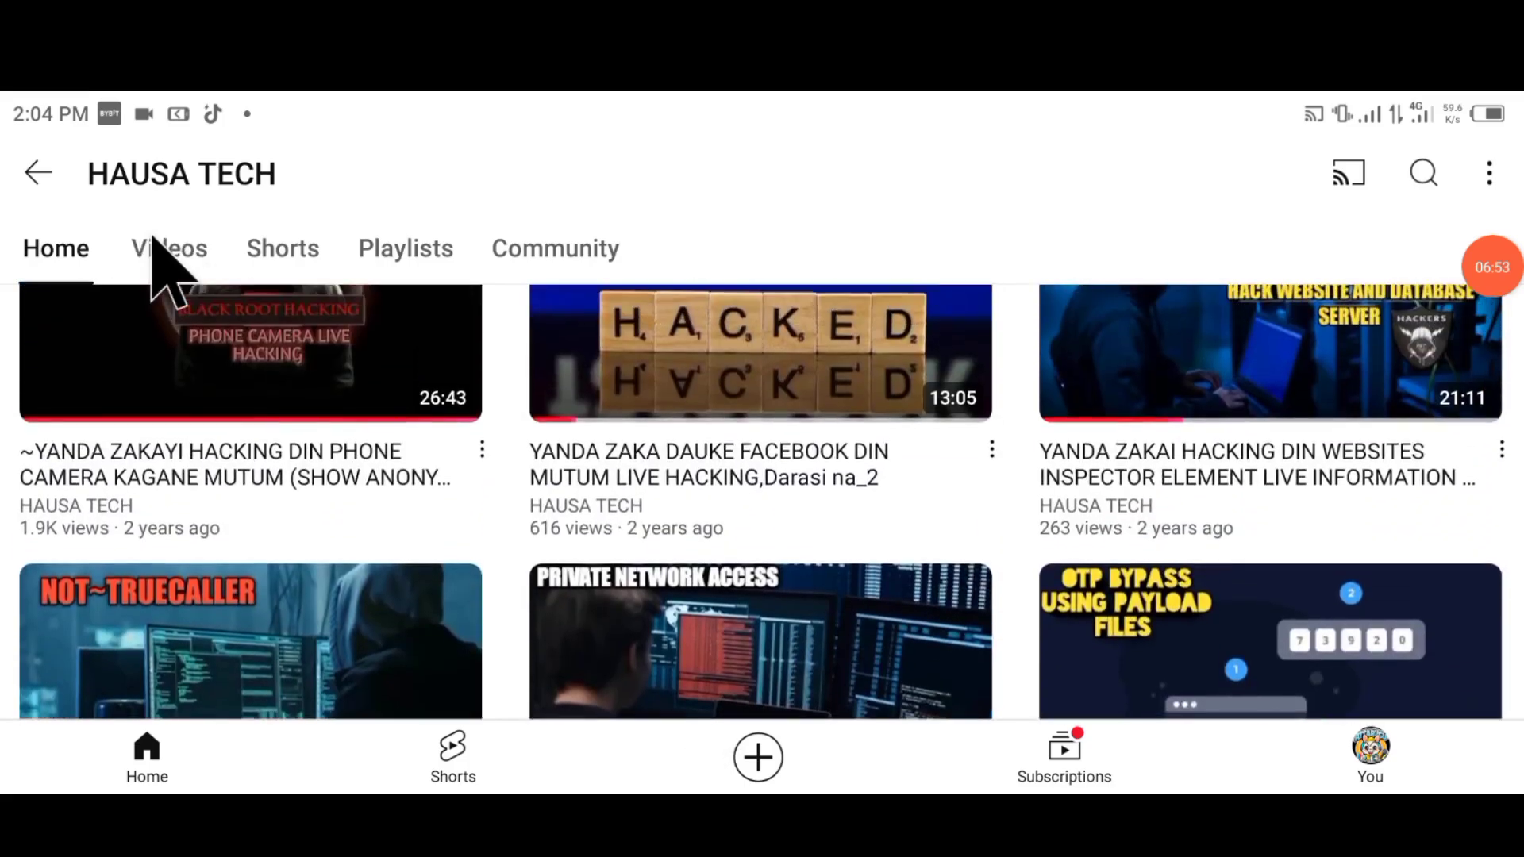
Return to the hausatech search results and set notifications for HAUSA TECH to All.
click(168, 248)
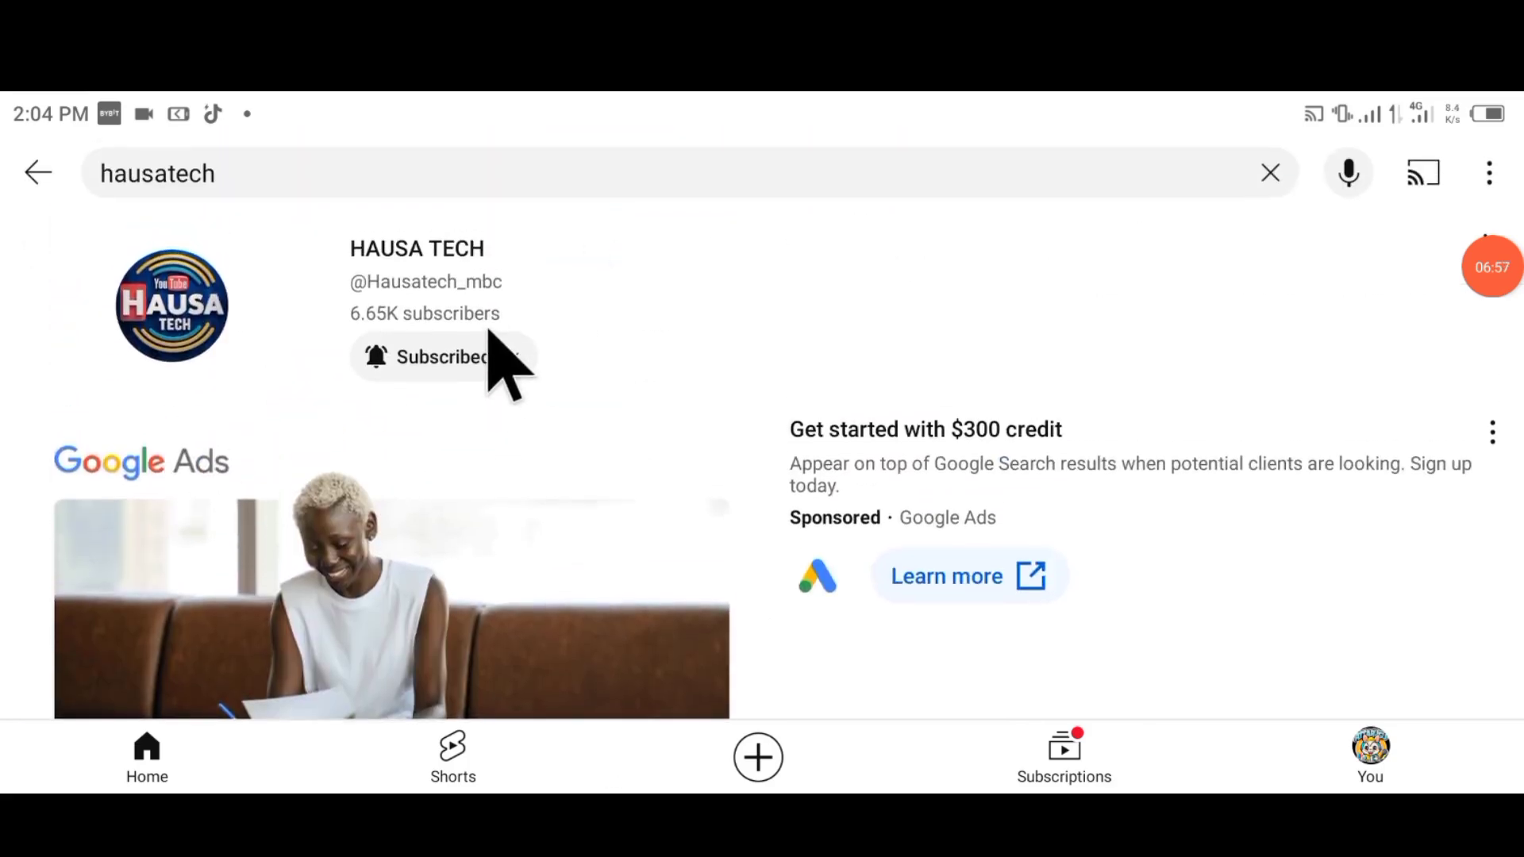
click(443, 358)
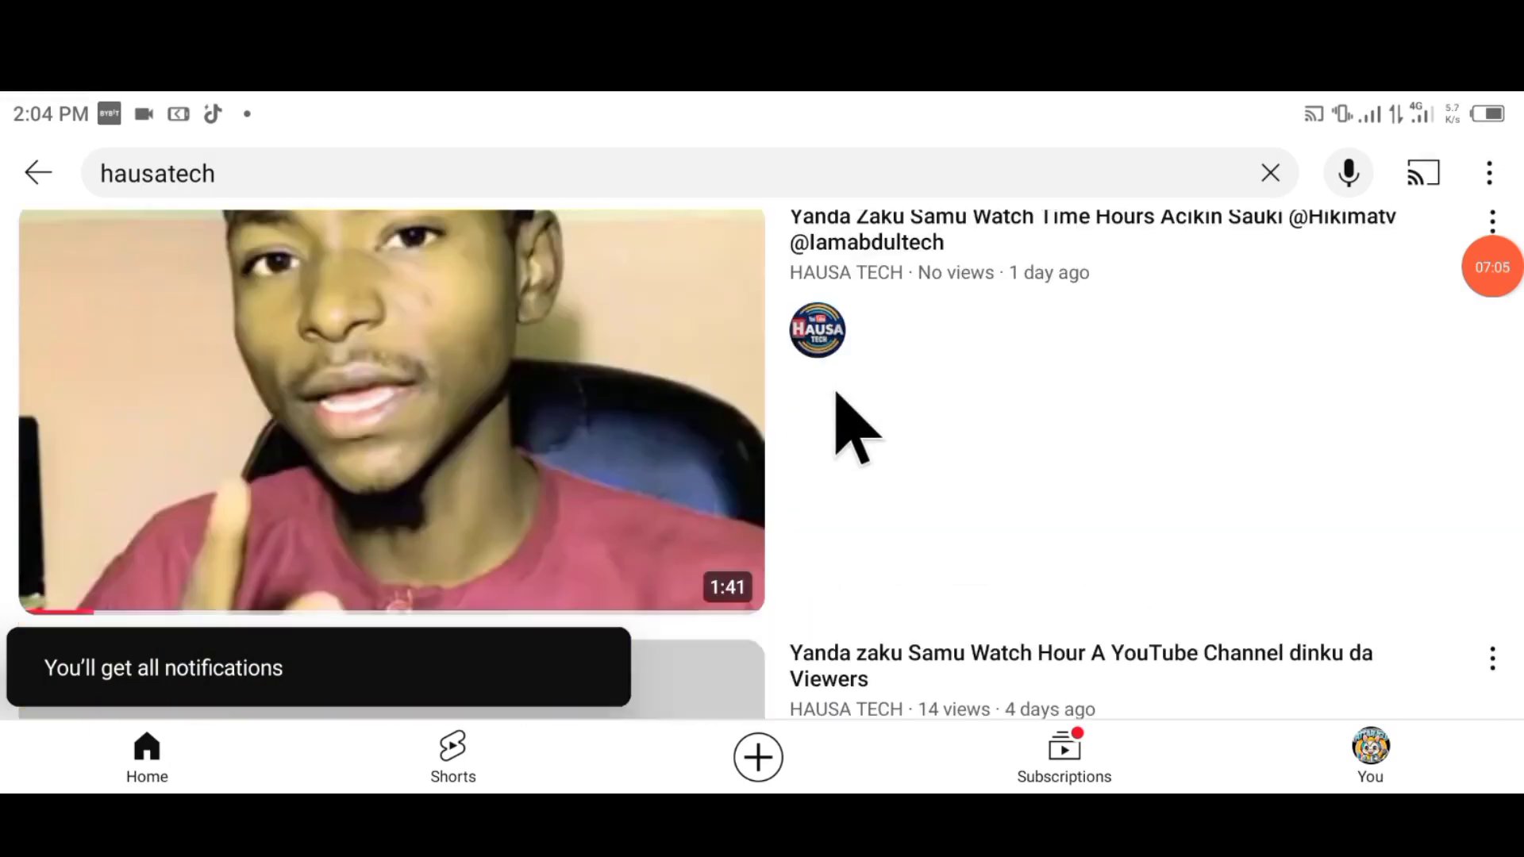
scroll(down, 3)
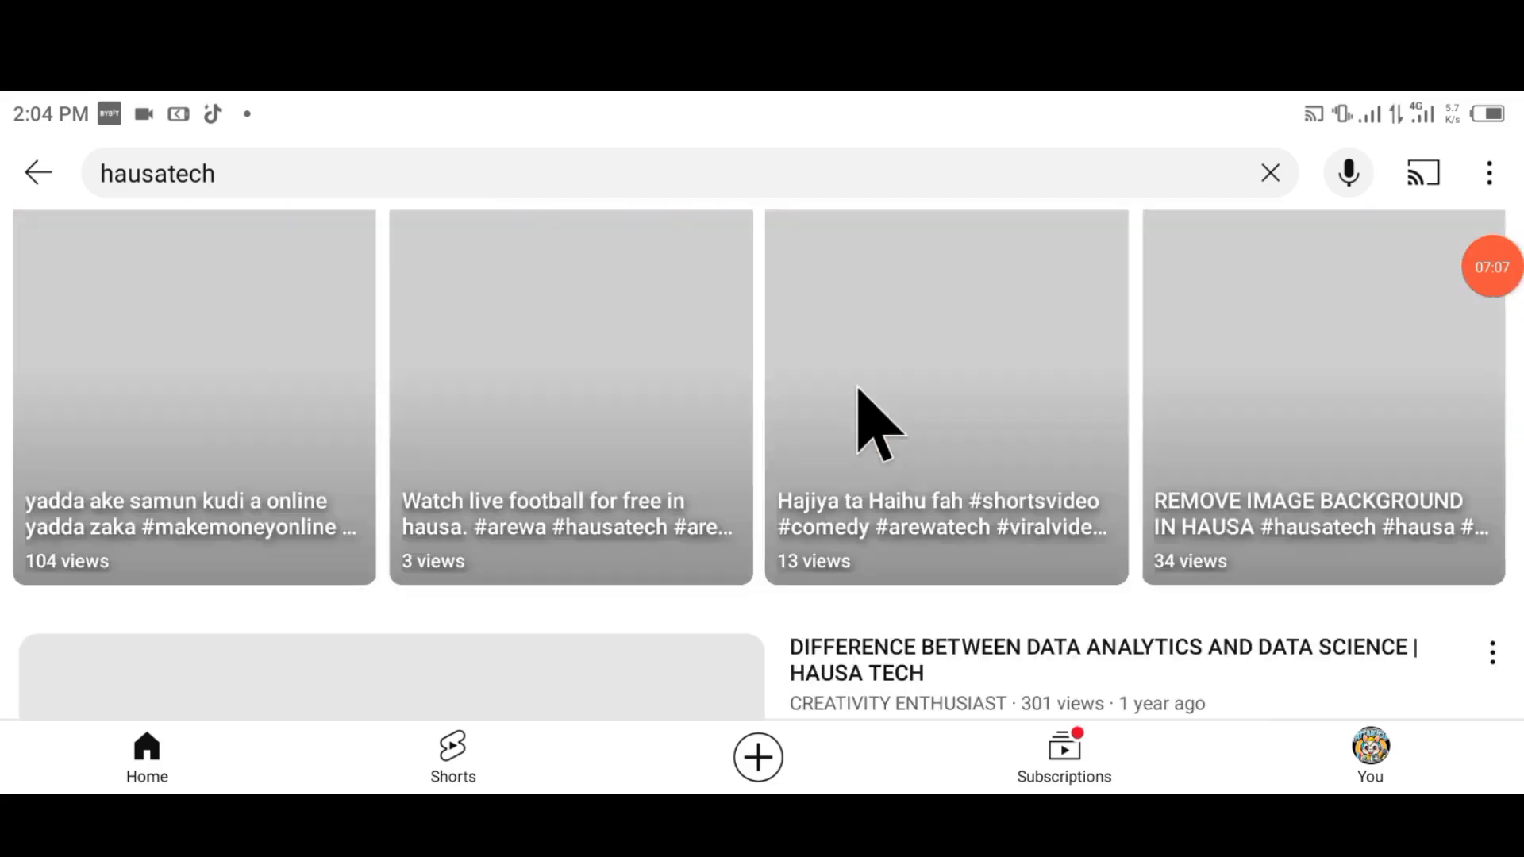